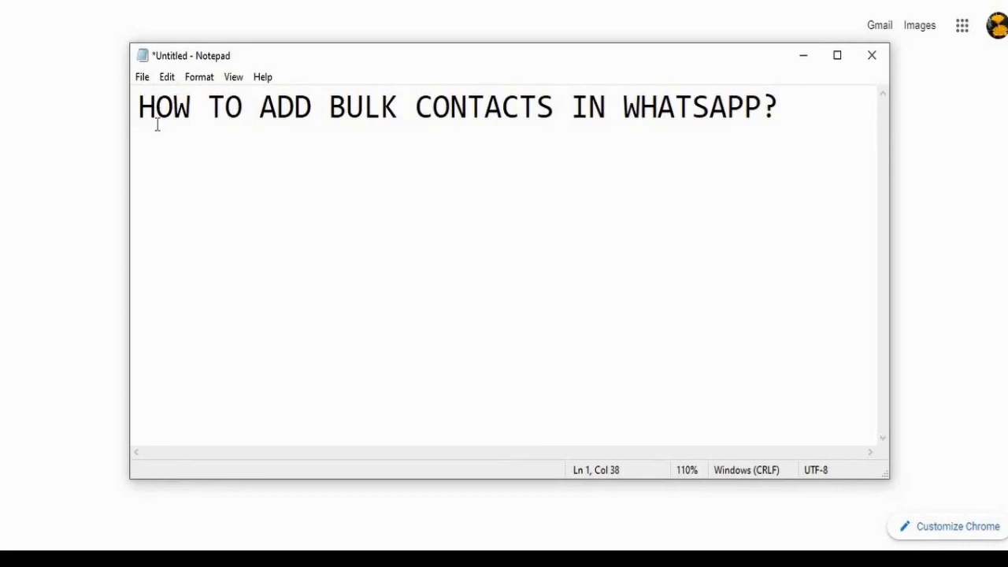
Step: Set the Excel student sheet aside and bring up Chrome's Google start page
left_click_drag(158, 108, 604, 107)
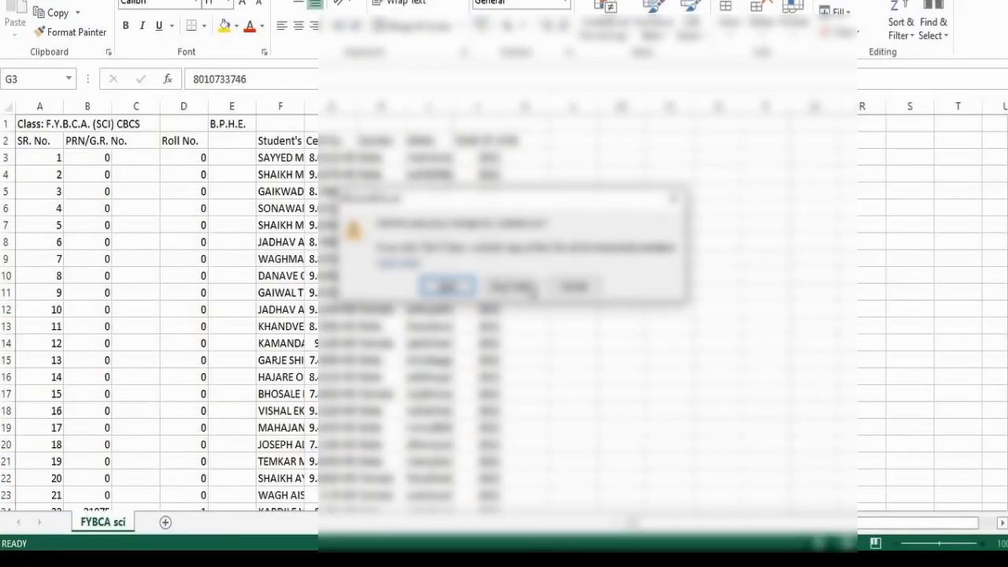
left_click(447, 286)
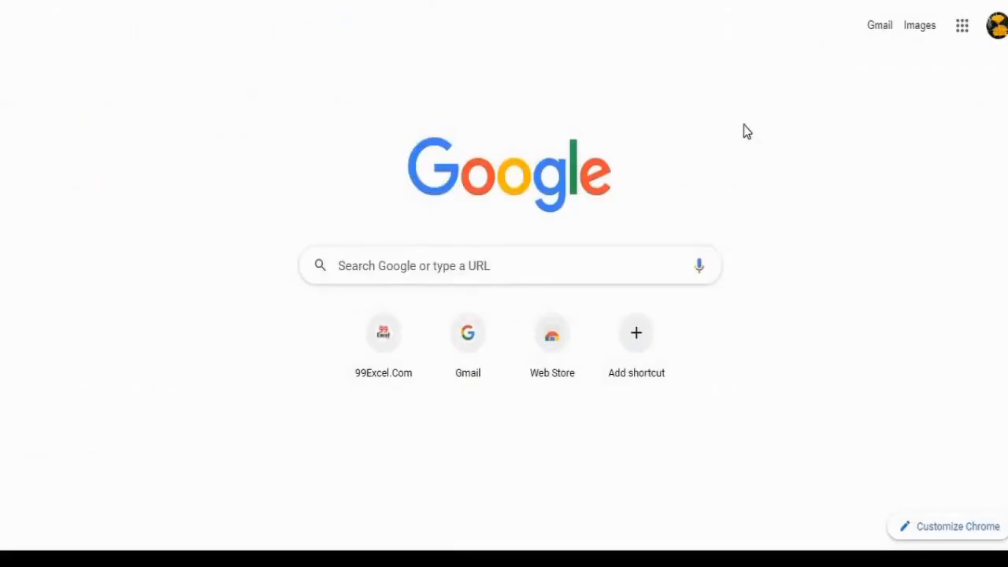
mouse_move(960, 31)
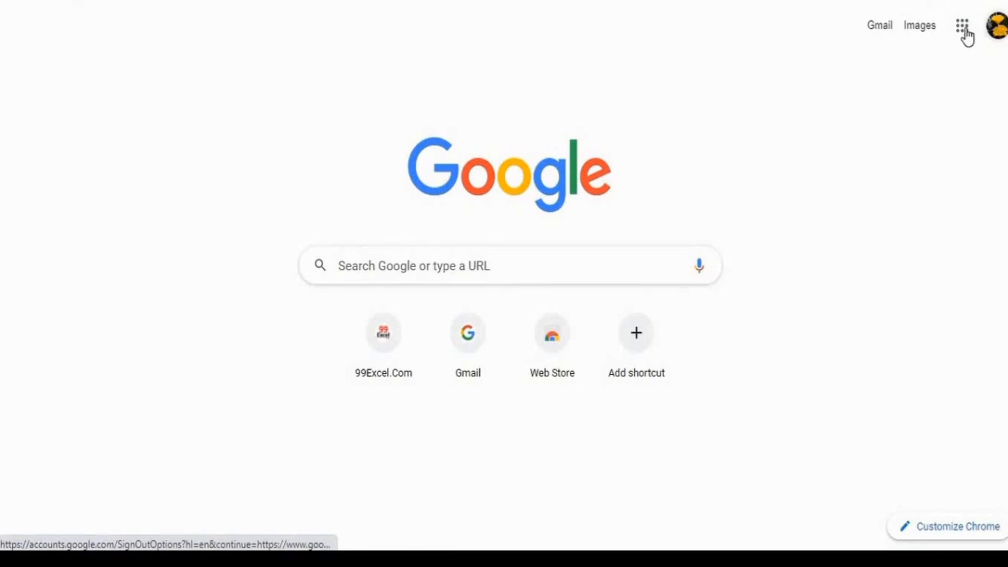
Step: Launch Google Contacts from the Google apps grid, showing 327 contacts
left_click(961, 26)
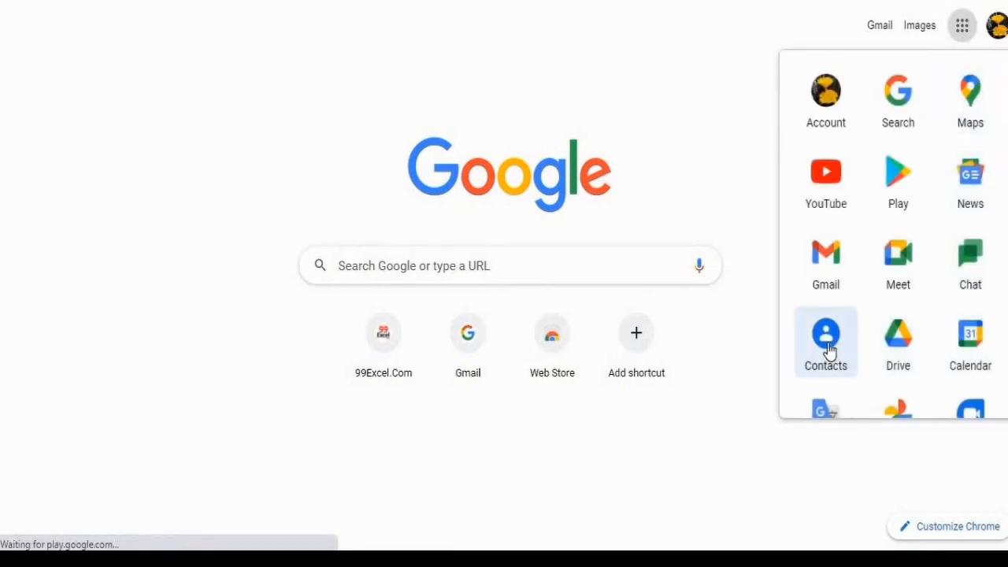
left_click(825, 334)
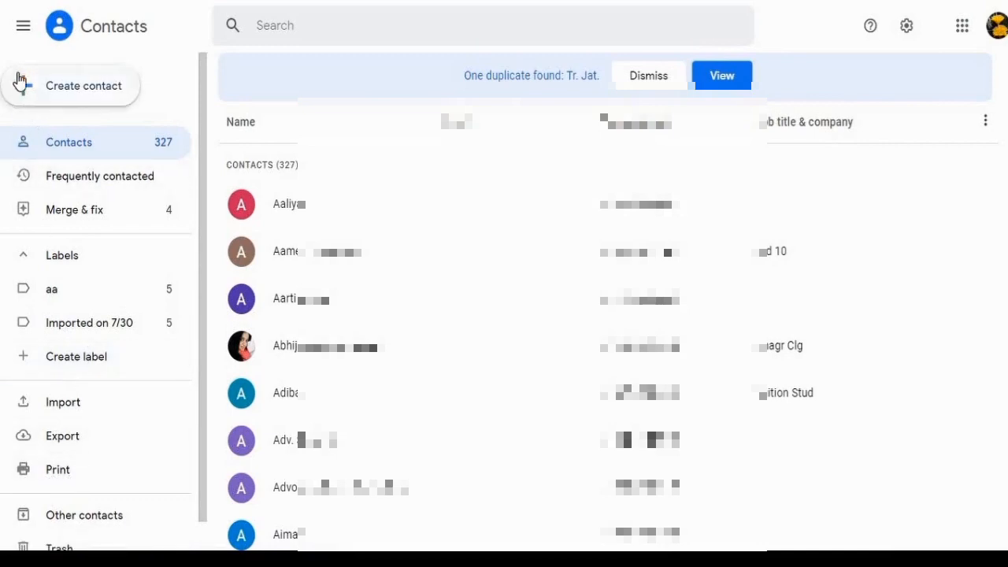
Step: Start a new contact and enter 37 as the first name
left_click(81, 85)
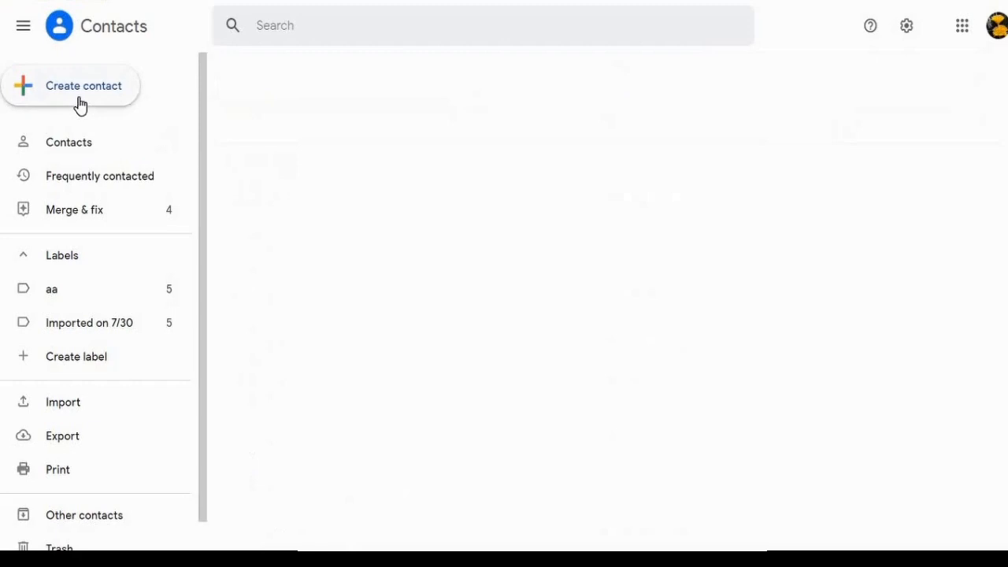
left_click(82, 85)
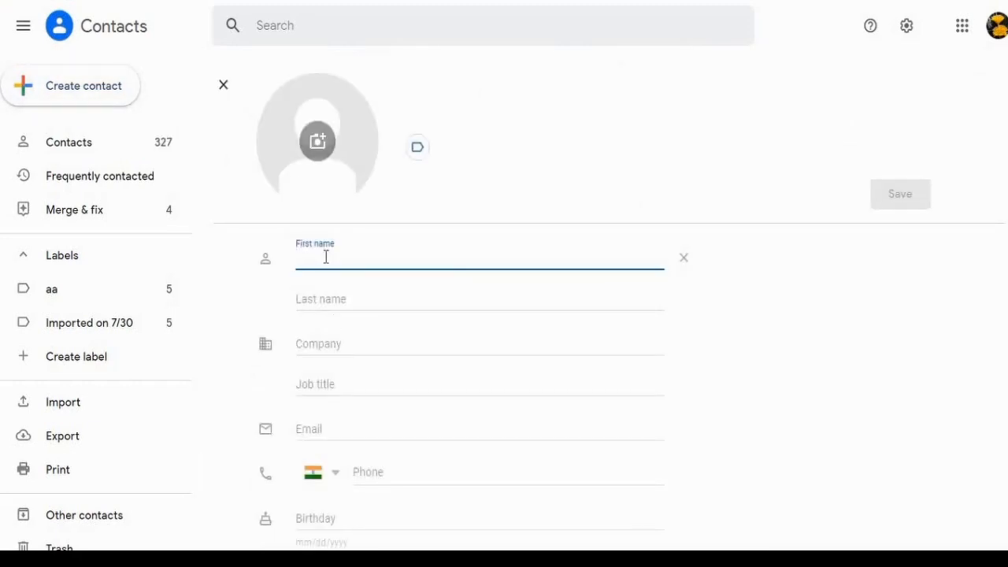
type("3746")
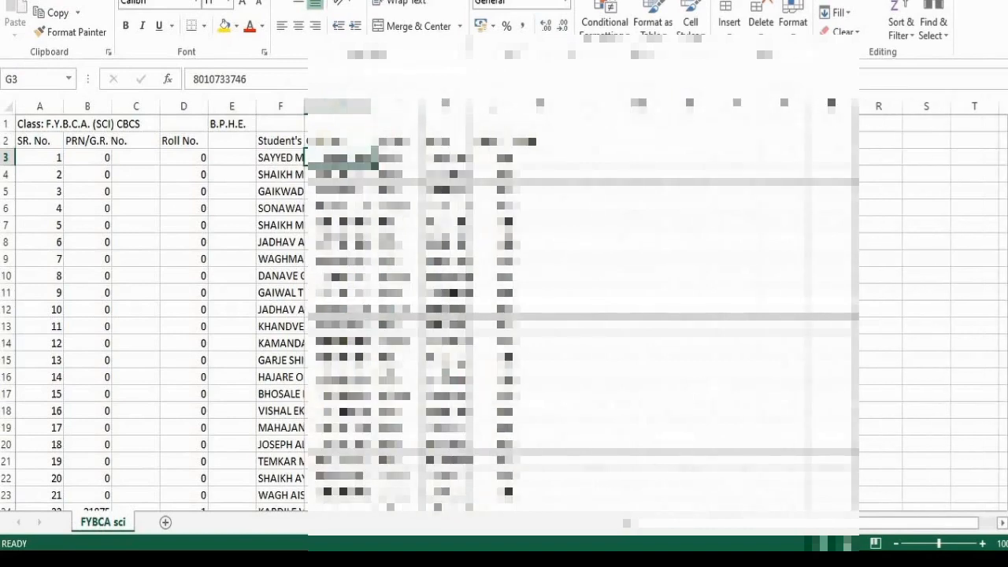
left_click(337, 174)
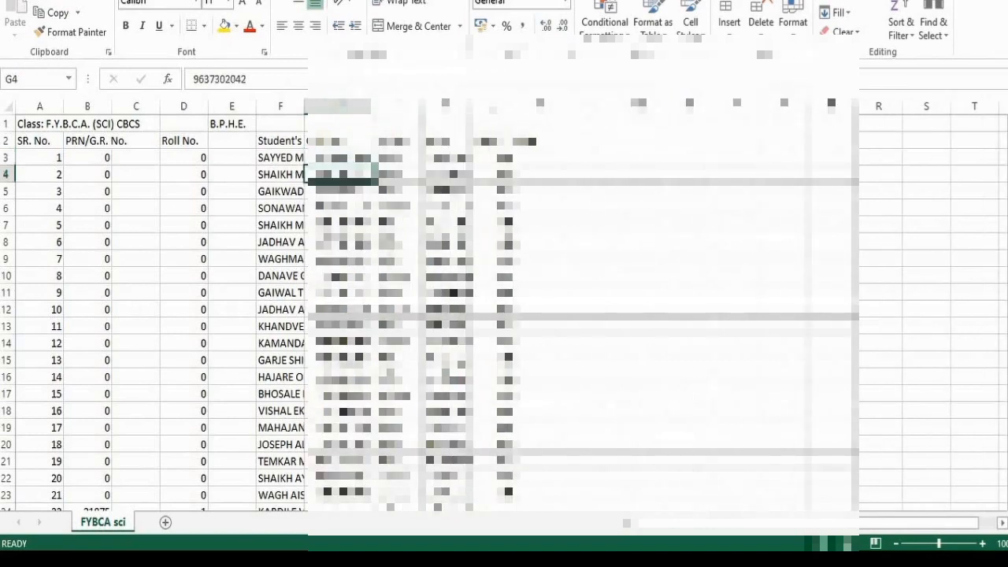
scroll("down", 3)
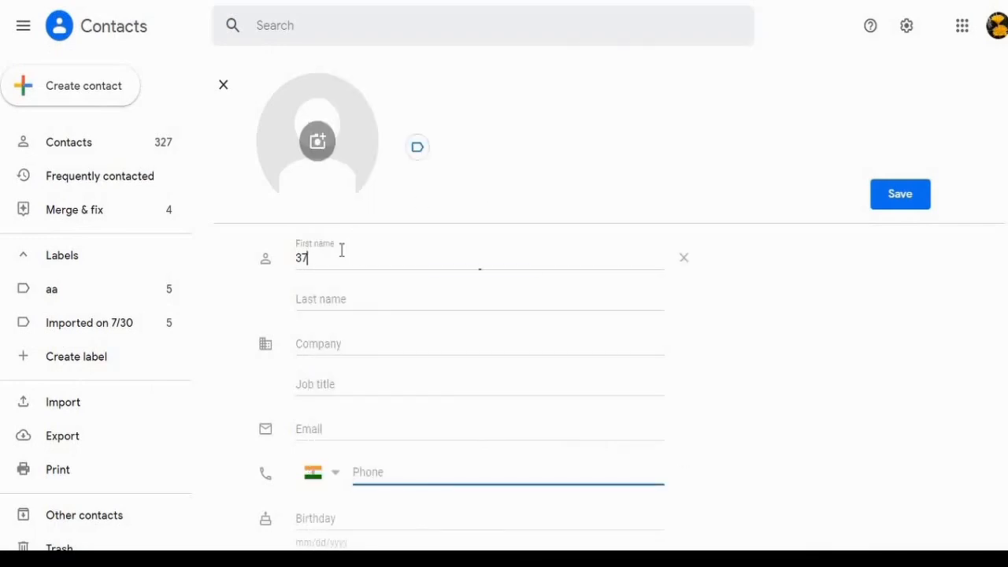
type("39")
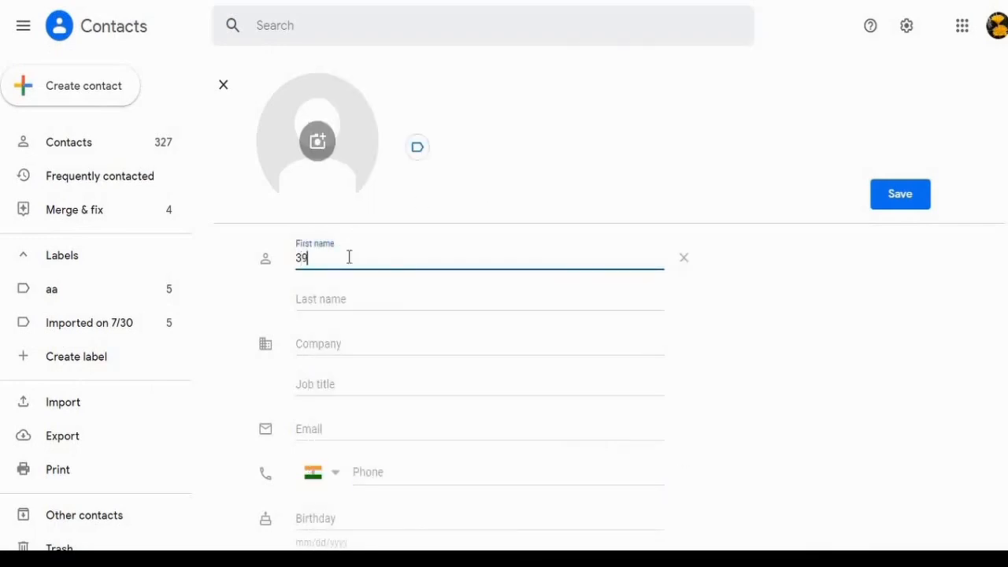
left_click(507, 473)
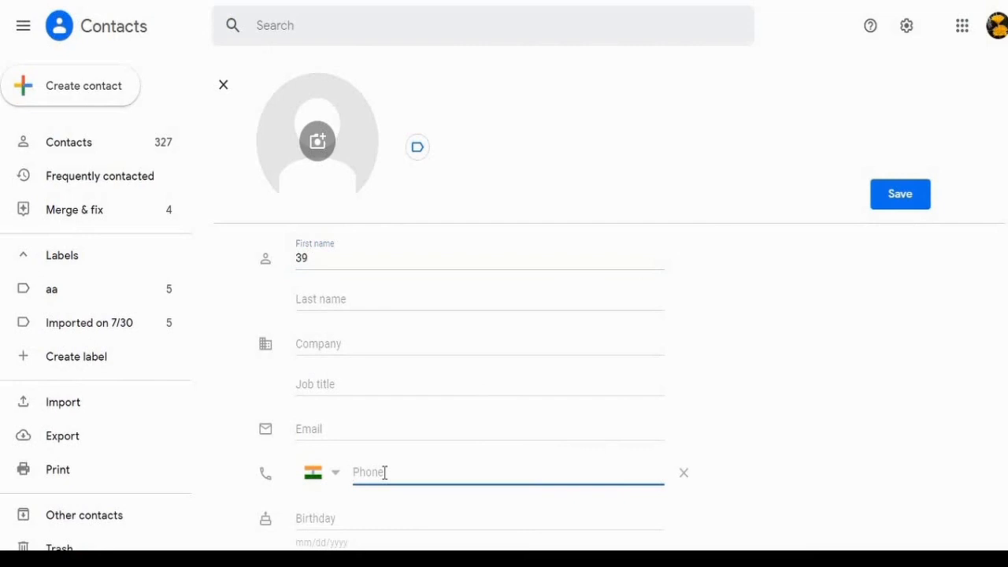
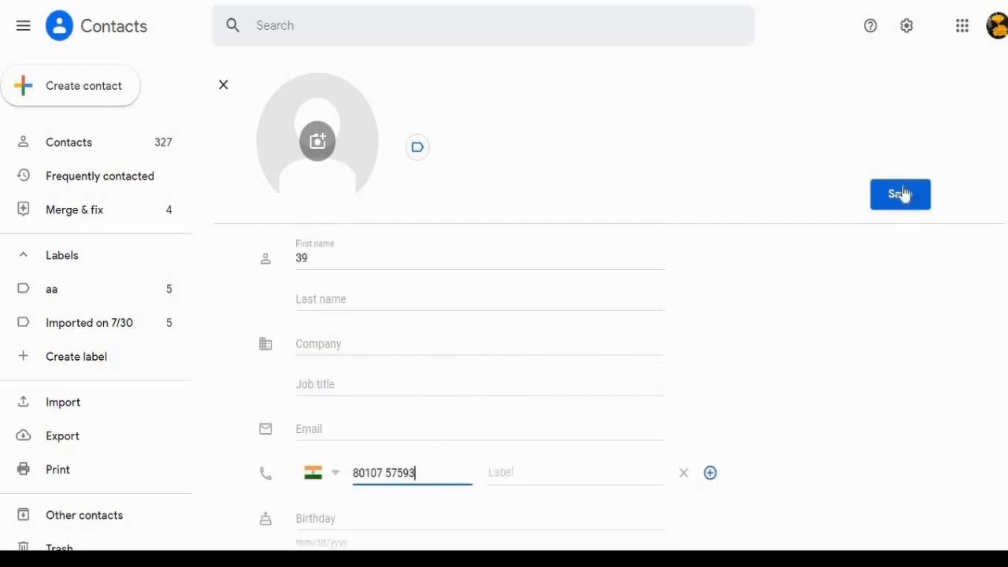
left_click(901, 194)
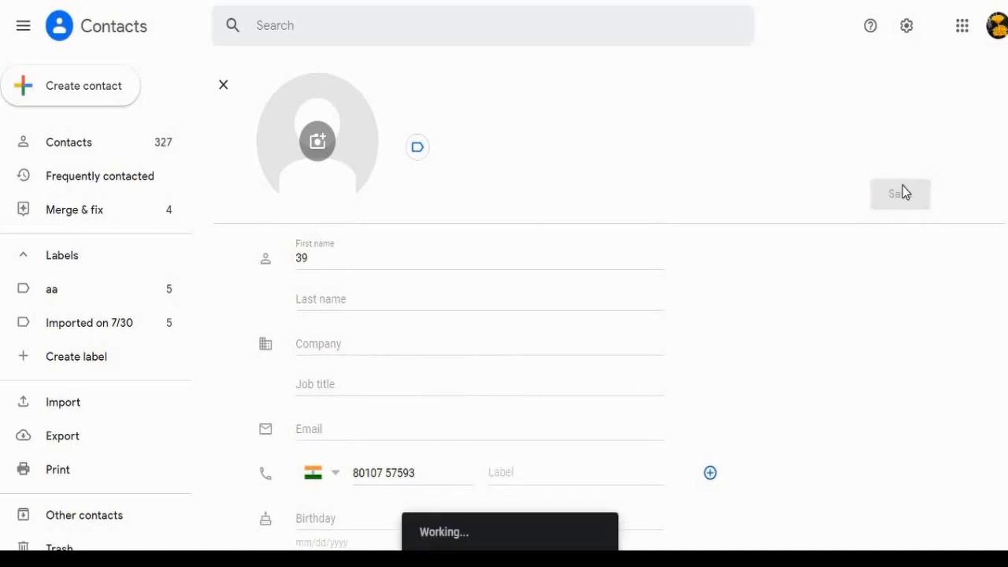
left_click(901, 192)
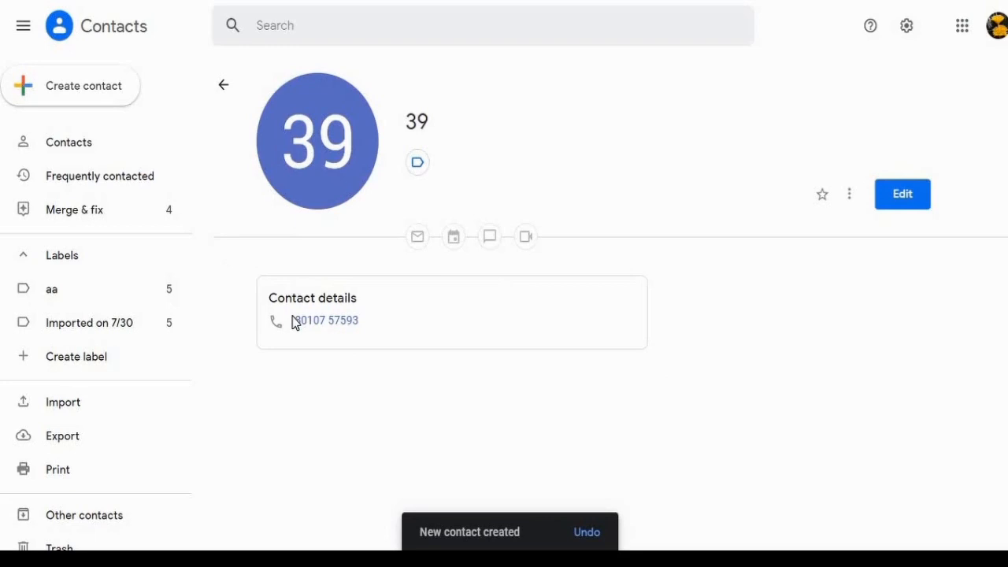
mouse_move(561, 378)
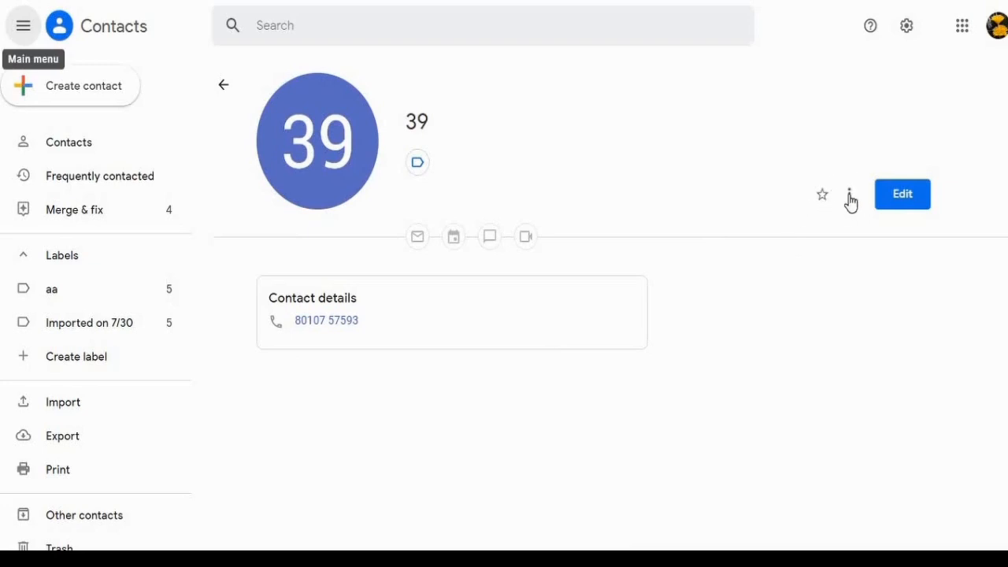
Step: Export contact 39 as Google CSV and reveal the downloaded contacts (1).csv
left_click(850, 195)
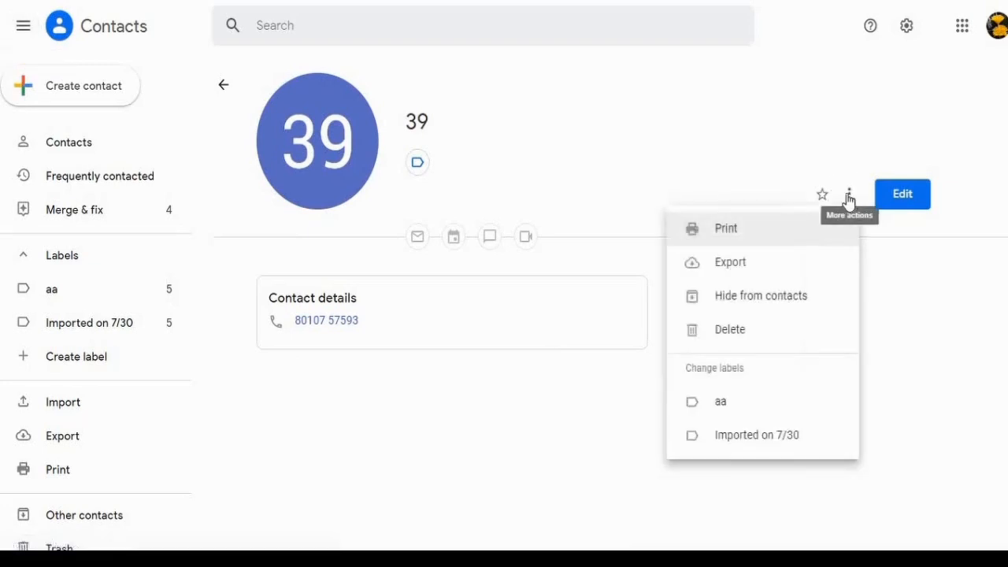
mouse_move(727, 261)
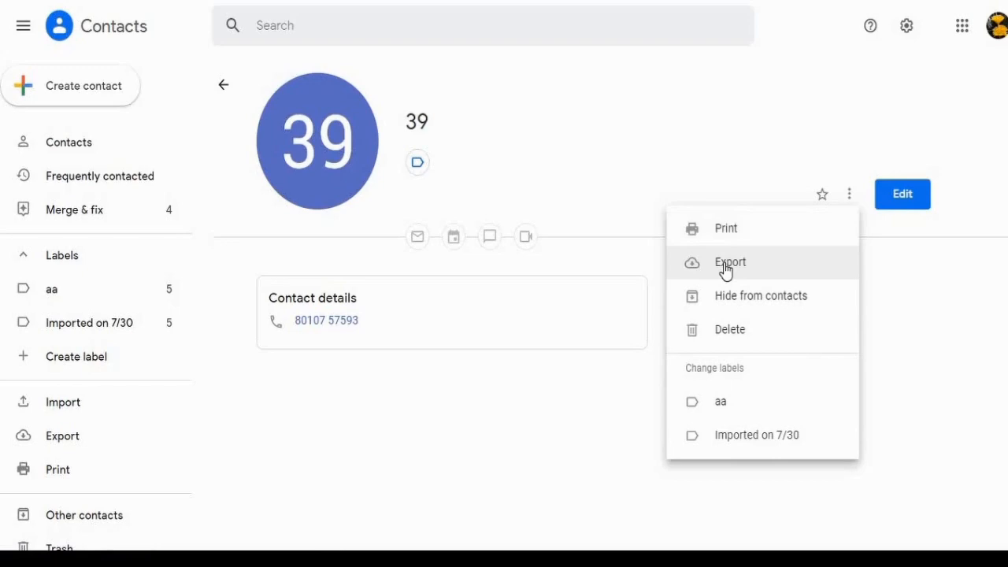
left_click(729, 261)
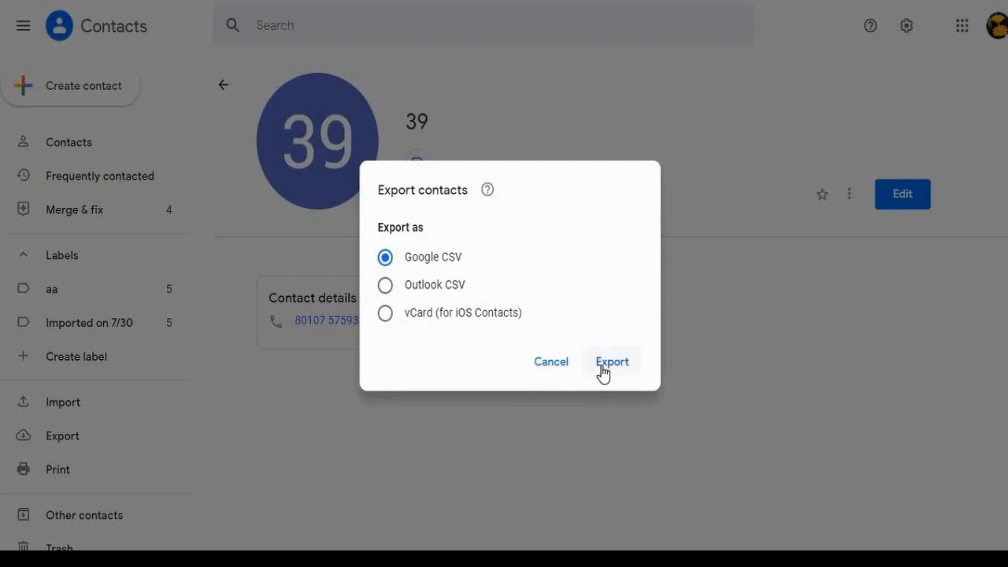
left_click(611, 361)
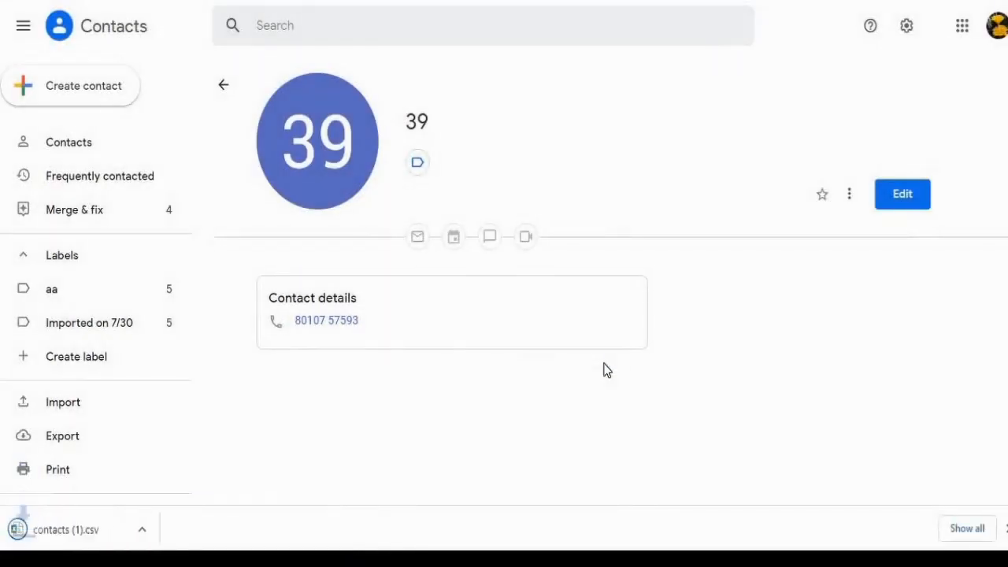
left_click(156, 529)
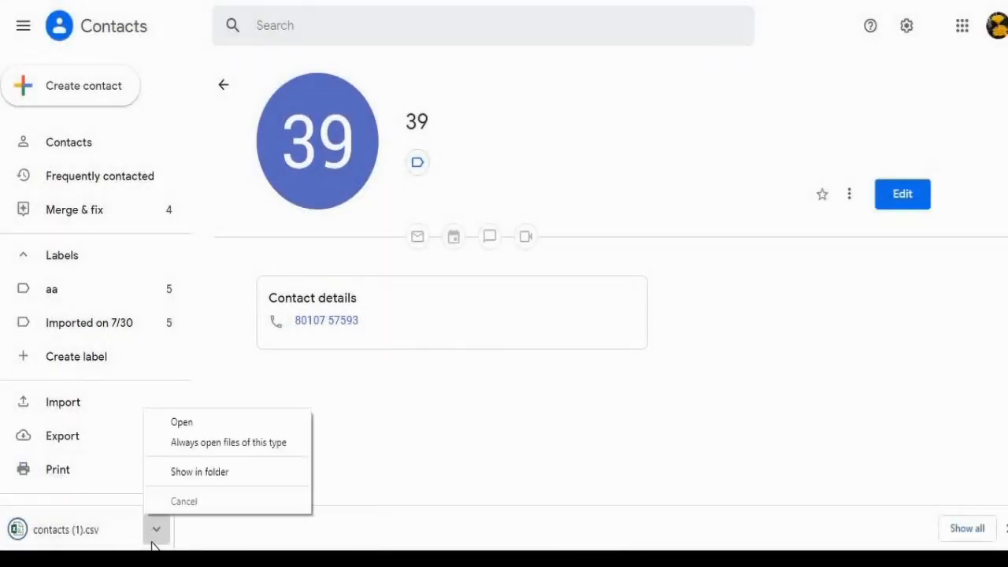
mouse_move(183, 422)
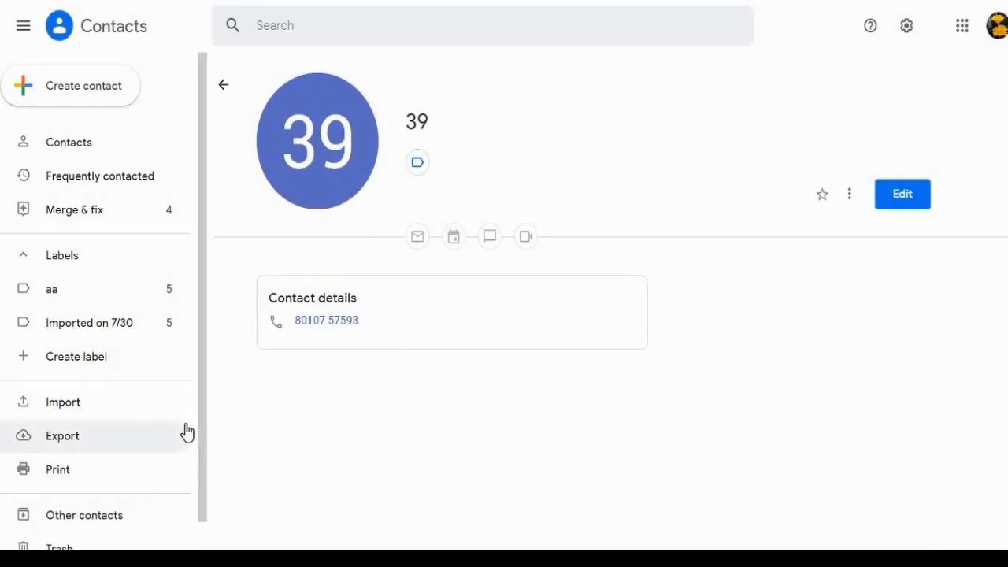
Step: Copy the student phone numbers and bring up the downloaded contacts (1).csv in Excel
left_click(61, 434)
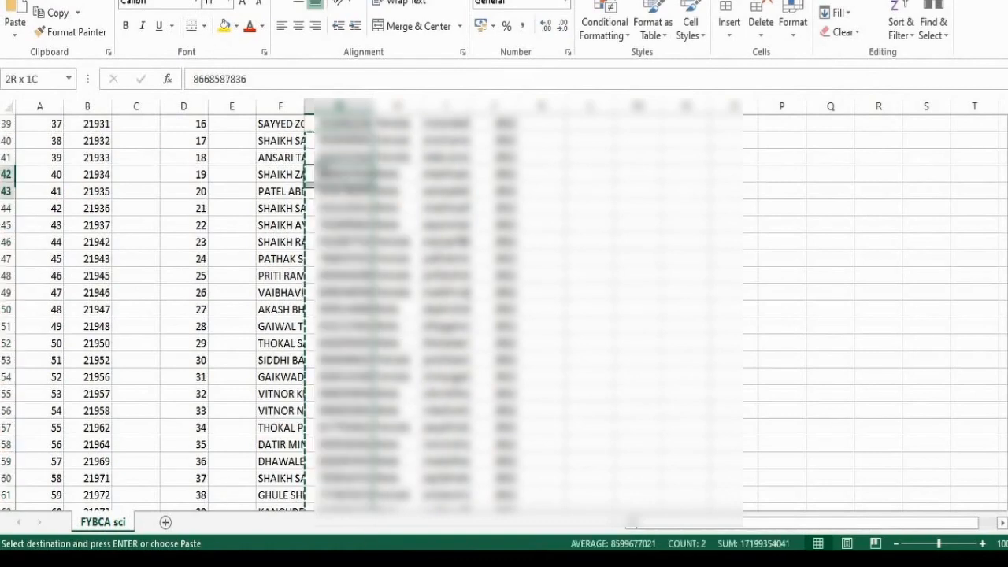
scroll("down", 3)
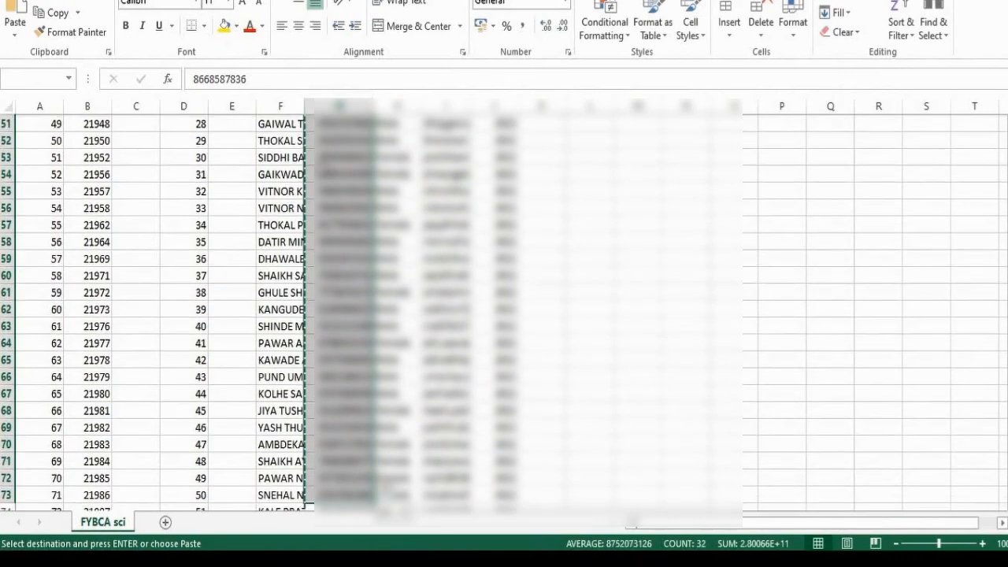
scroll("down", 3)
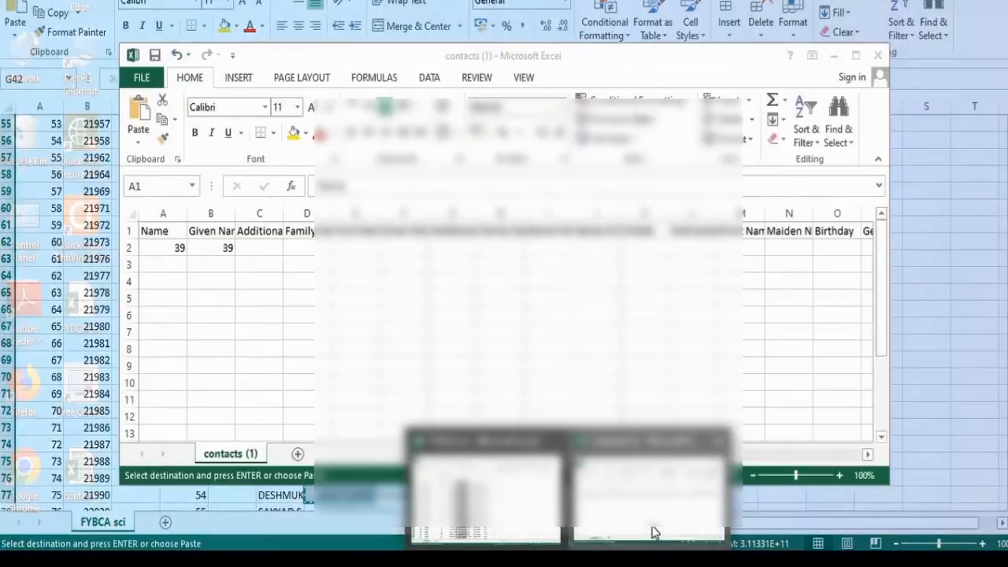
left_click(649, 488)
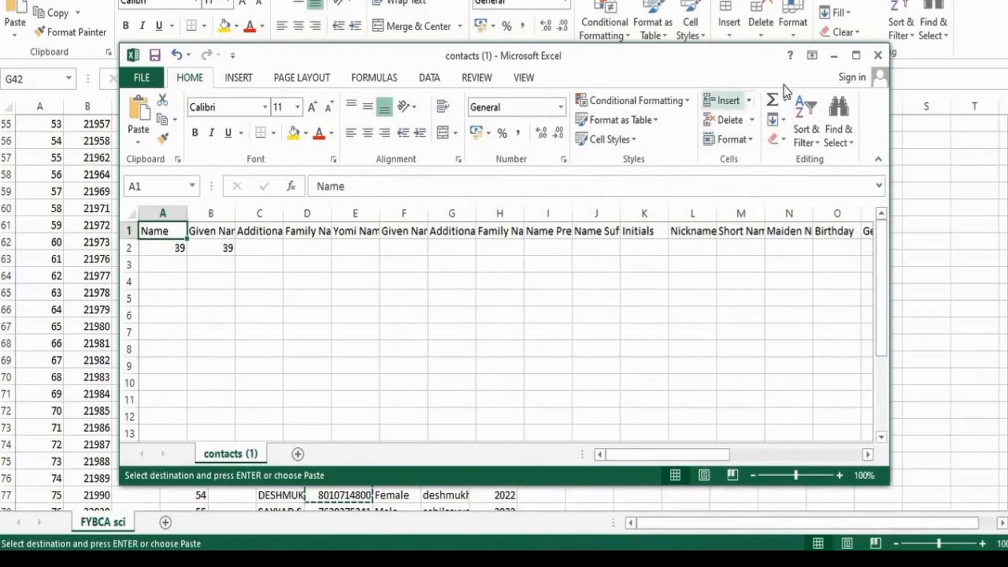
left_click(856, 53)
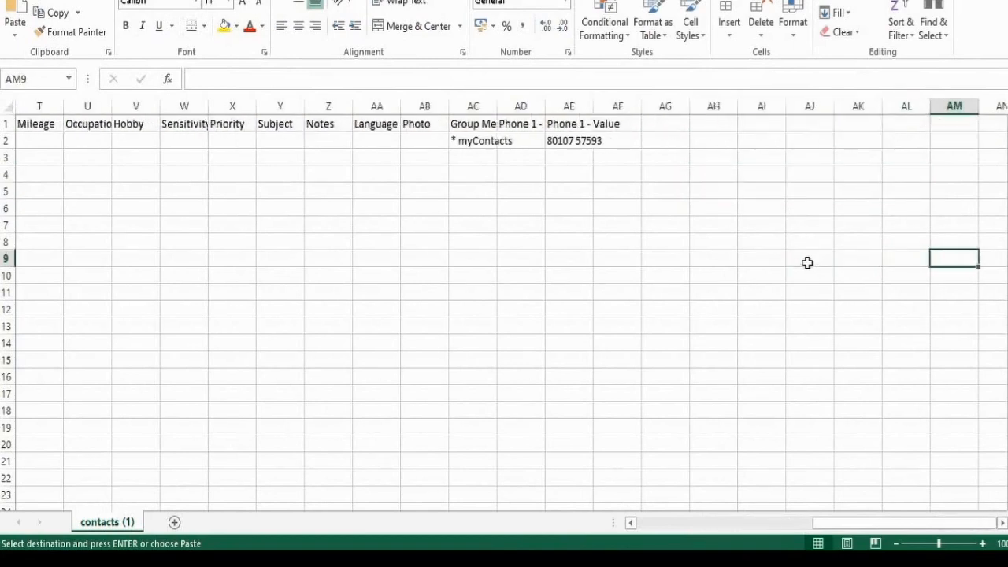
left_click(568, 156)
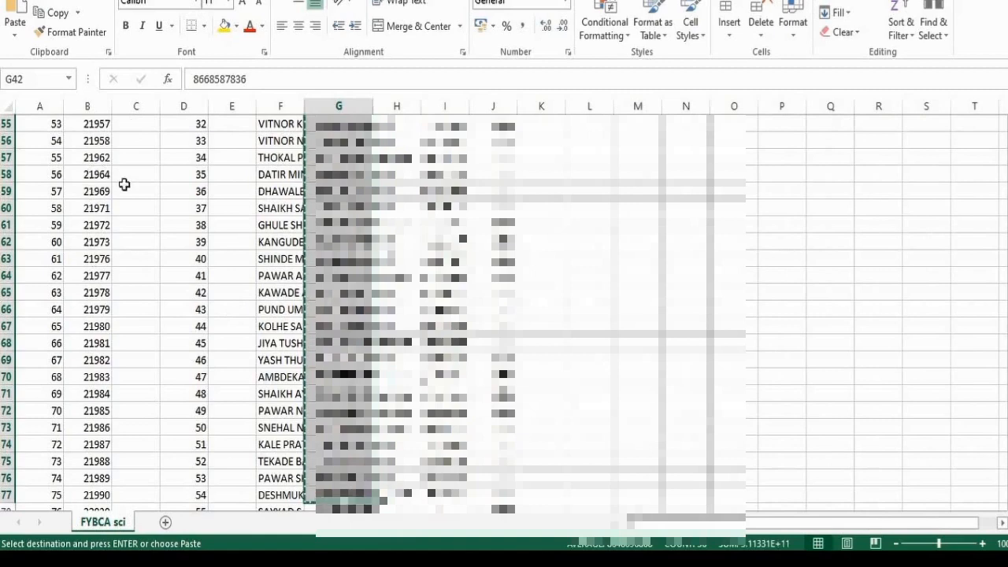
Step: Copy the FYBCA serial numbers from 40 downward for the contacts workbook
left_click(136, 190)
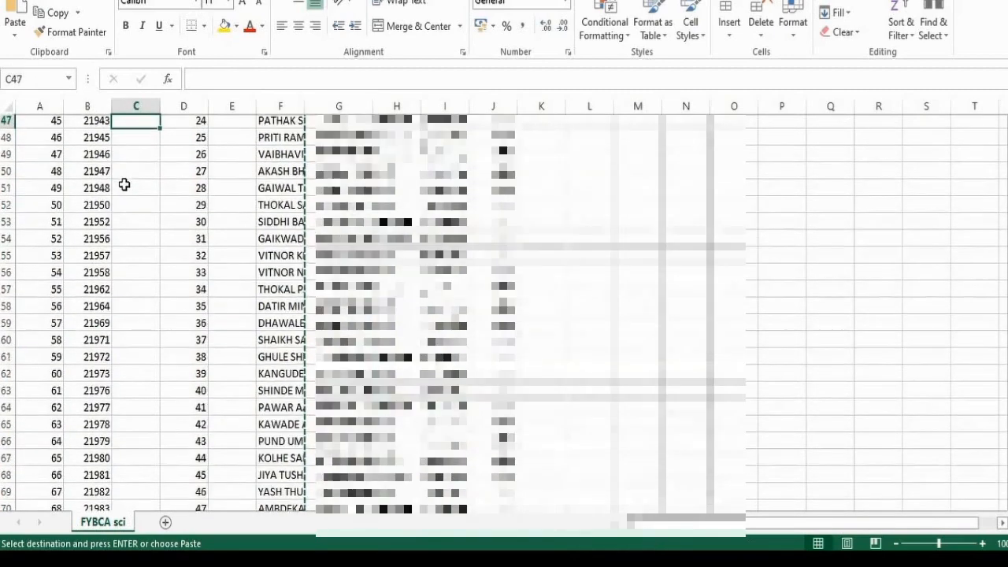
scroll("up", 3)
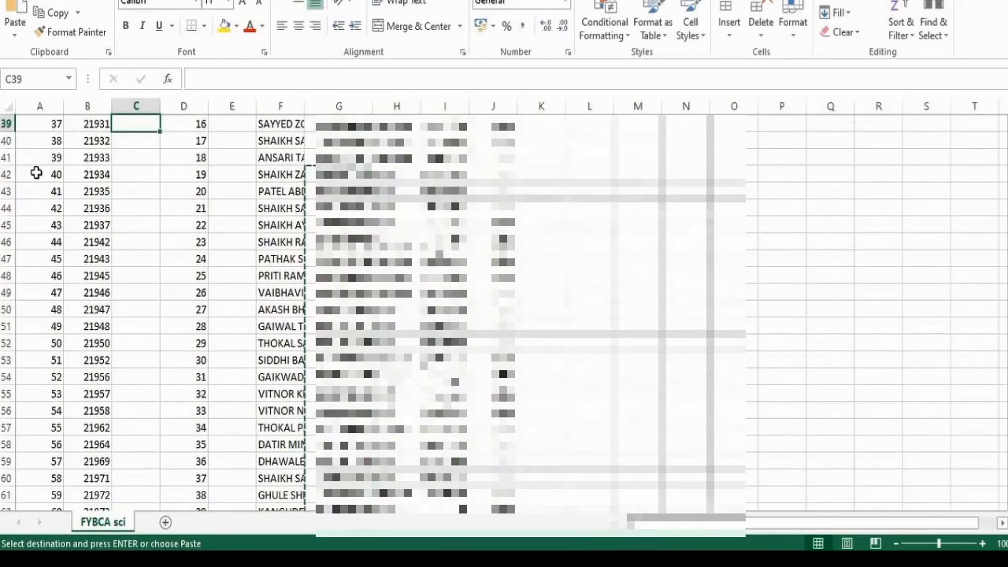
left_click(39, 173)
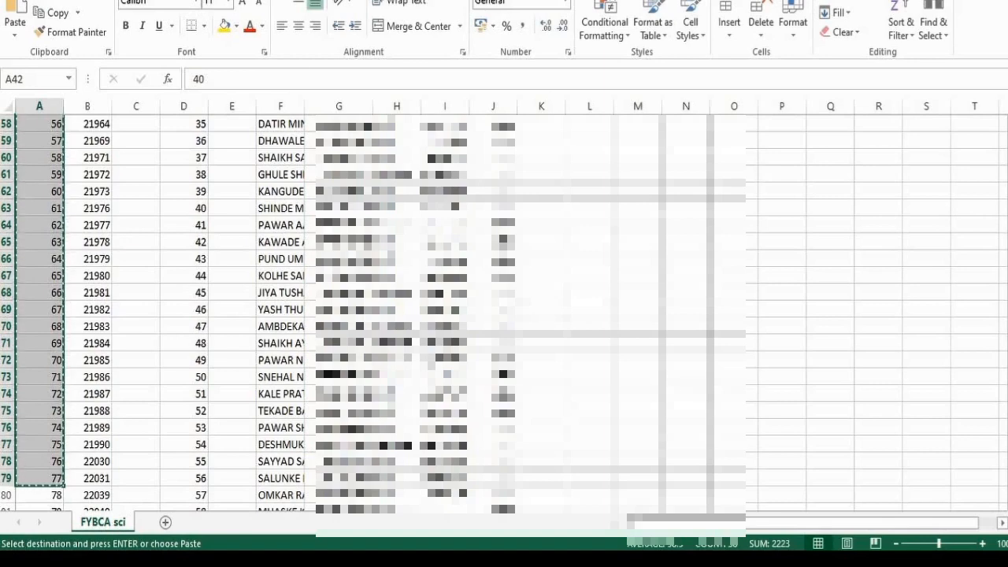
scroll("up", 3)
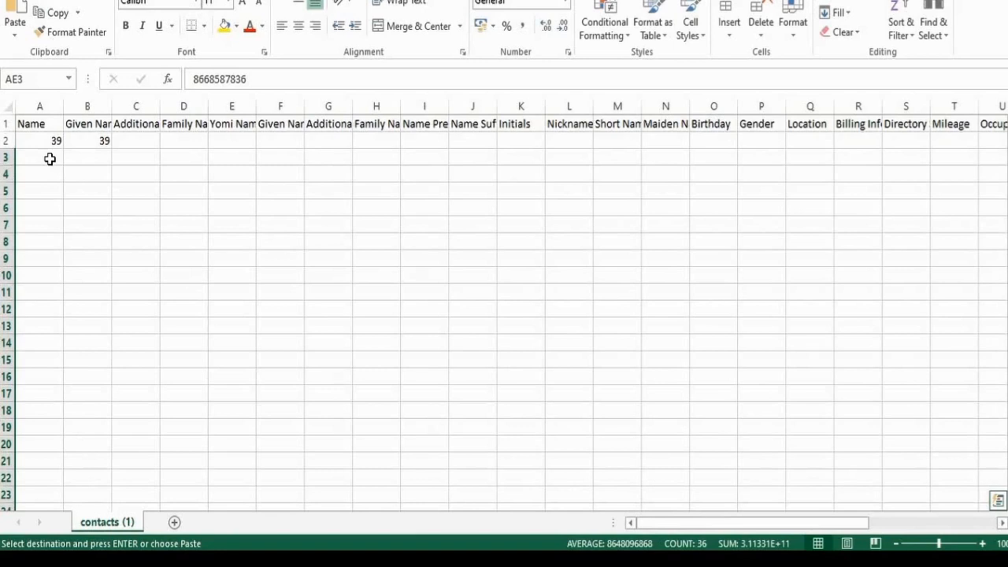
Step: Paste serials 40 to 77 under Name and Given Name, then return to the FYBCA workbook
left_click(39, 158)
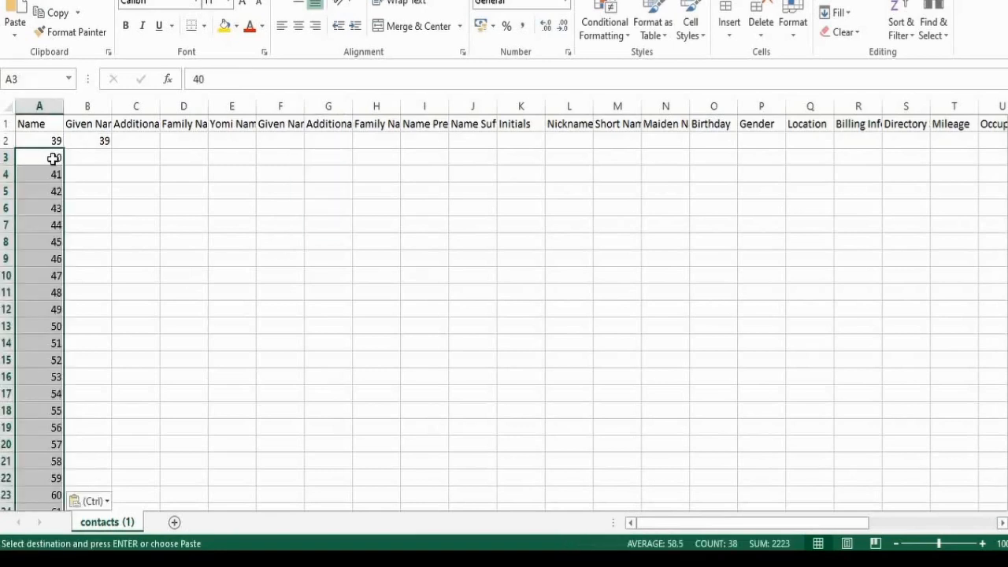
left_click(88, 158)
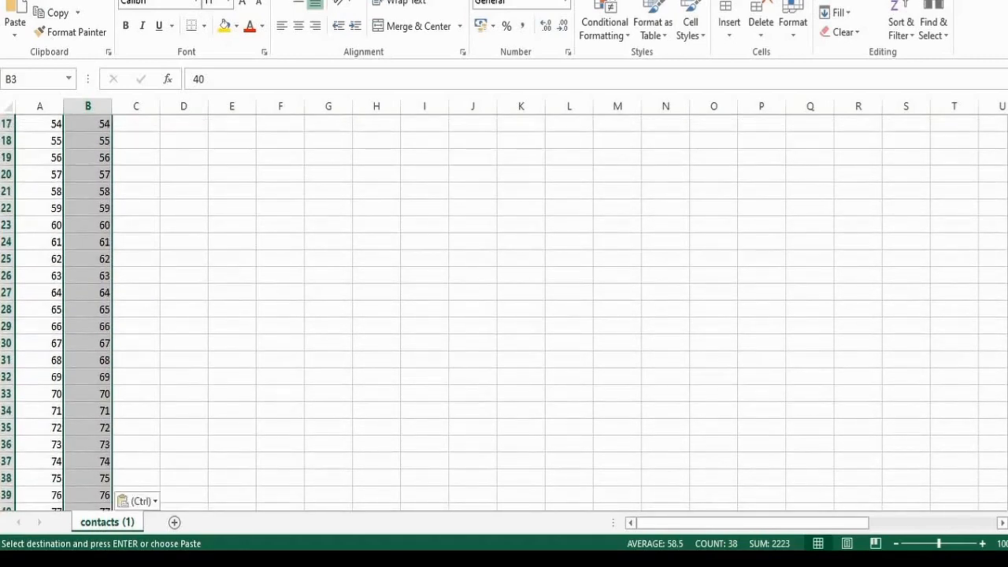
scroll("down", 3)
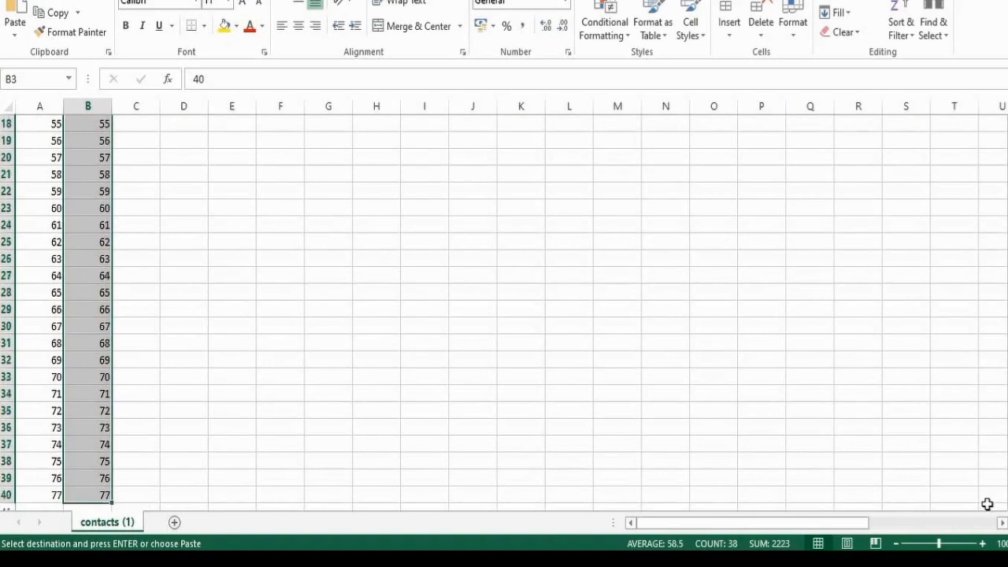
left_click(182, 494)
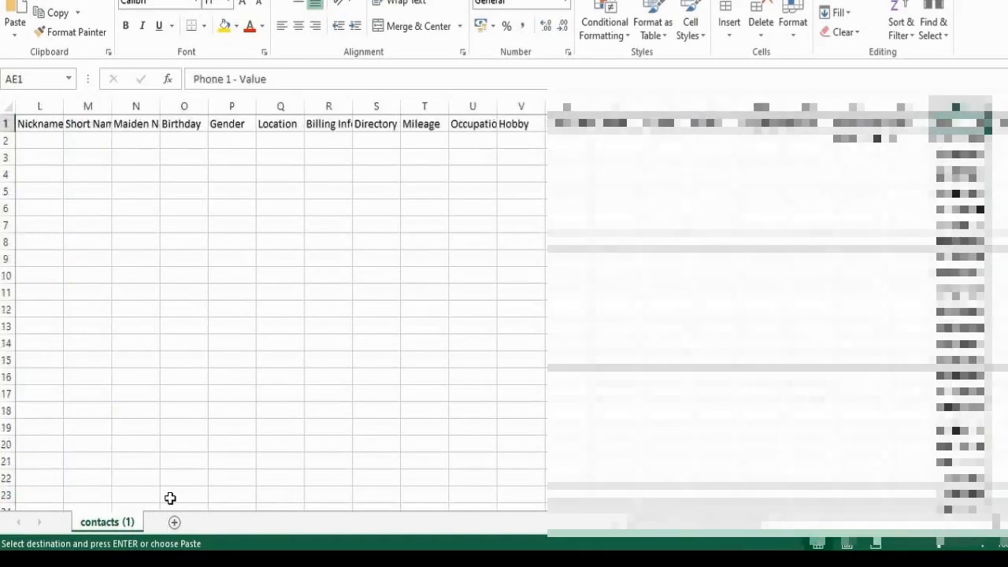
scroll("right", 3)
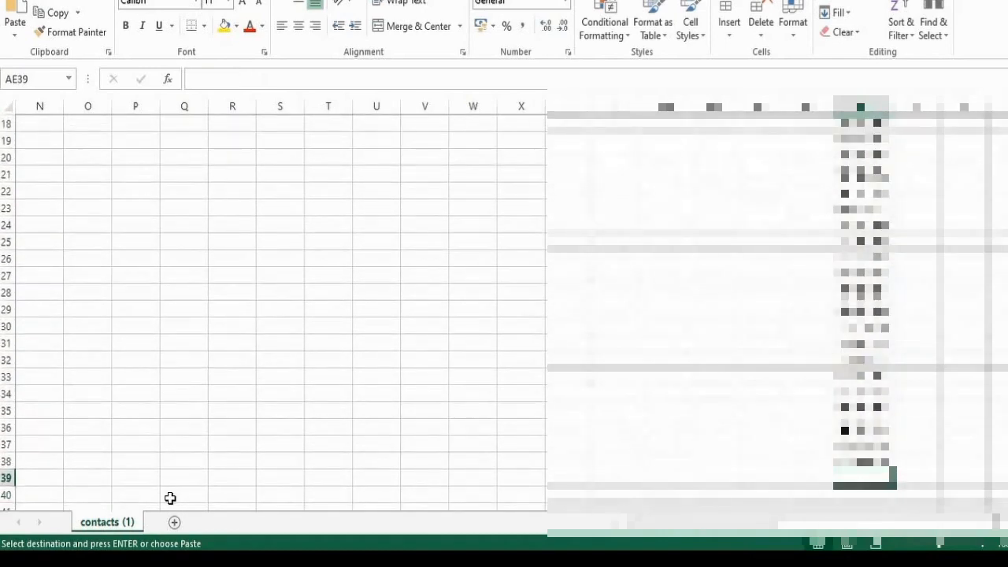
left_click(809, 469)
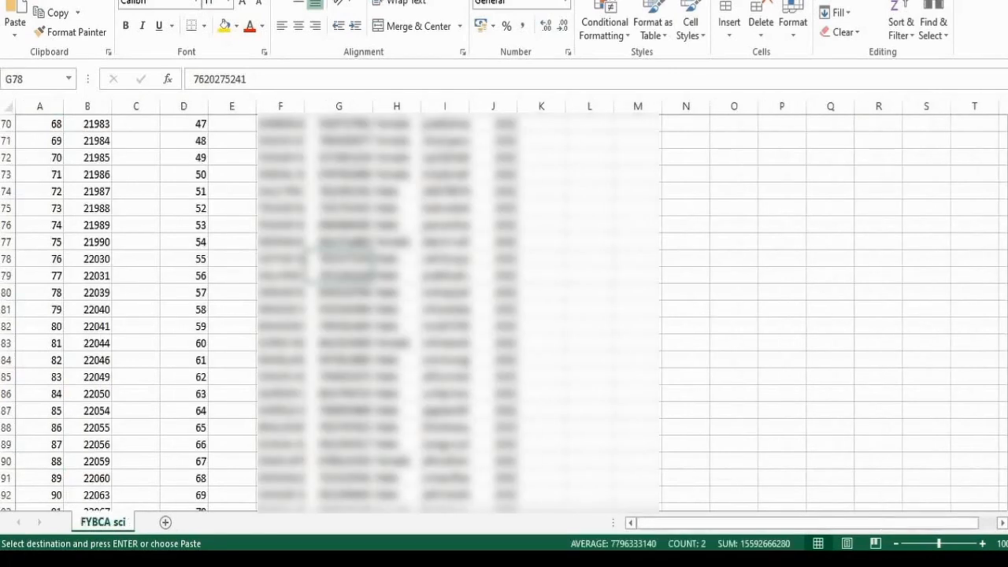
Step: Paste the remaining phone numbers and save the contacts file, keeping CSV format
left_click(102, 521)
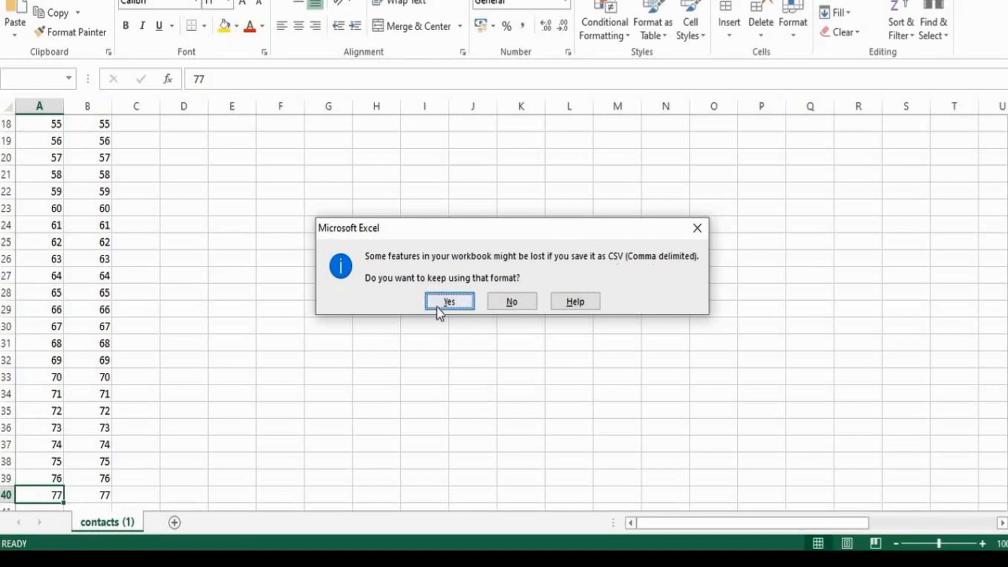
left_click(449, 301)
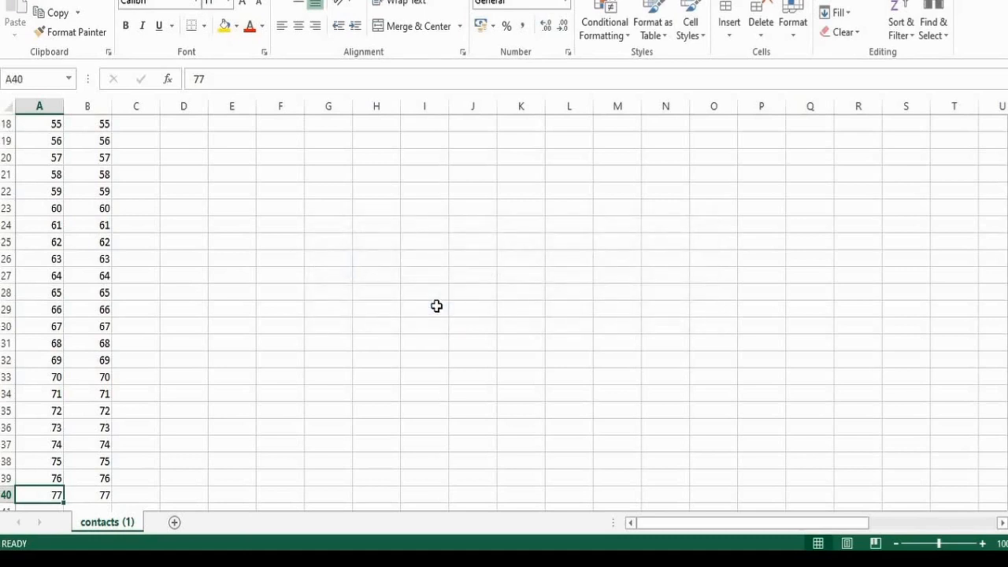
mouse_move(558, 548)
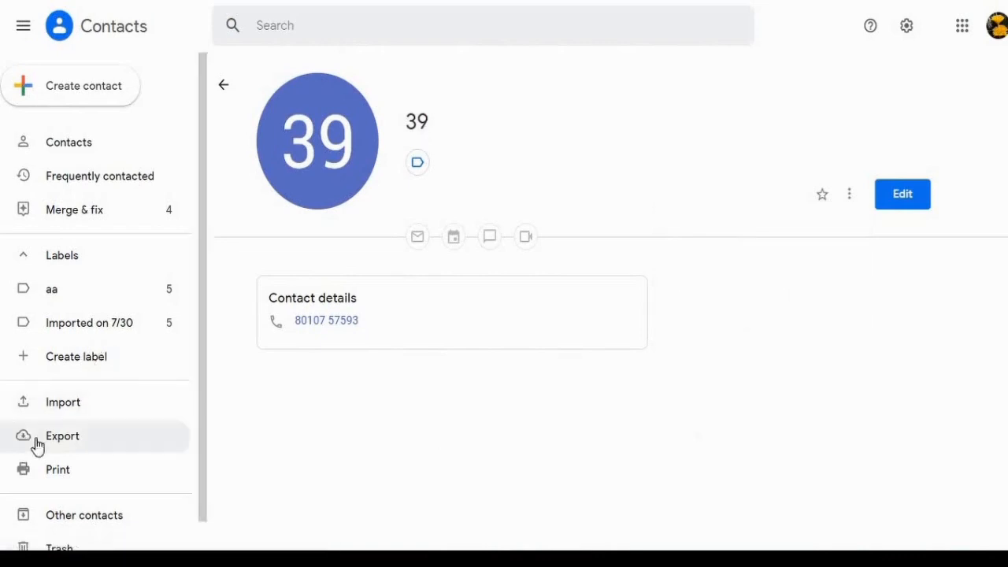
mouse_move(331, 453)
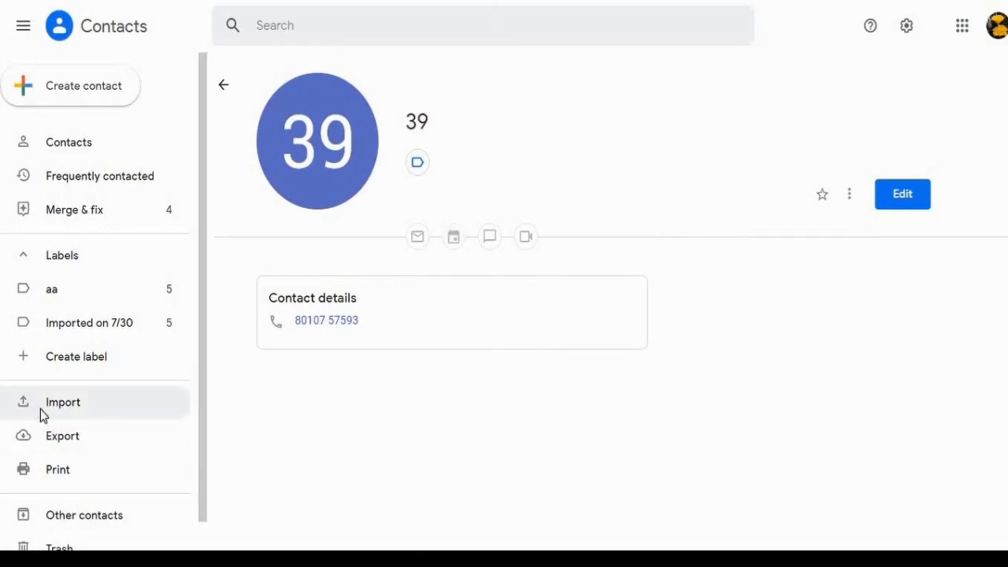
Step: Start an import and assign the incoming contacts a new label named 'fy', then go to select the file
left_click(63, 402)
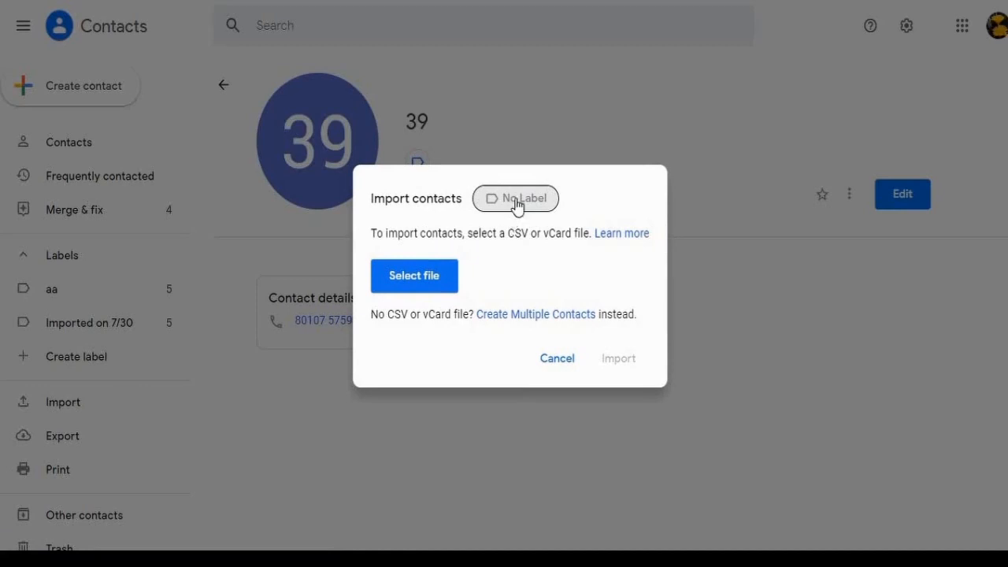
left_click(515, 199)
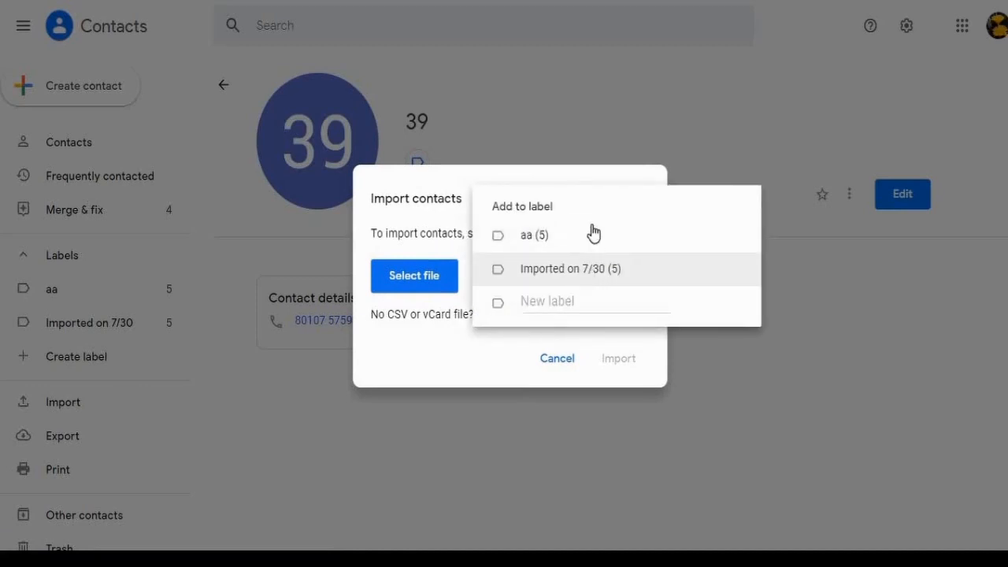
mouse_move(598, 224)
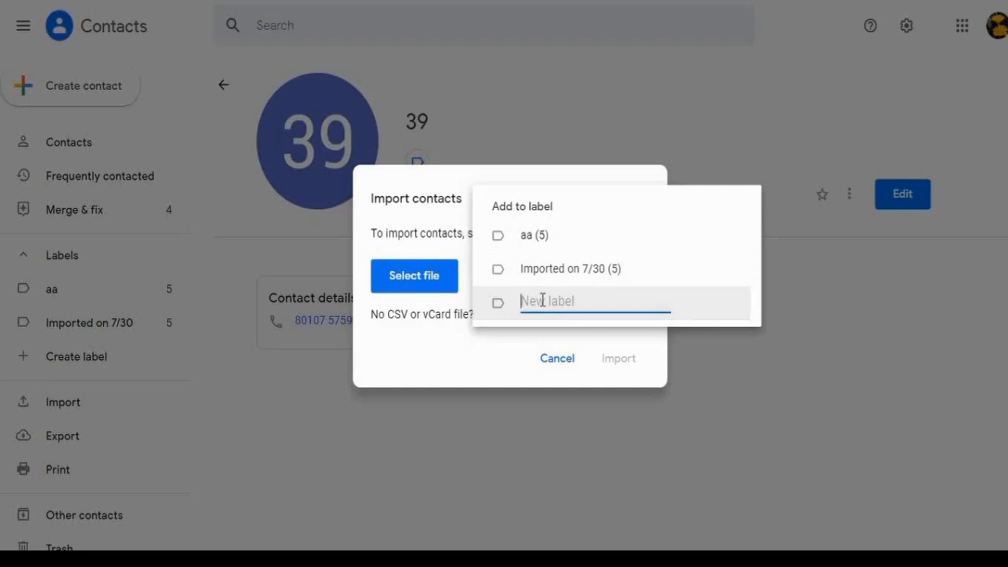
type("fy")
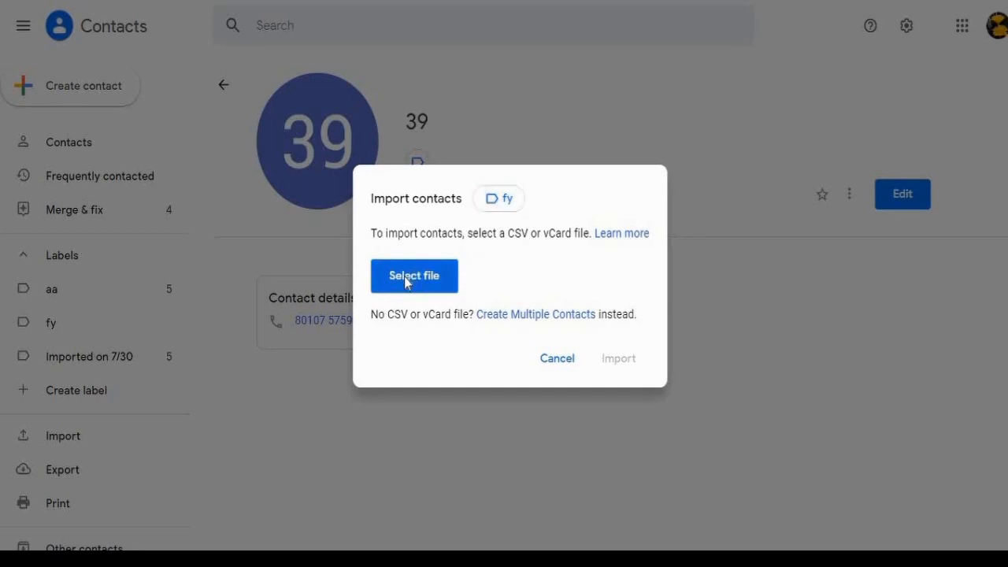
left_click(412, 275)
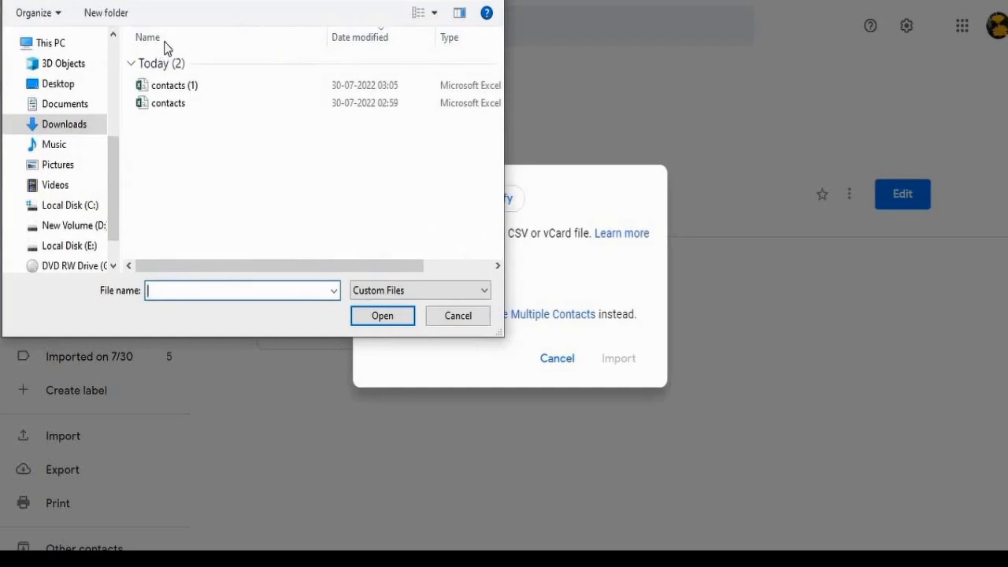
Step: Attach contacts (1).csv from Downloads and import it under the fy label
left_click(63, 123)
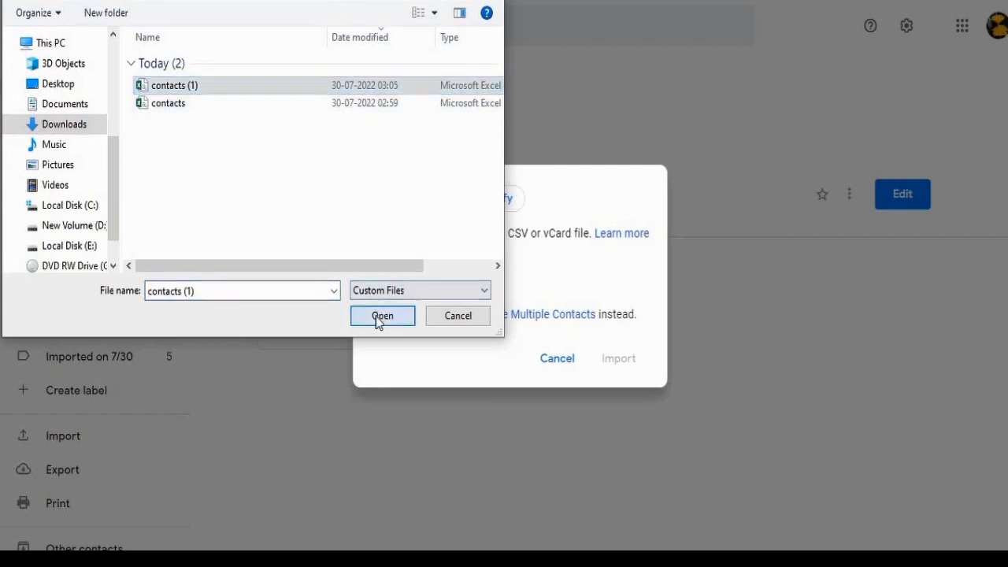
left_click(381, 315)
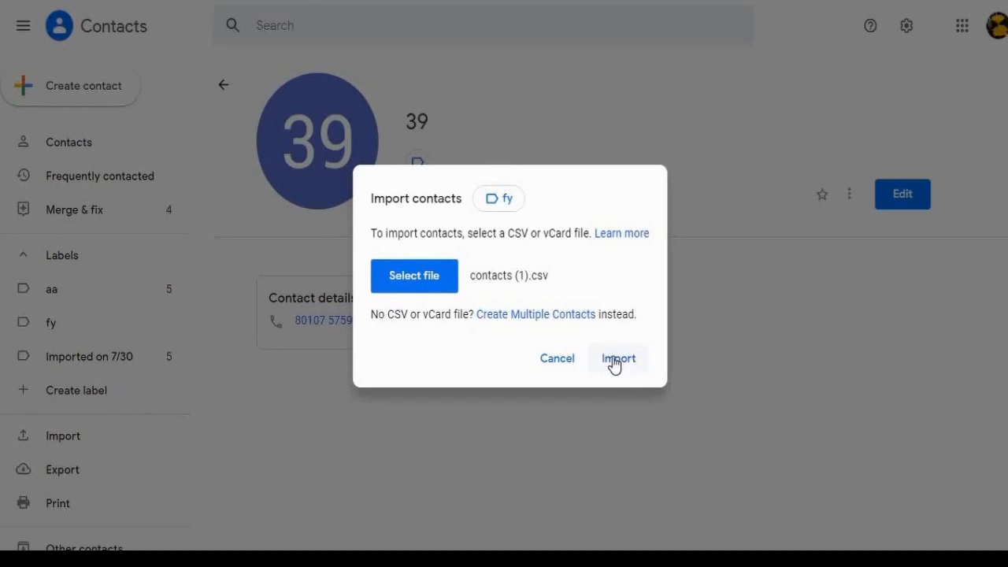
left_click(617, 359)
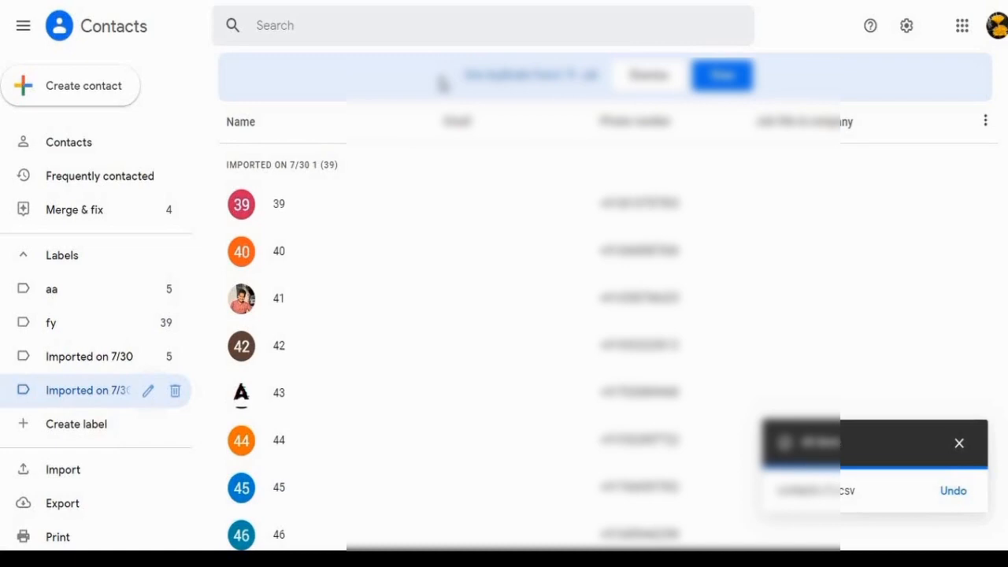
mouse_move(501, 124)
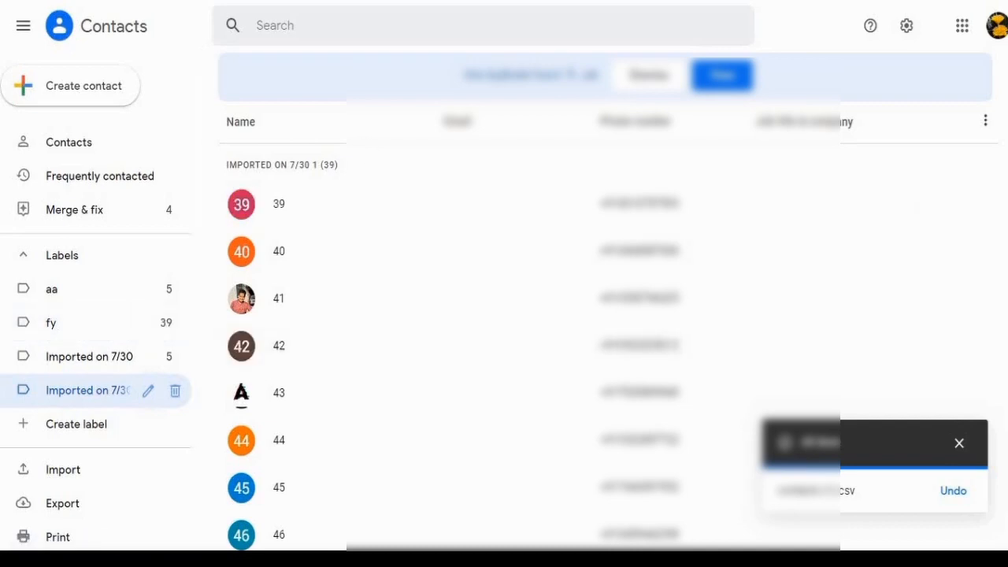
mouse_move(359, 228)
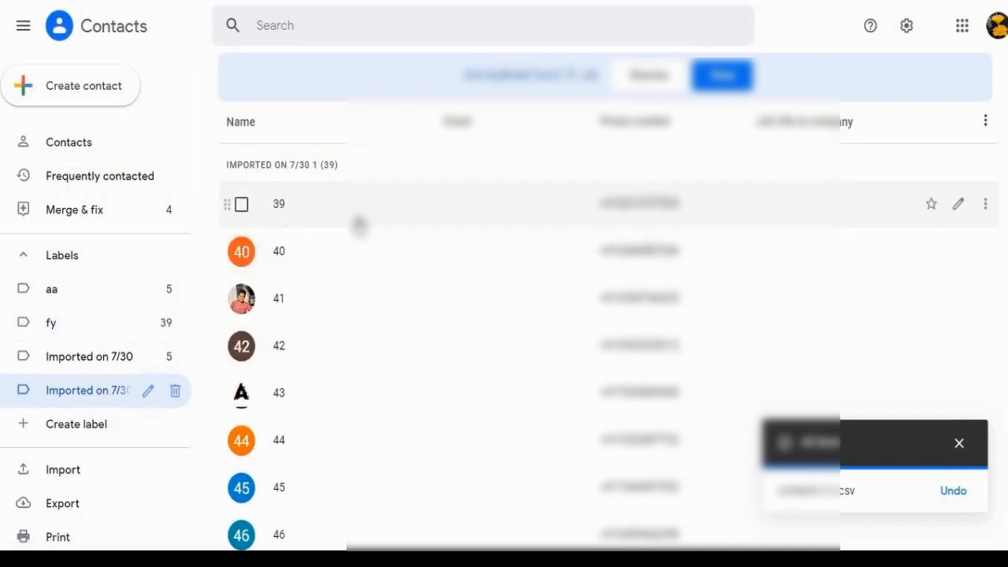
Step: Scroll through the newly imported contacts, numbered 39 through 77
scroll("down", 3)
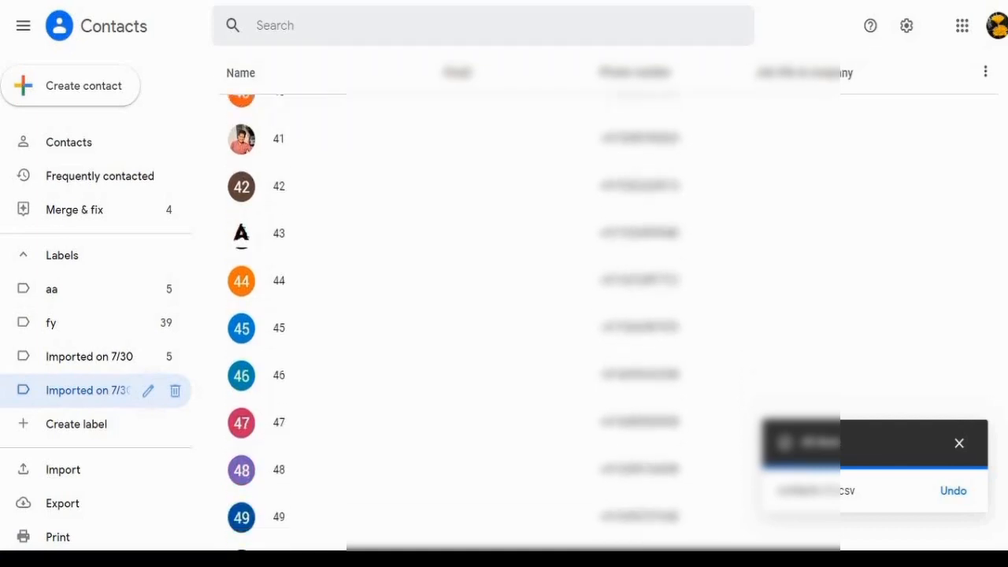
scroll("down", 3)
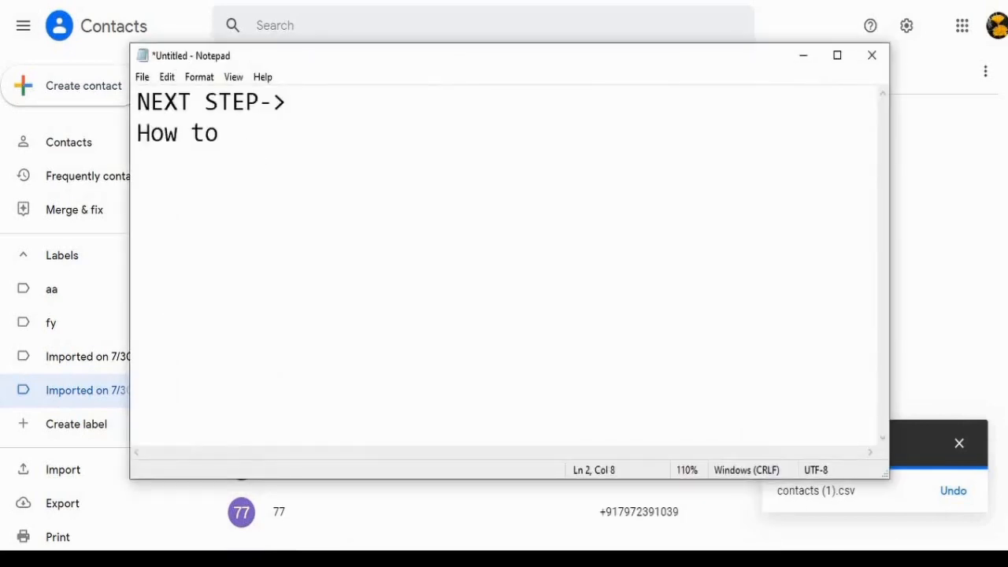
Step: Write the note's question 'How to see these contacts on mobile?'
type("see these")
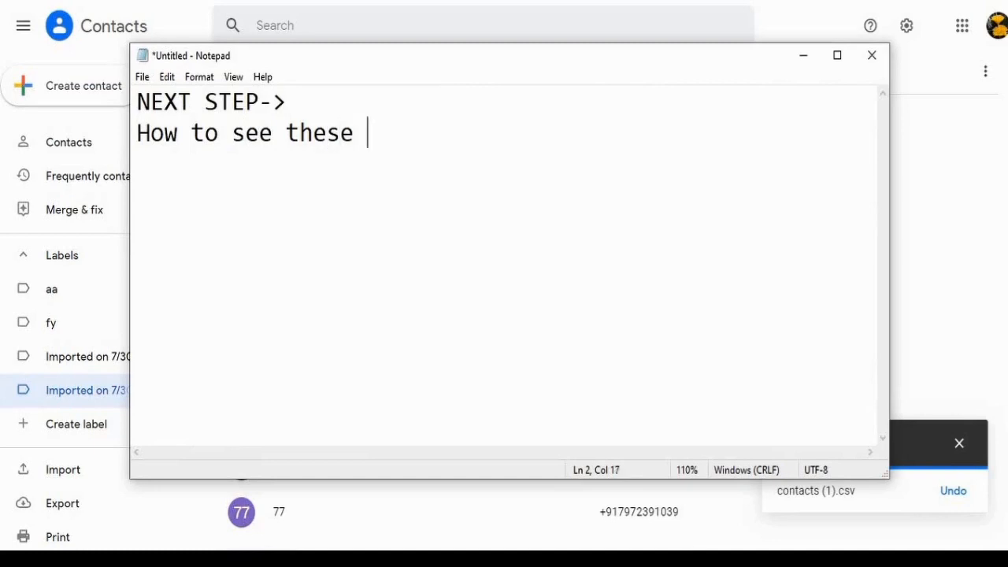
type("contact")
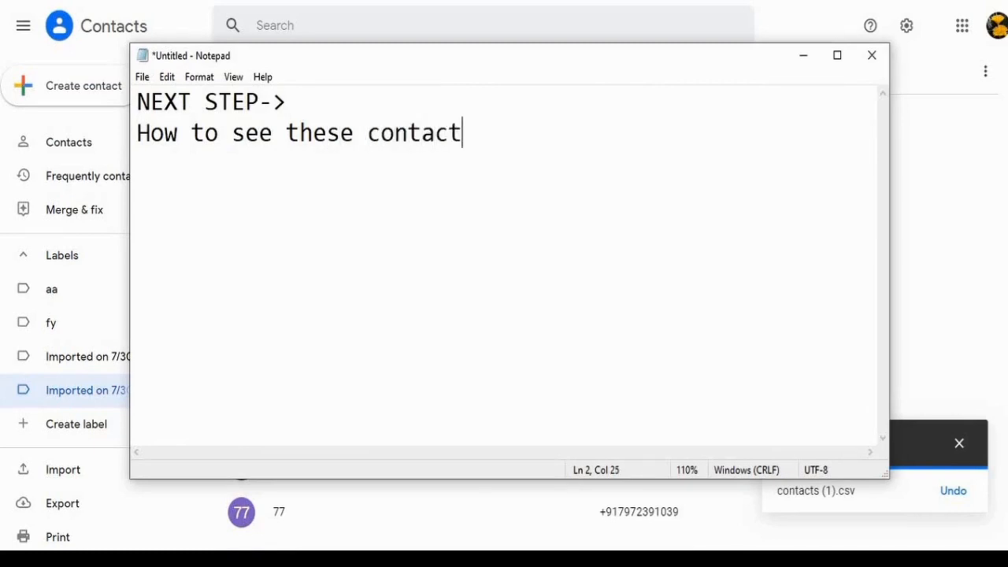
type("s on mobil")
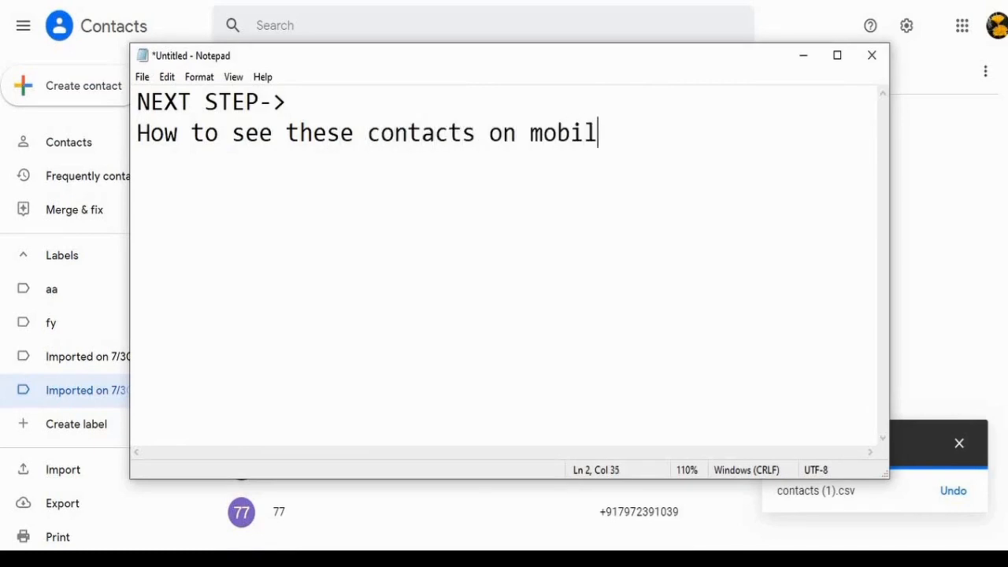
type("e")
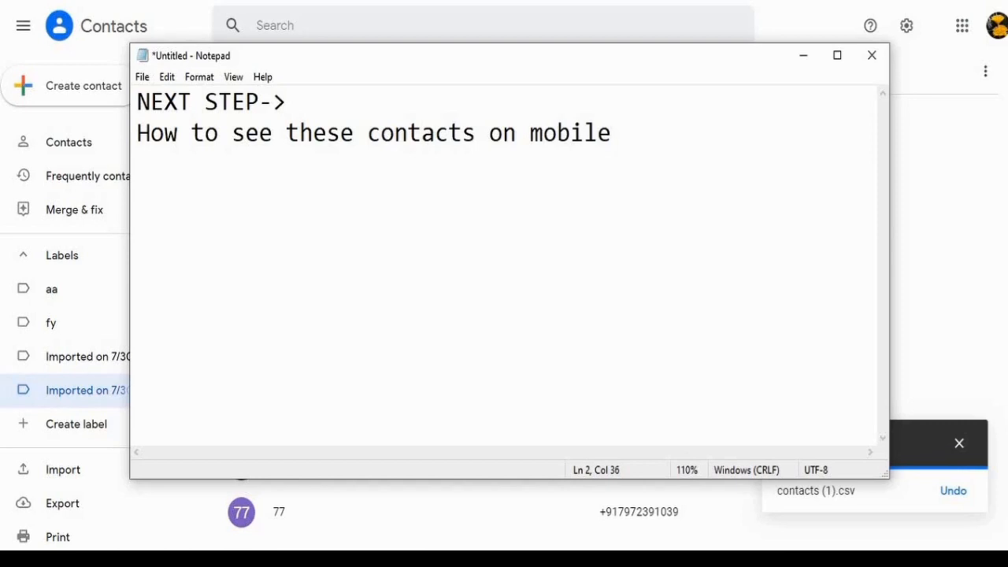
type("?")
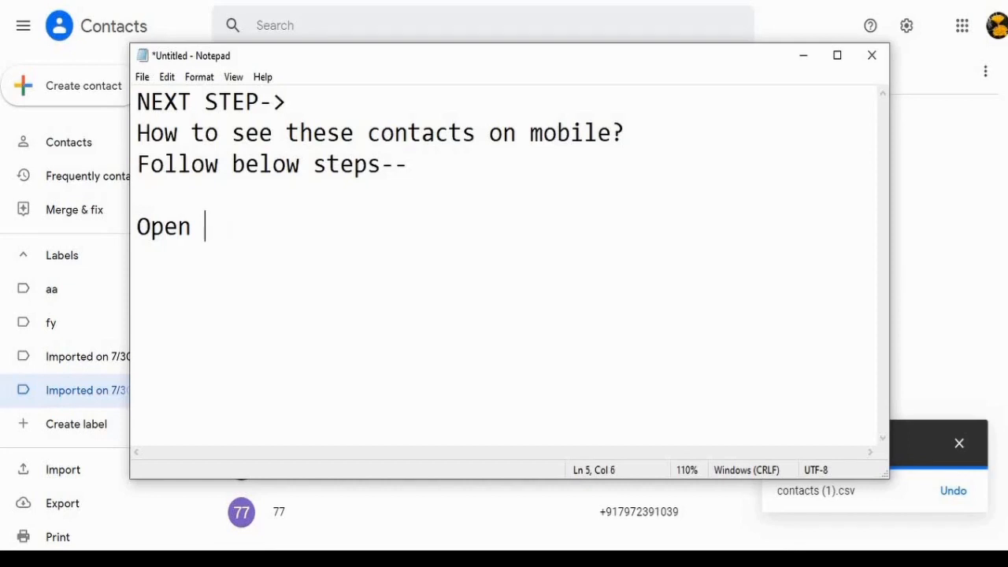
Step: List the first steps: Open Settings option-> Click Google-> Settings for google apps->
type("Settings op")
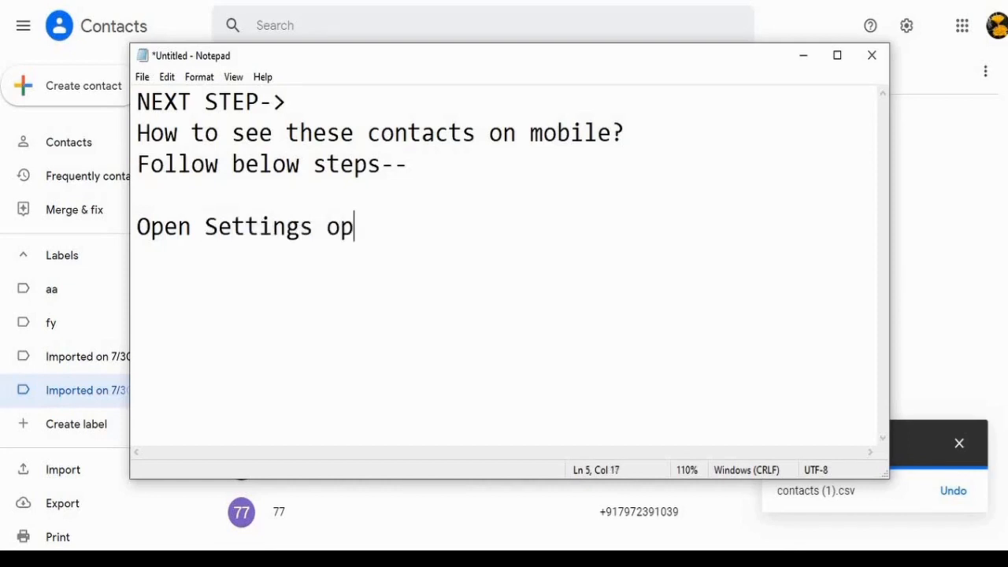
type("tion")
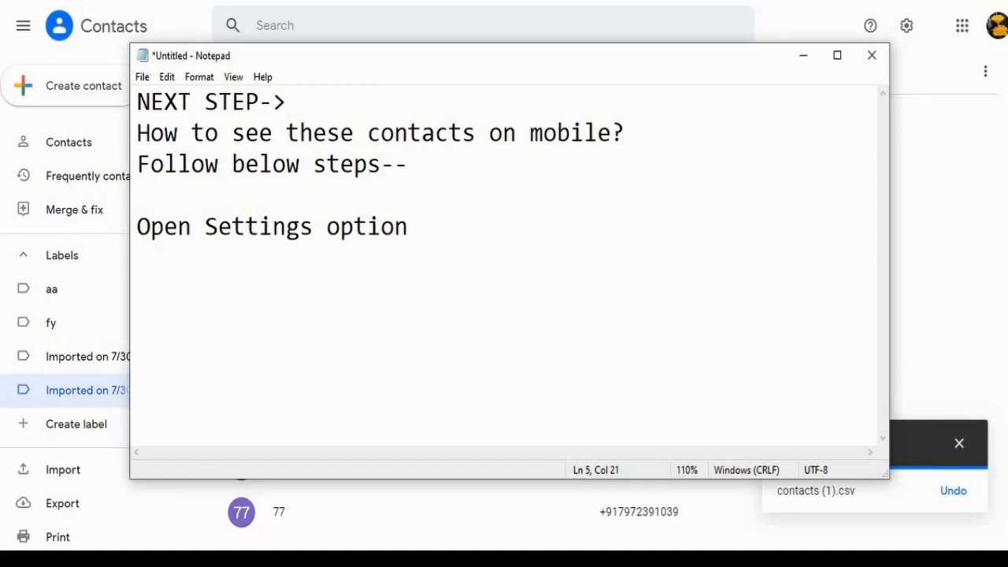
type("-")
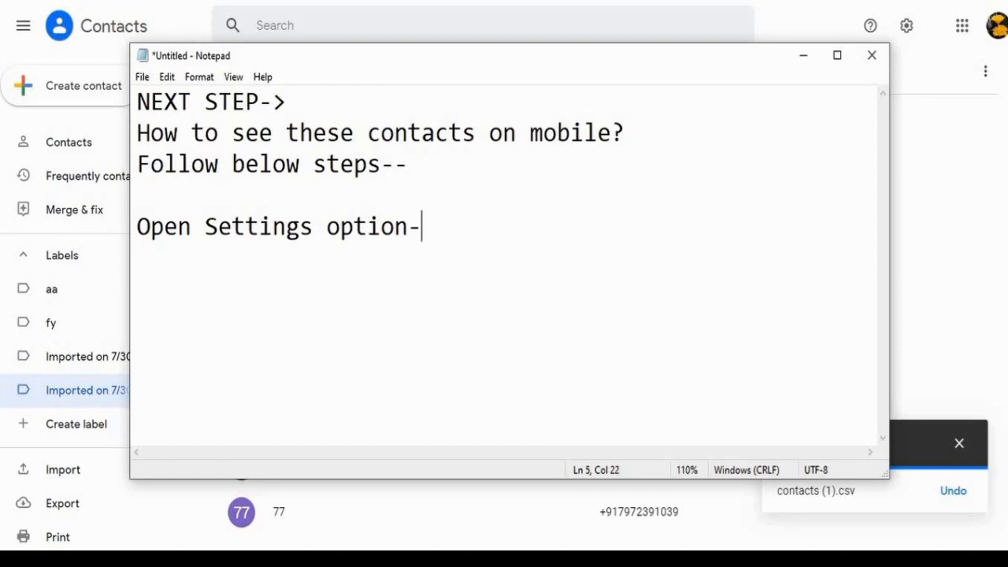
type(">")
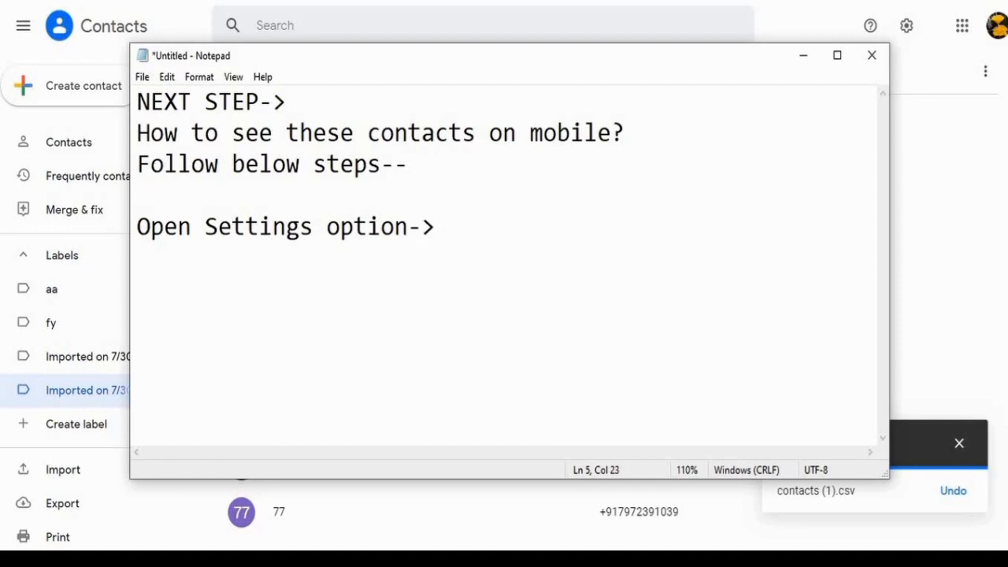
type("C")
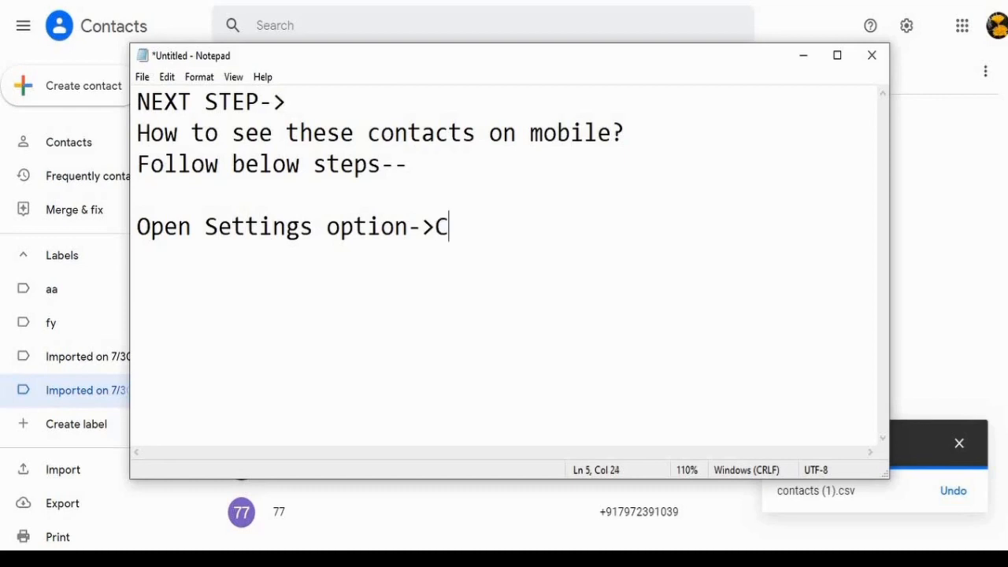
type("lick Goo")
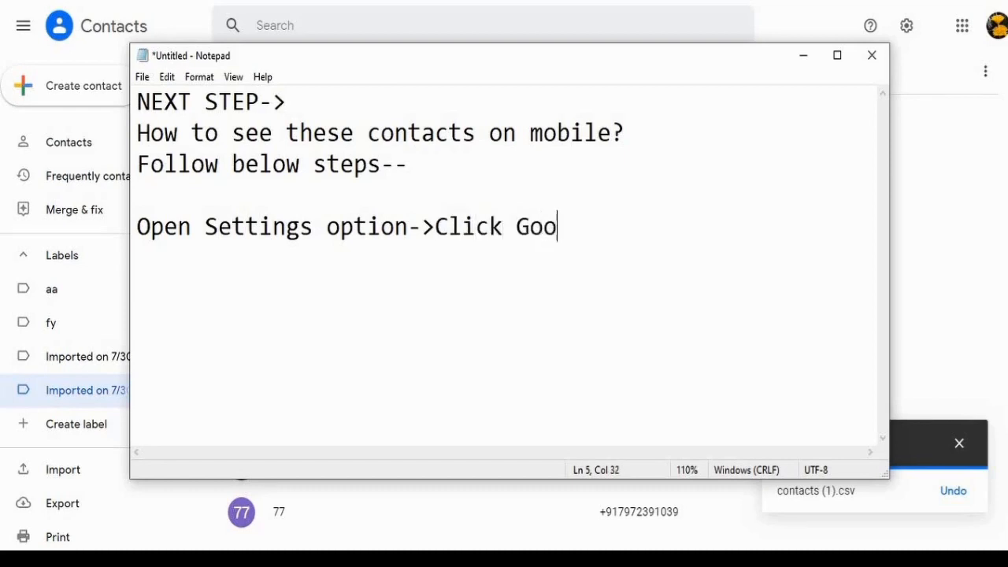
type("gle-")
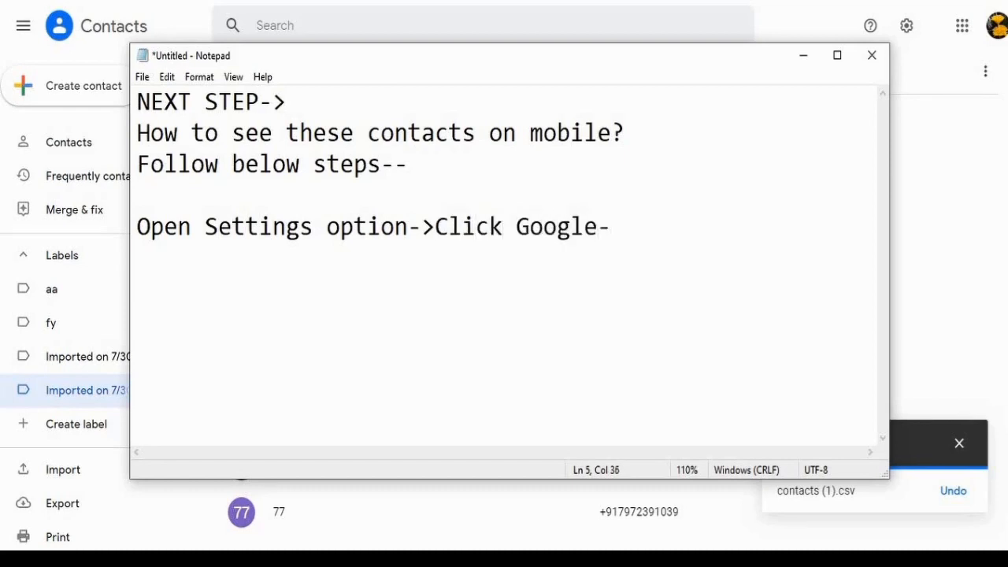
type("Se")
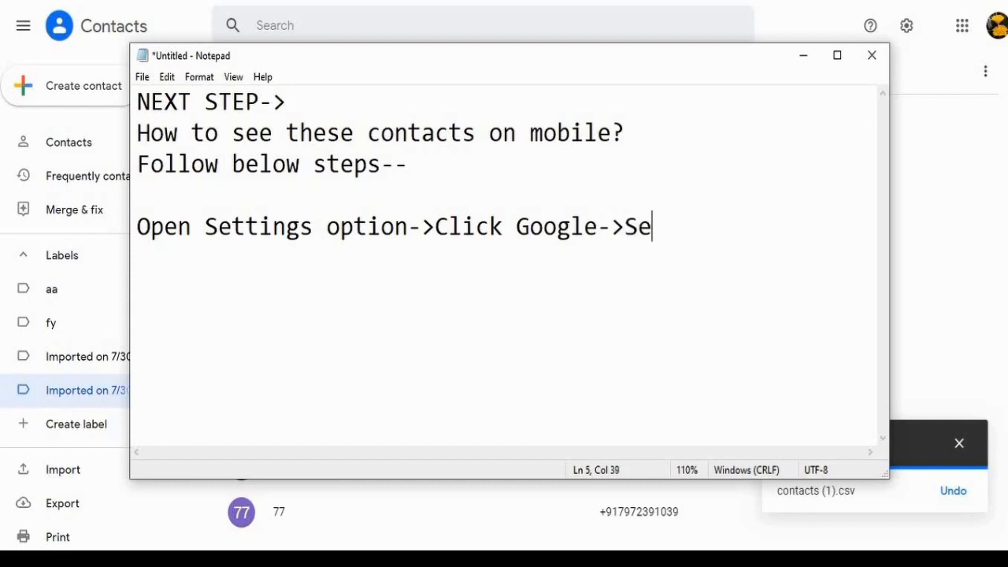
type("ttings")
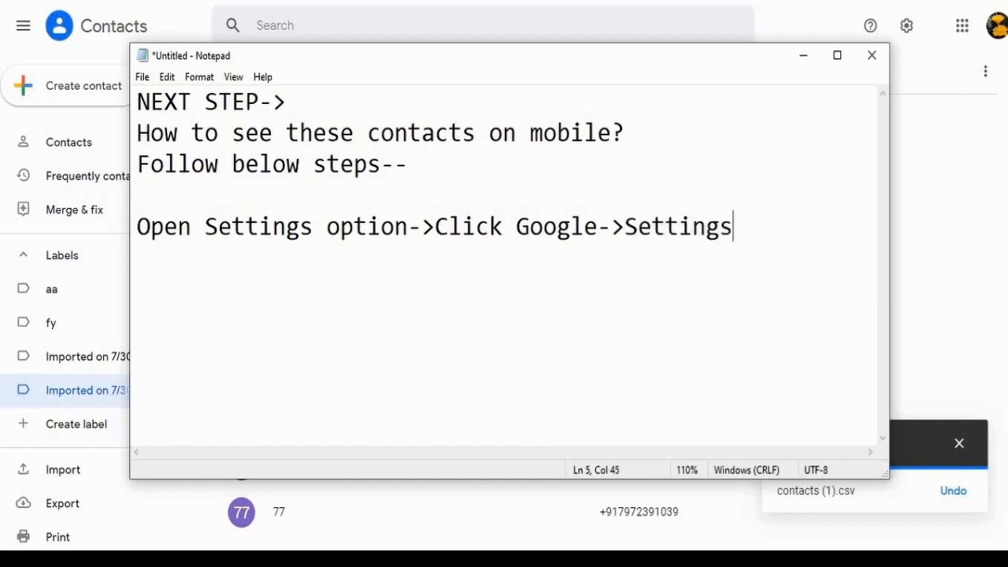
type("for google apps")
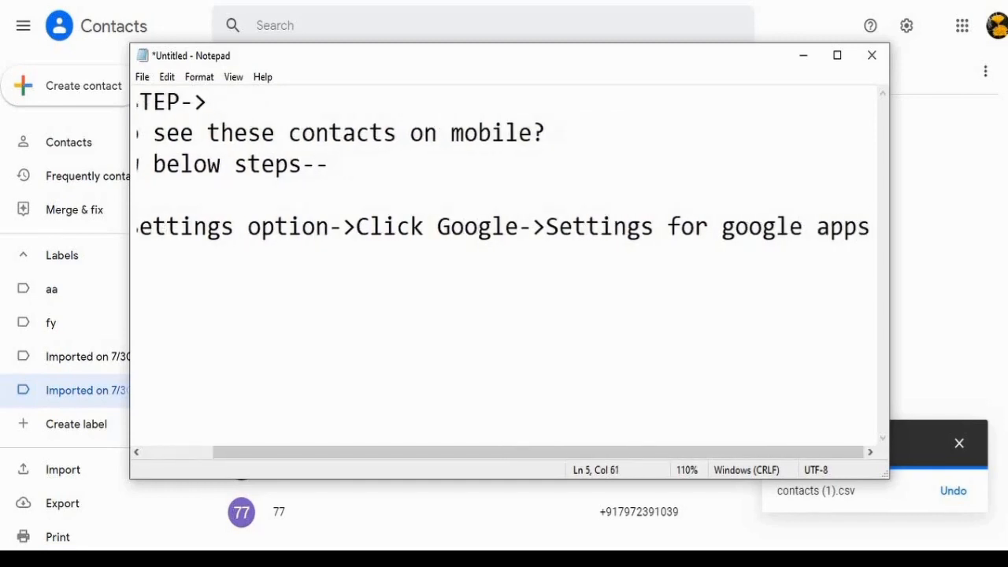
type("->")
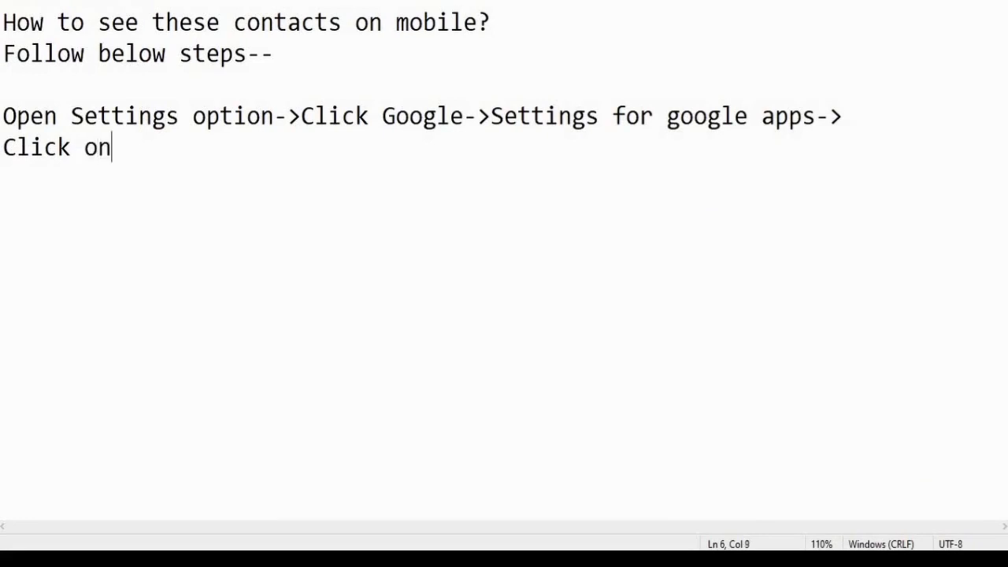
Step: Continue the steps with 'Google contacts sync-> enable automatically sync option ->'
type("G")
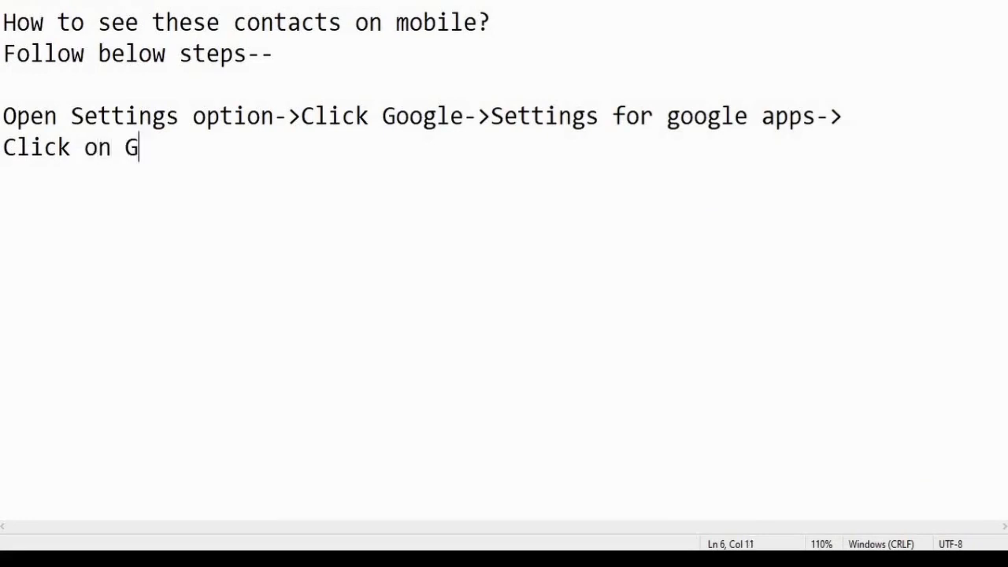
type("o")
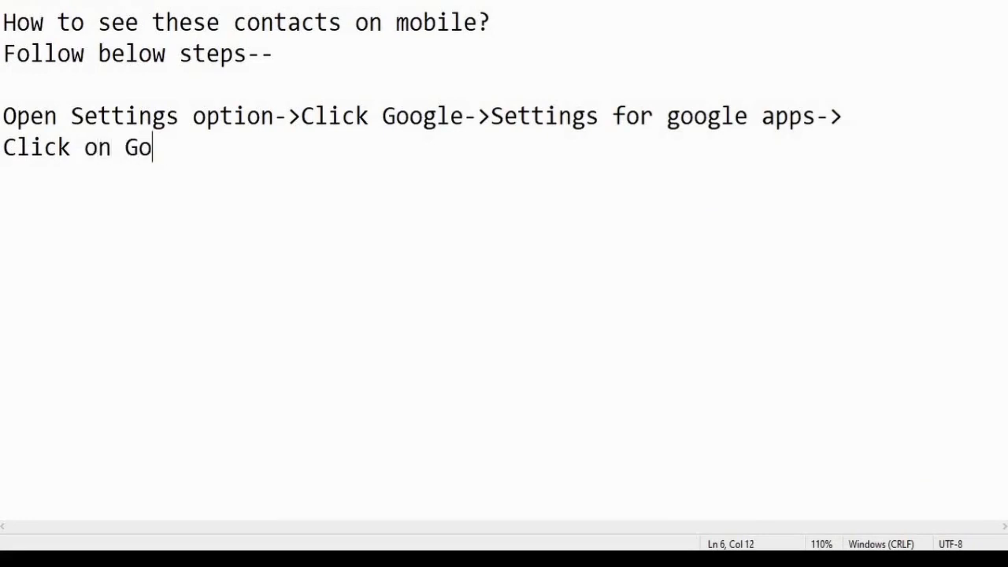
type("ogle contact")
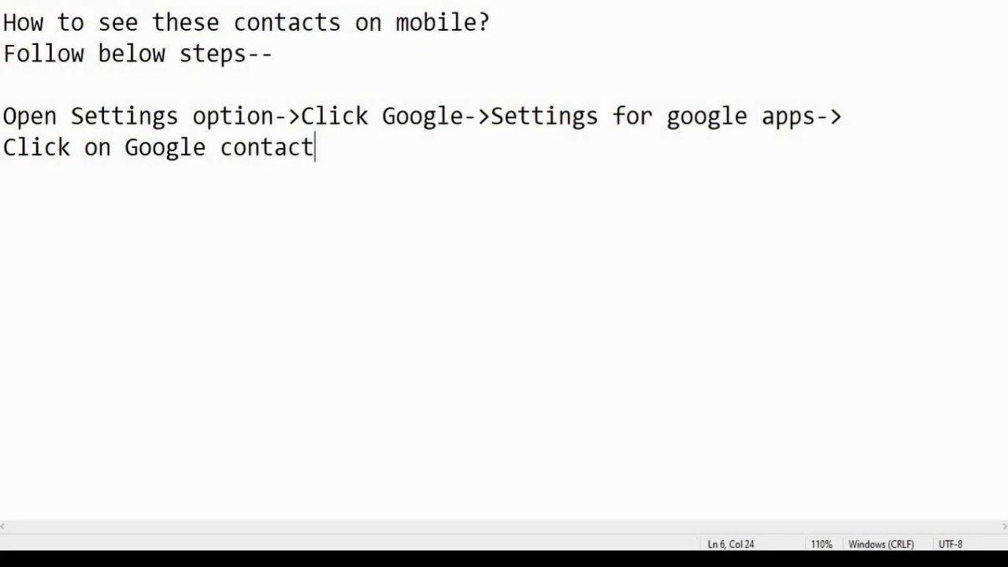
type("s sync")
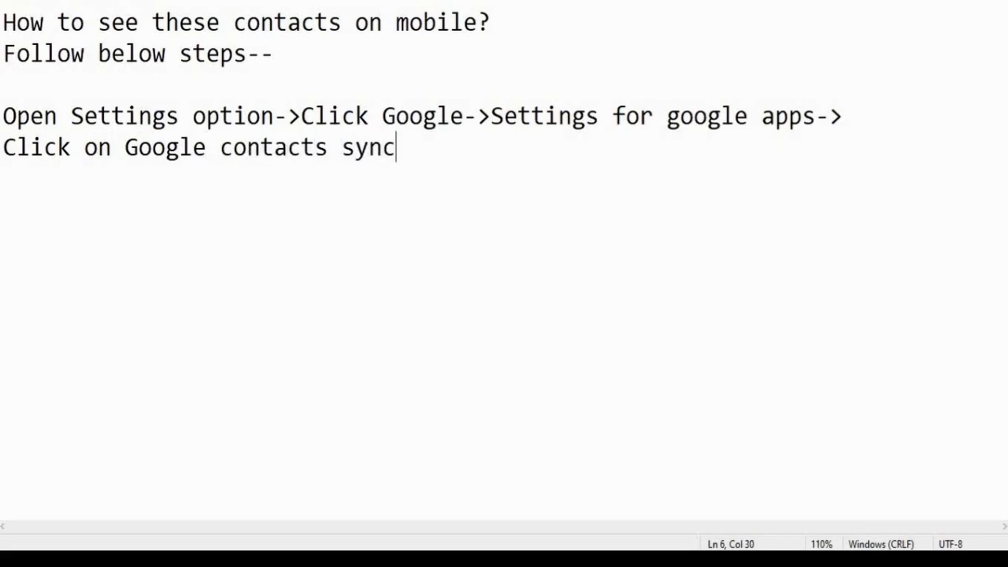
type("->")
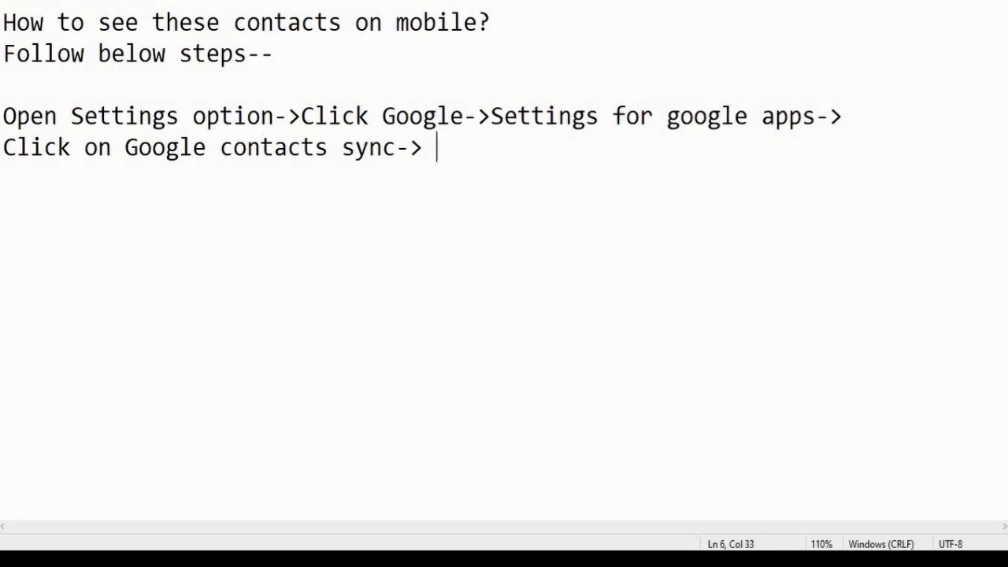
type("enable automatically sync option ->")
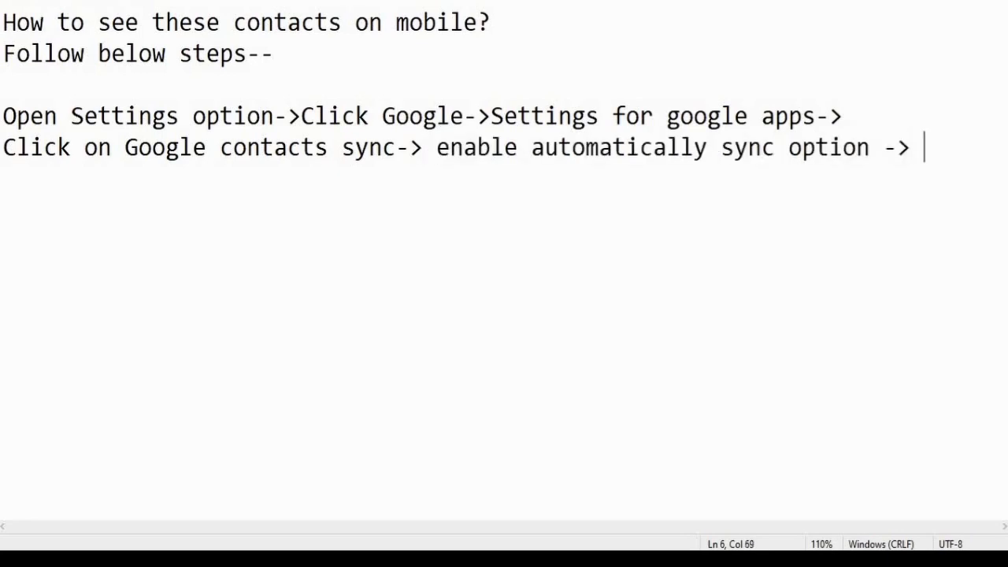
type("wao")
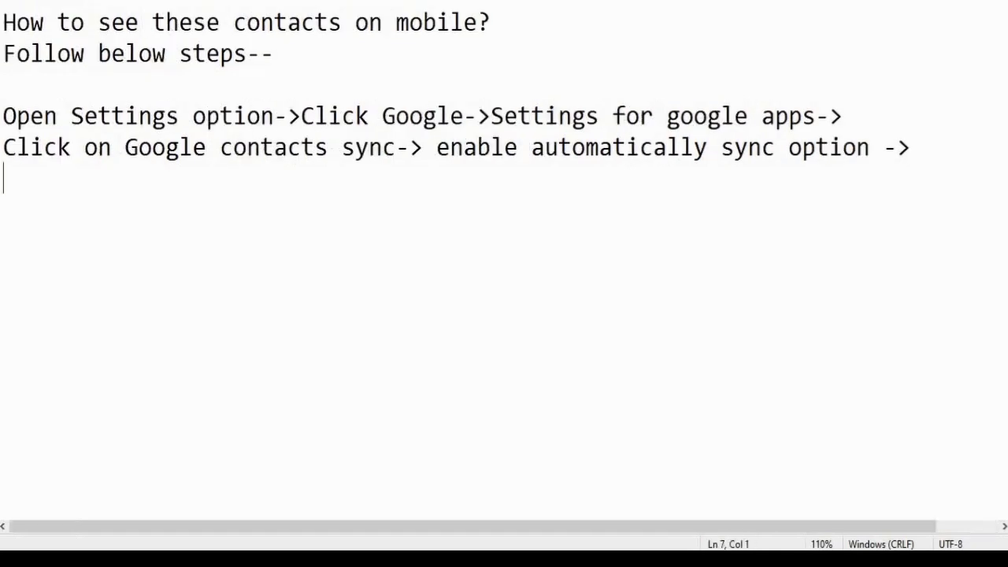
Step: Add the line 'wait for a minute to sync.'
type("wait for")
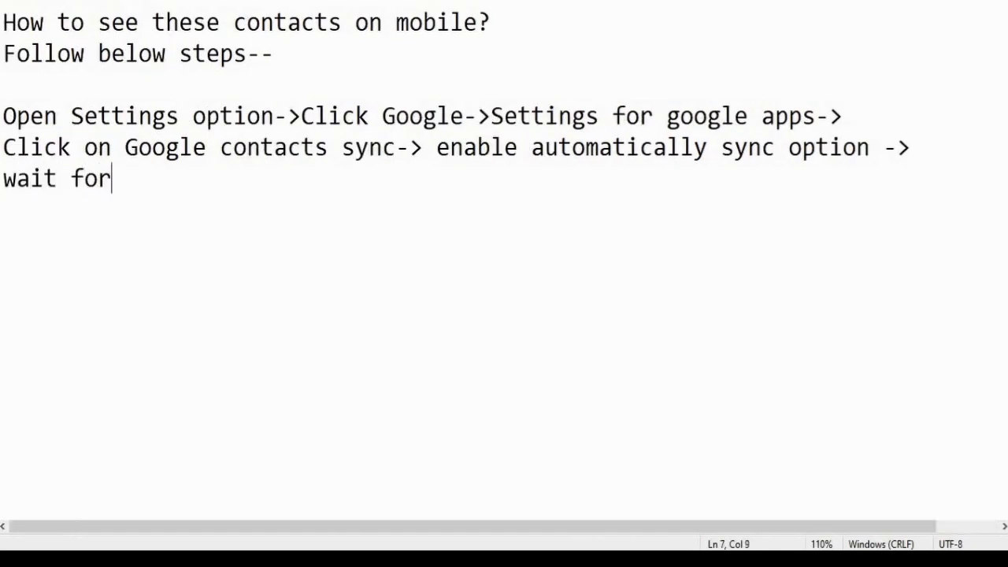
type("a minut")
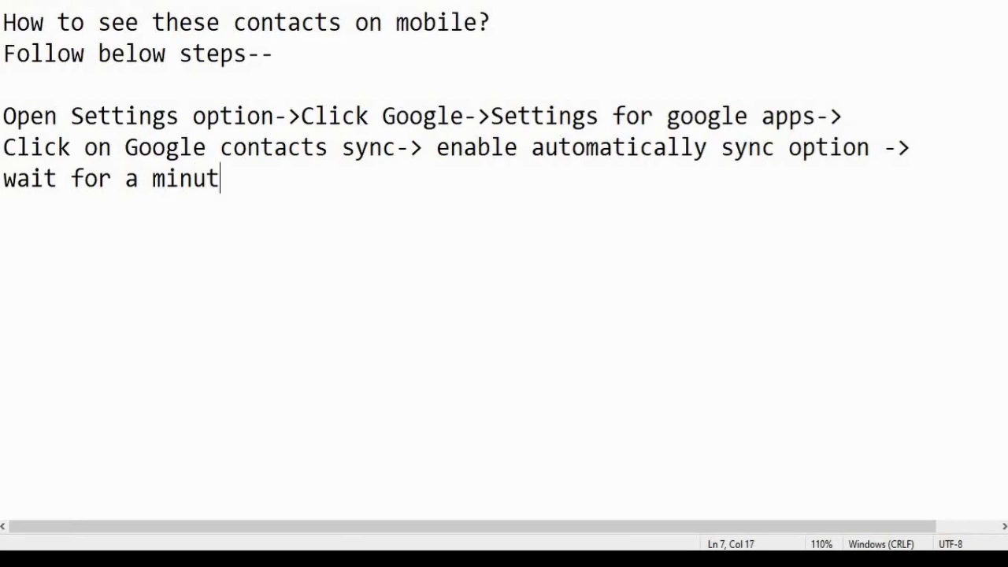
type("e to sync")
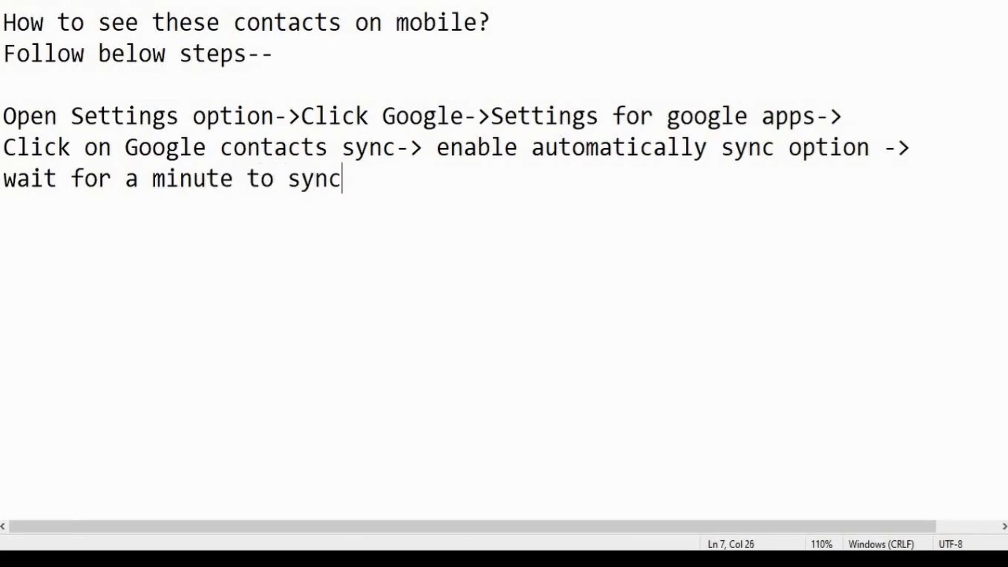
type(".")
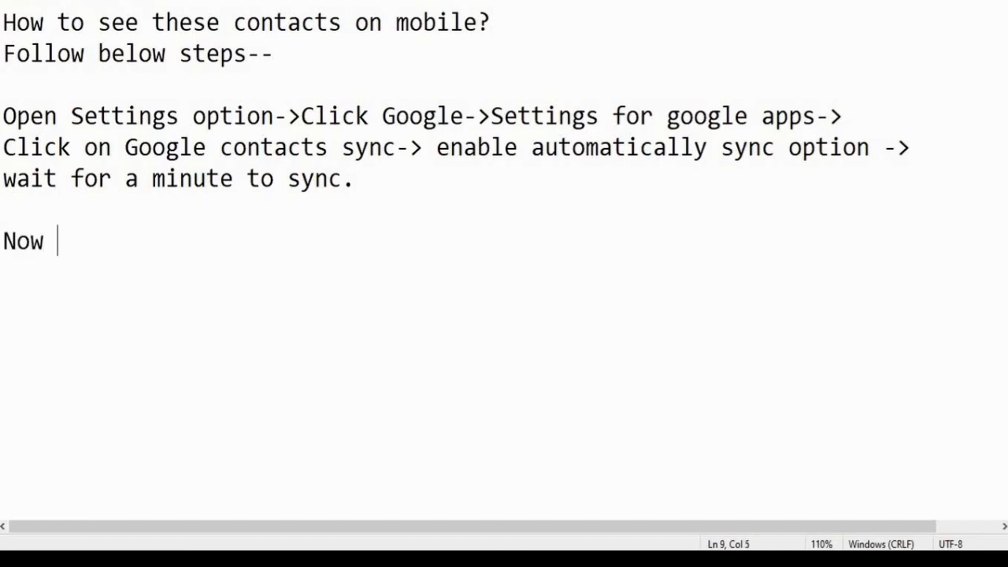
Step: Note that contacts imported from excel to Google contacts will be automatically shown in the mobile
type("a")
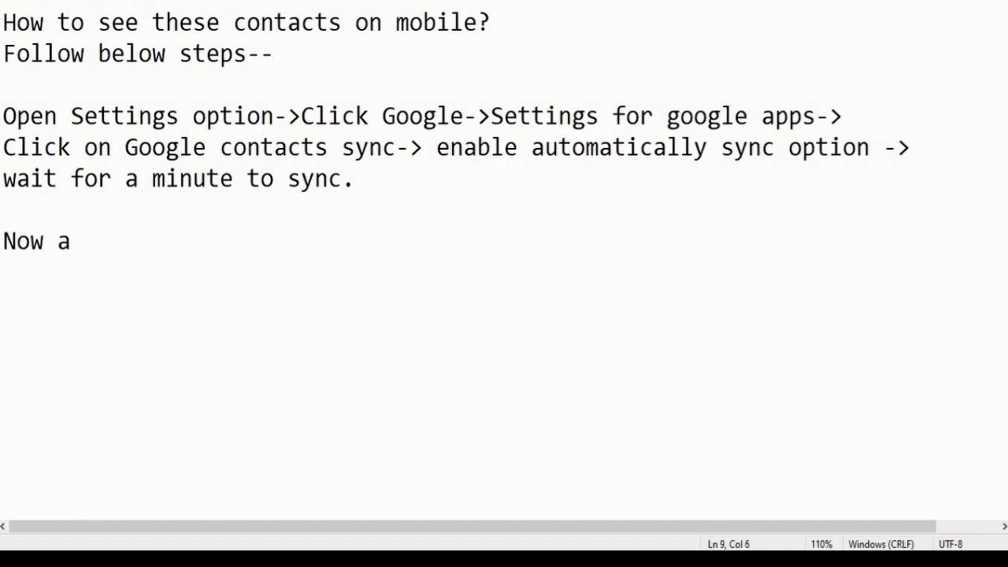
type("the")
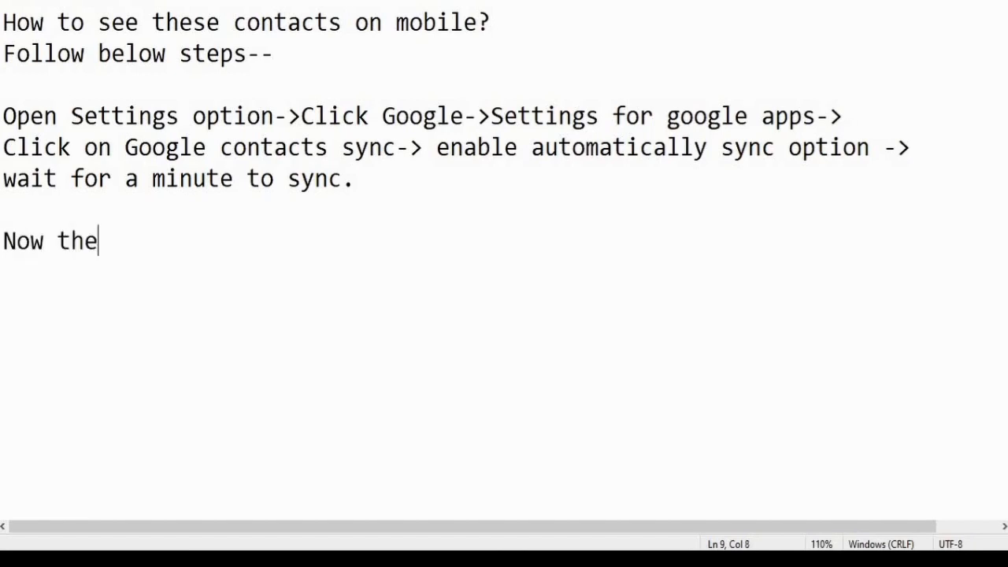
type("contacts i")
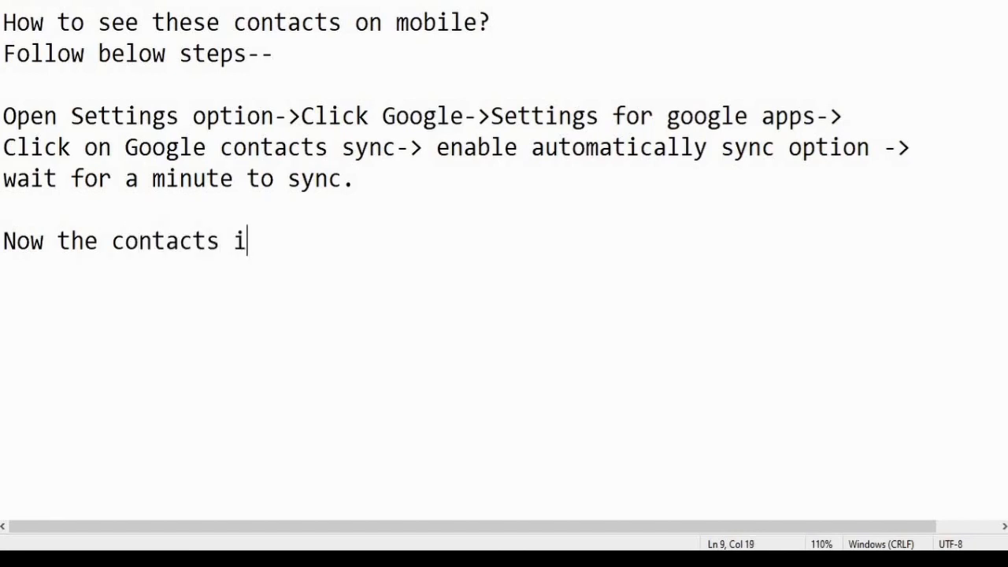
type("mported from")
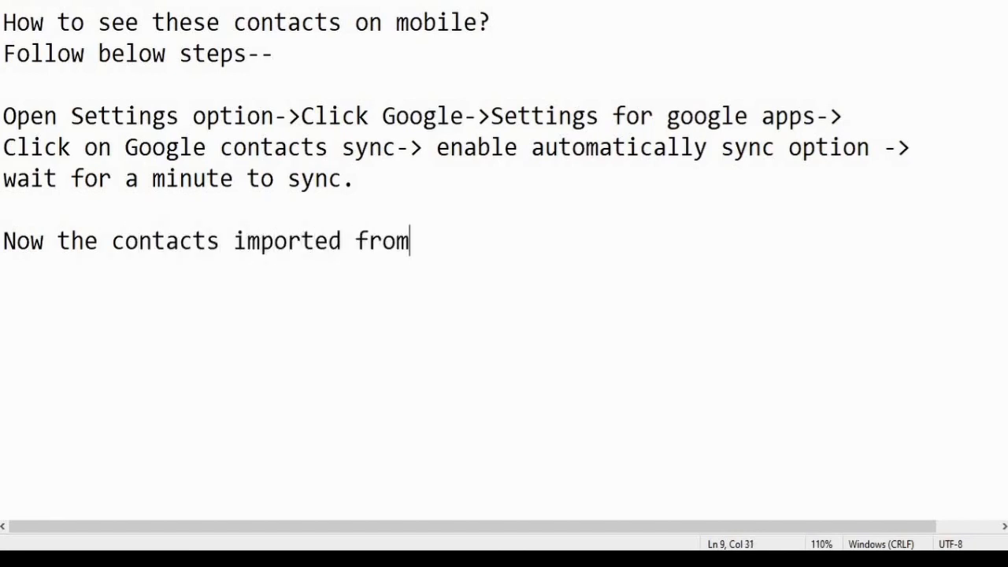
type("excel to")
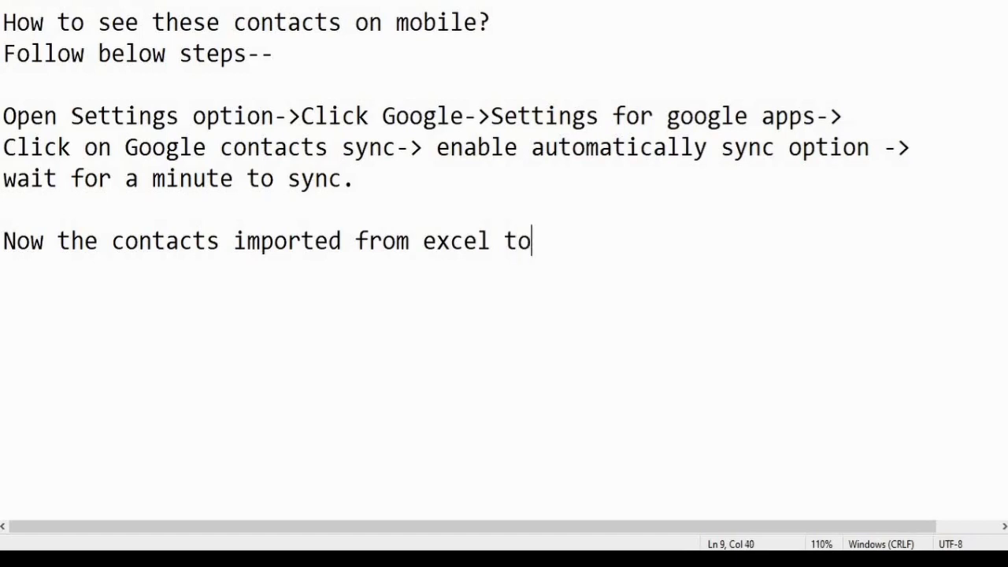
type("Googl")
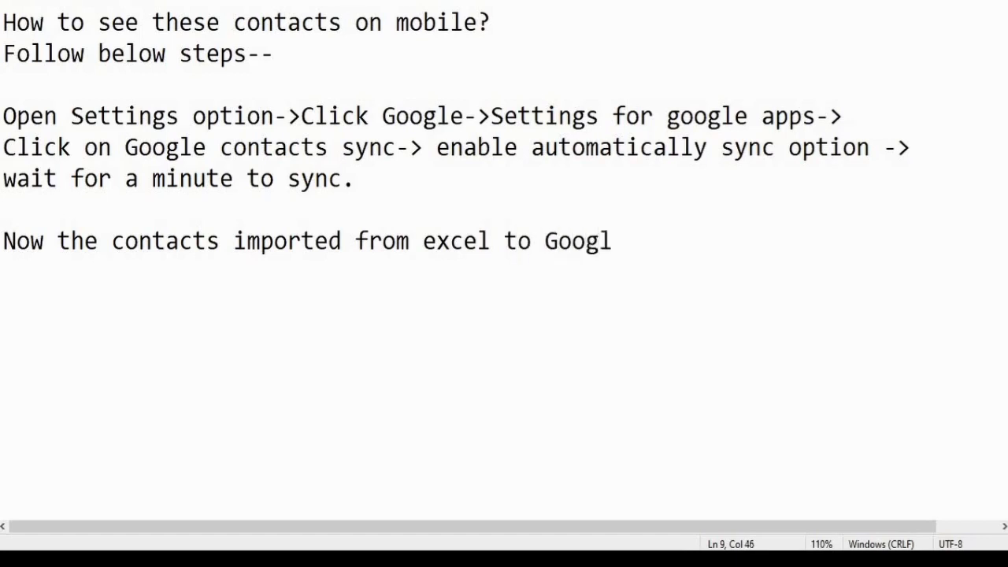
type("e contacts")
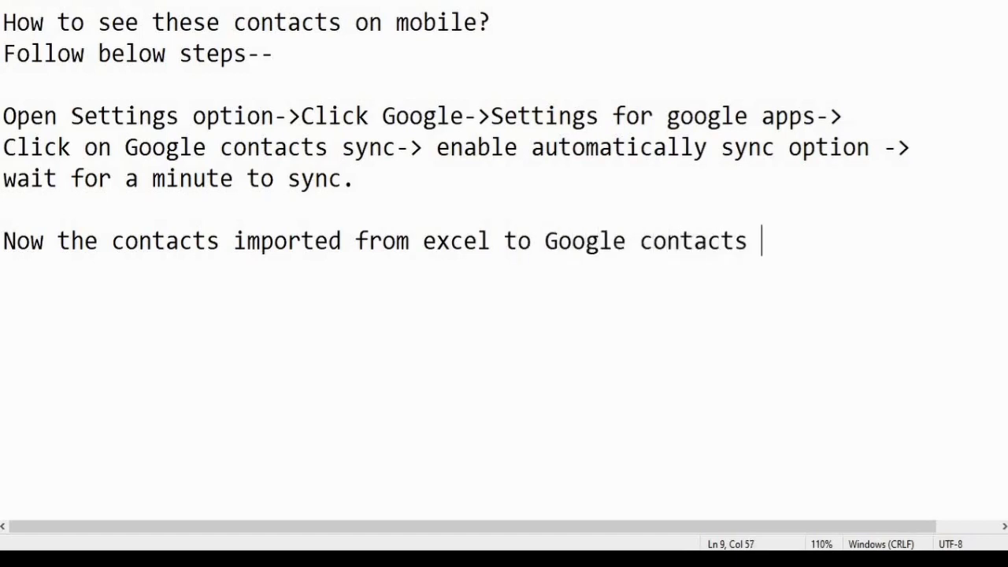
type("will be")
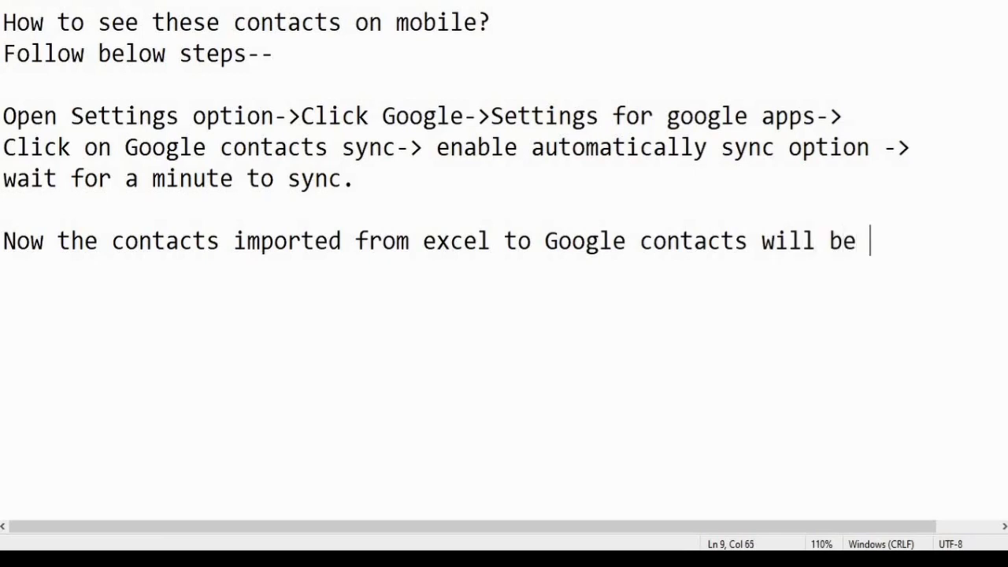
type("autom")
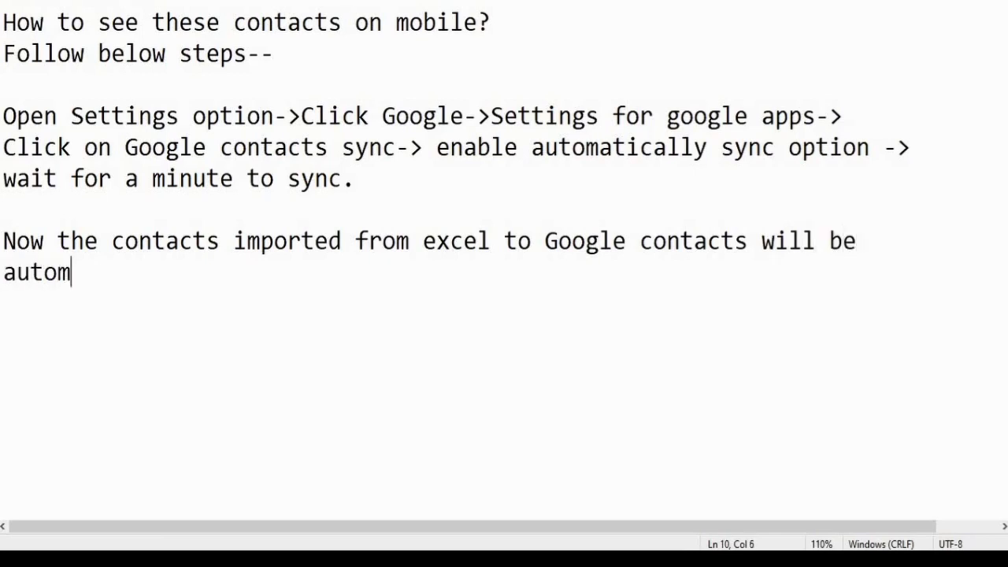
type("atically")
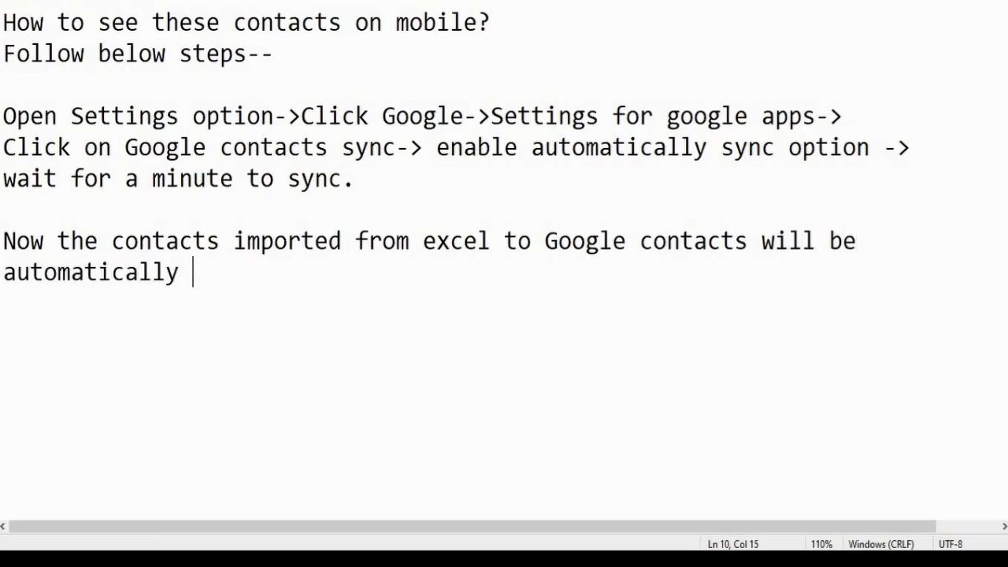
type("shown in the")
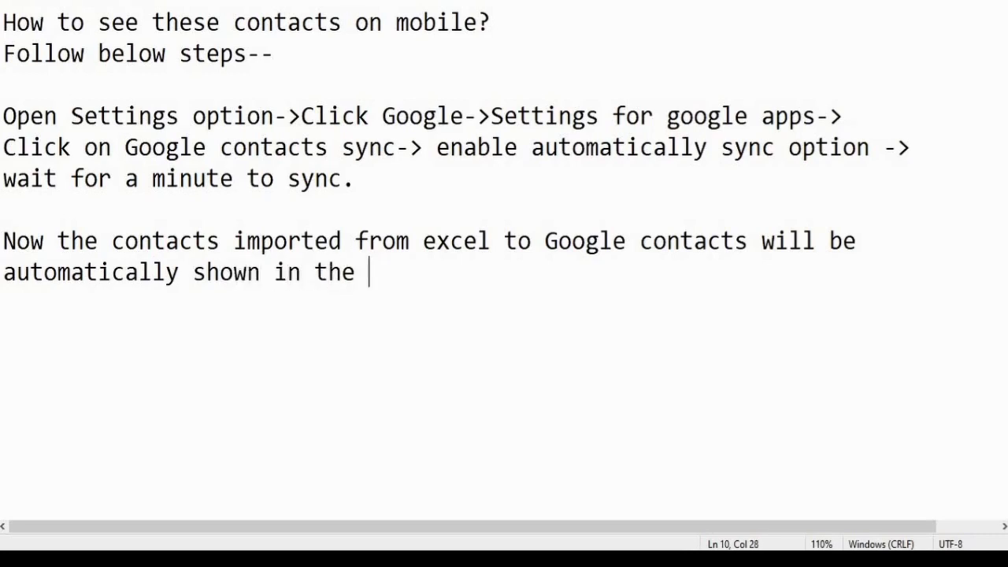
type("mobile.")
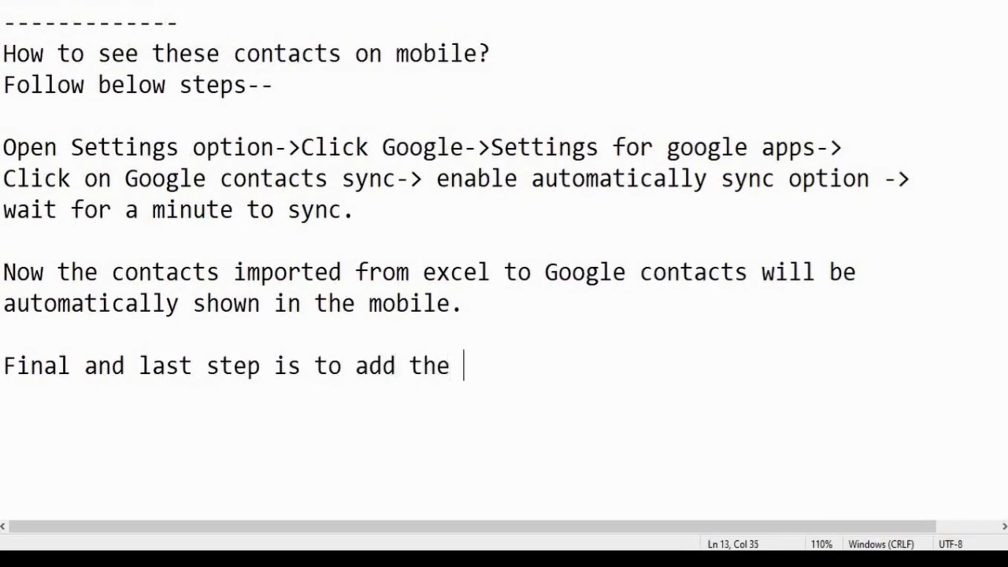
Step: Write the final step about adding participants in the Whatsapp Group, ending with '!!!'
type("participants")
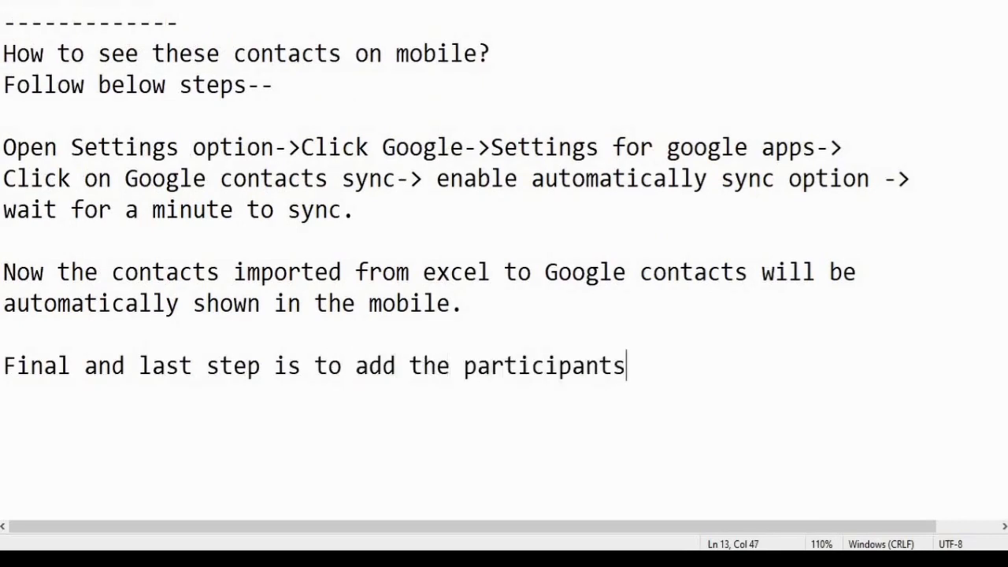
type("in the g")
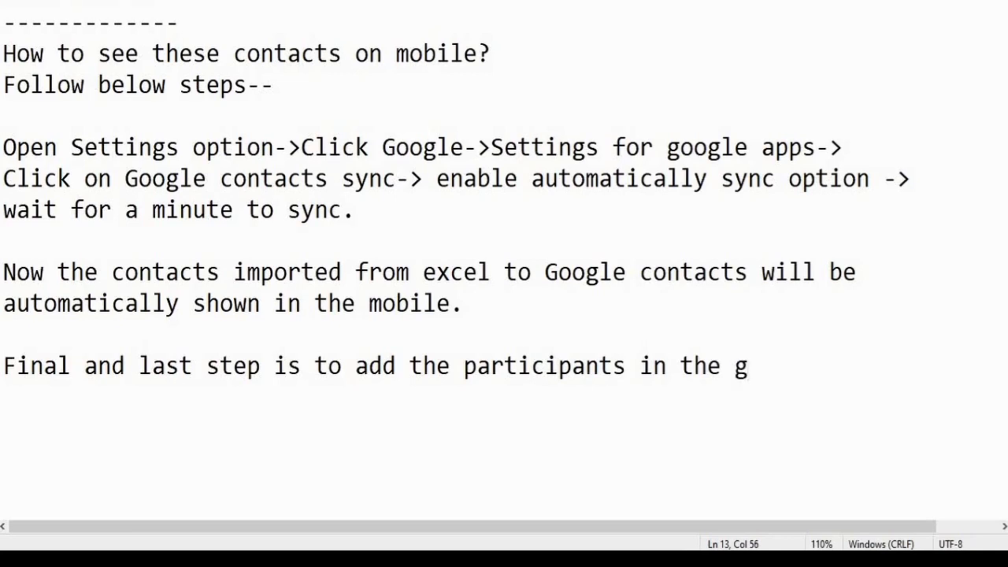
type("Whatsap")
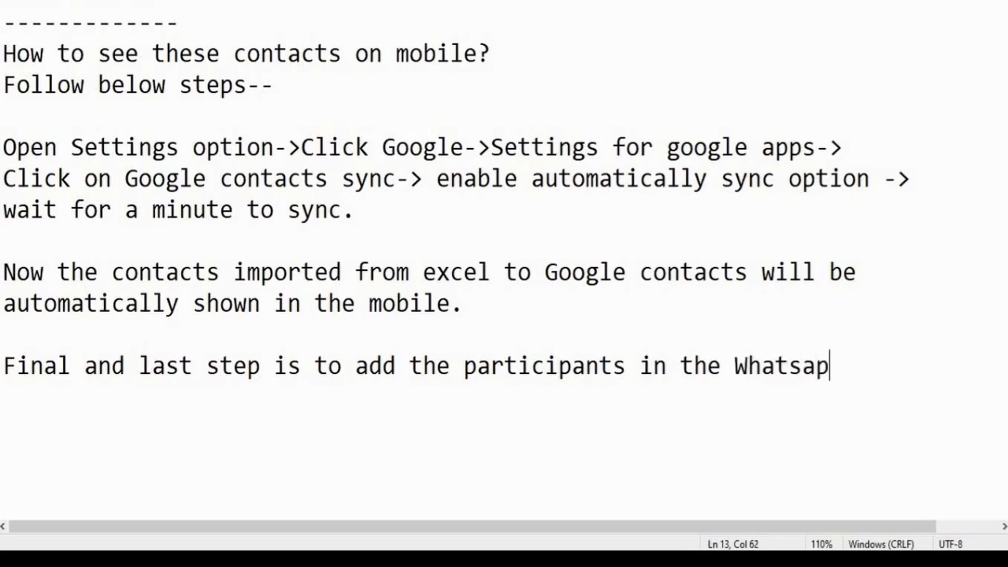
type("p Grpi")
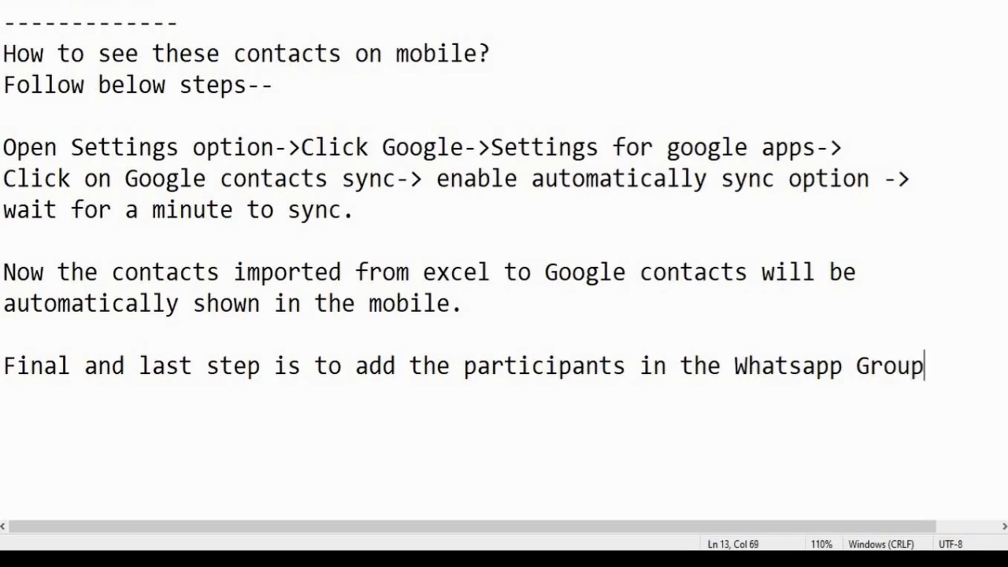
type(".")
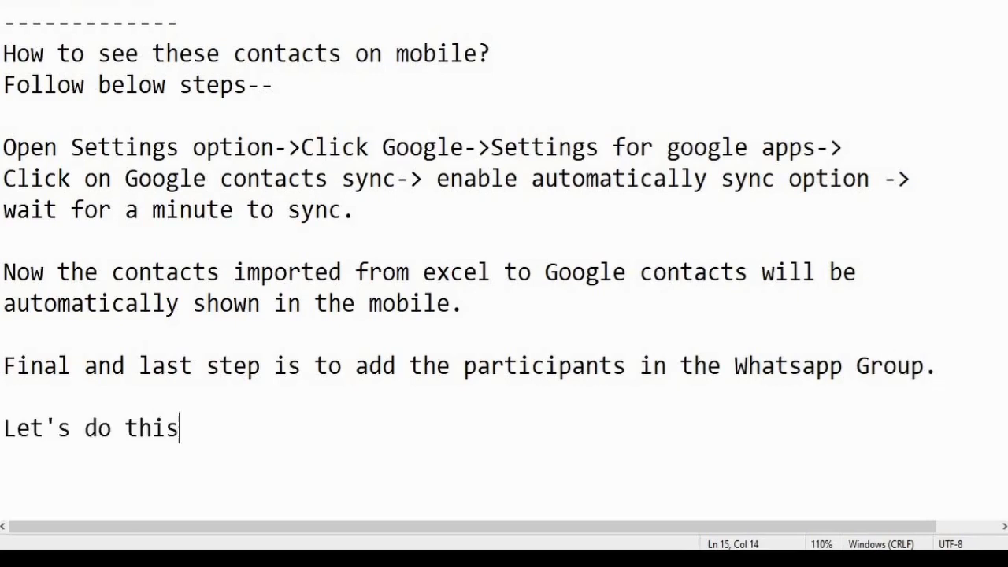
type("!!!")
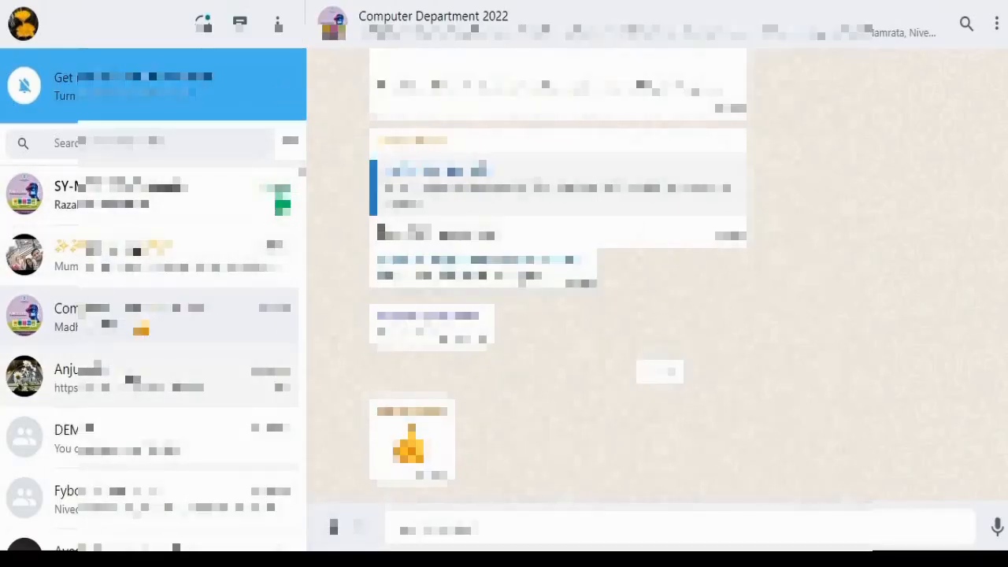
Step: Open the Fybca (Sci) 2022-23 group's info and scroll to its 119-participant section
left_click(995, 23)
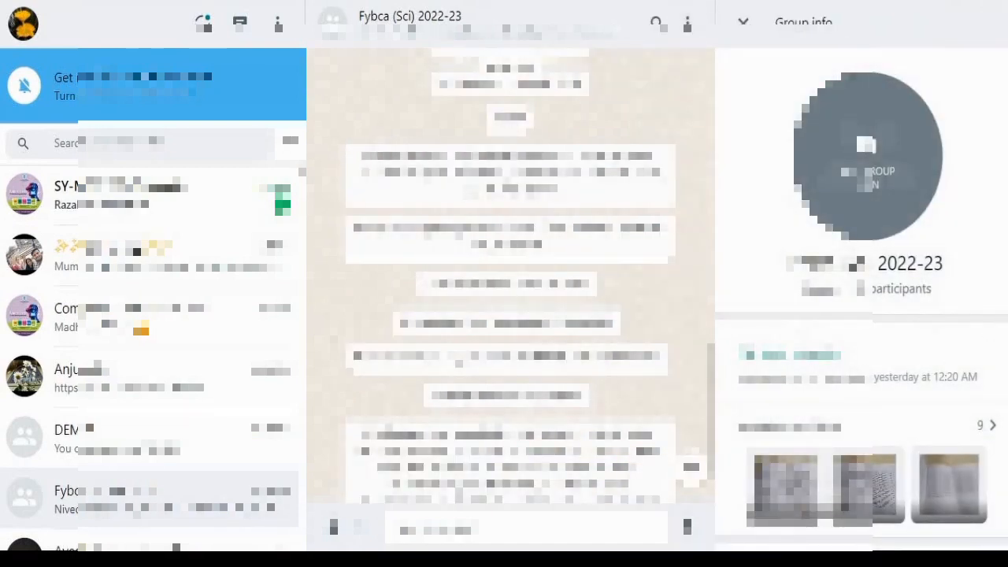
scroll("down", 3)
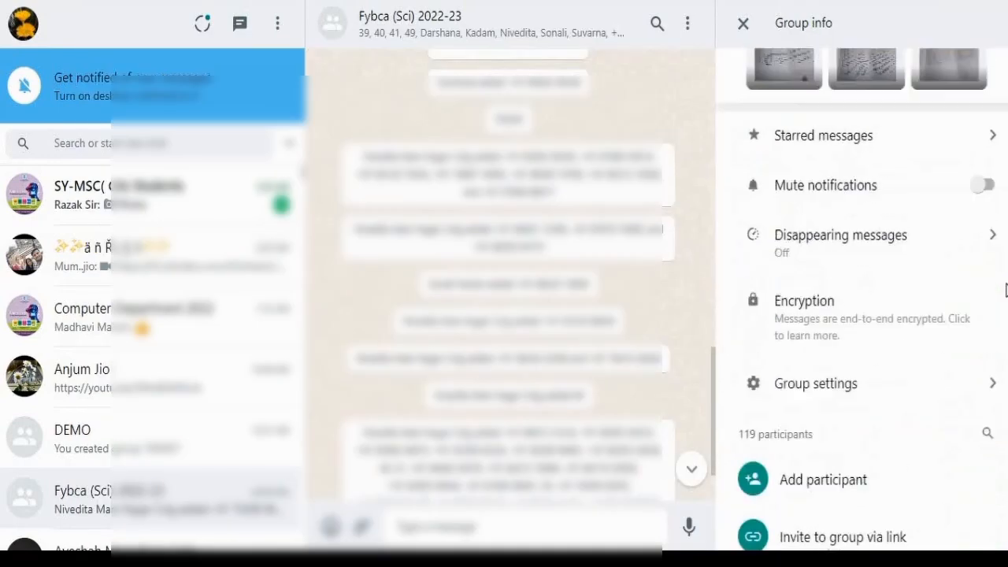
scroll("down", 3)
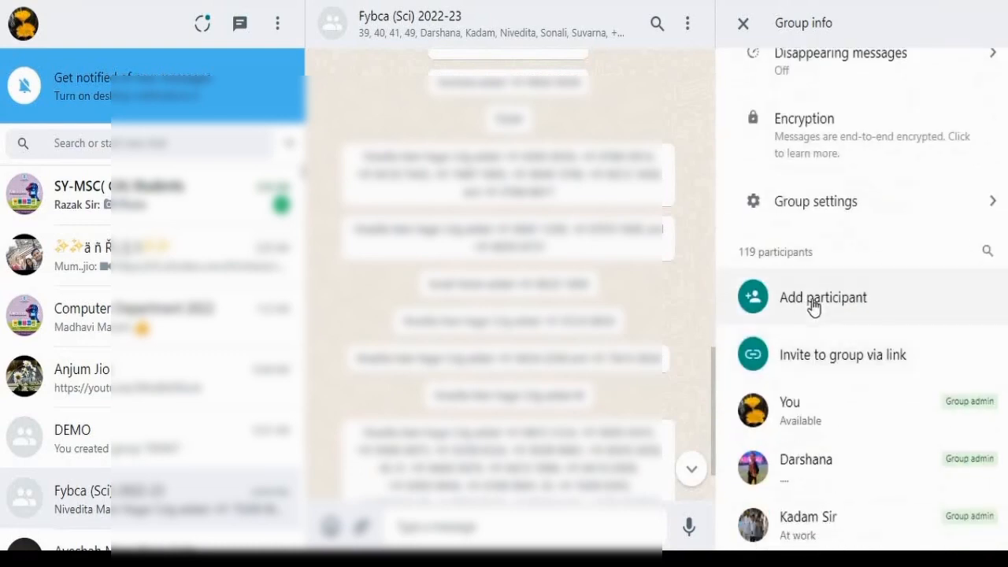
Step: Add contact 42 to the Fybca (Sci) 2022-23 group via Add participant
left_click(822, 296)
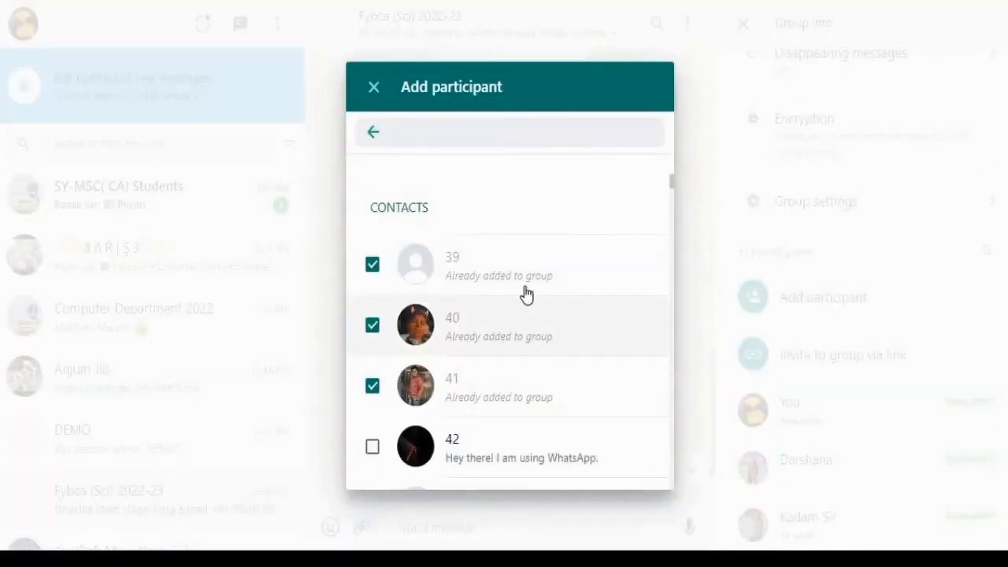
mouse_move(579, 309)
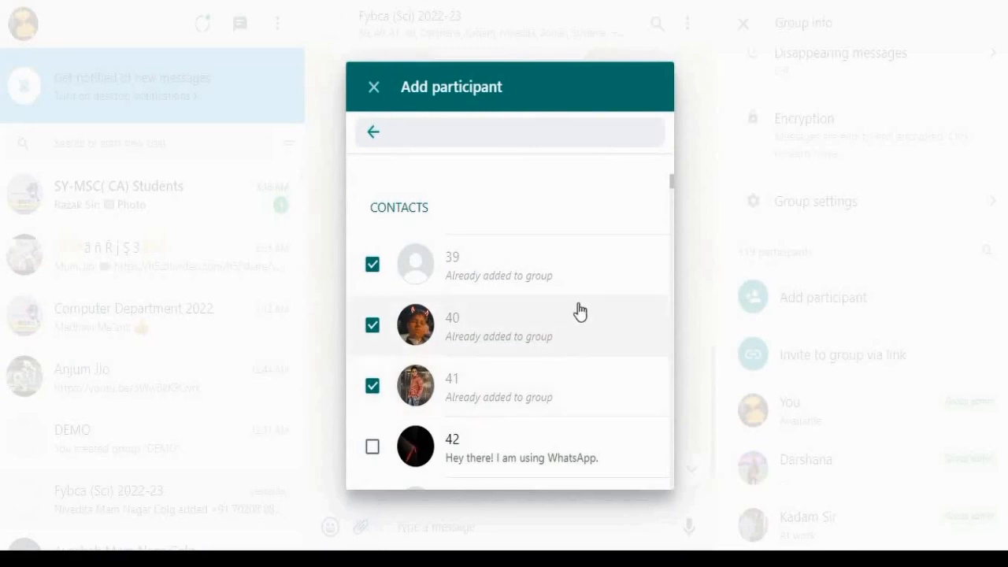
scroll("down", 3)
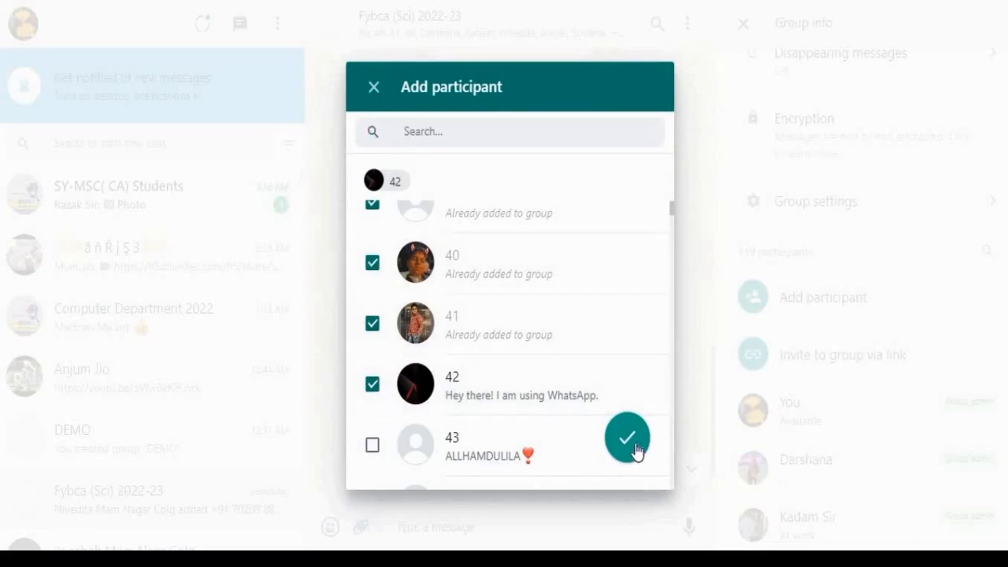
left_click(626, 438)
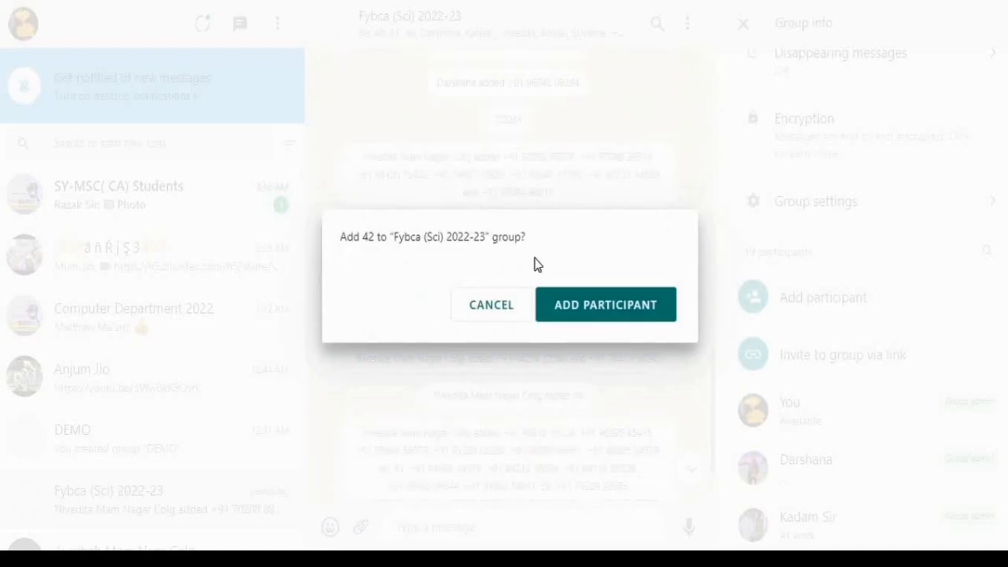
mouse_move(574, 331)
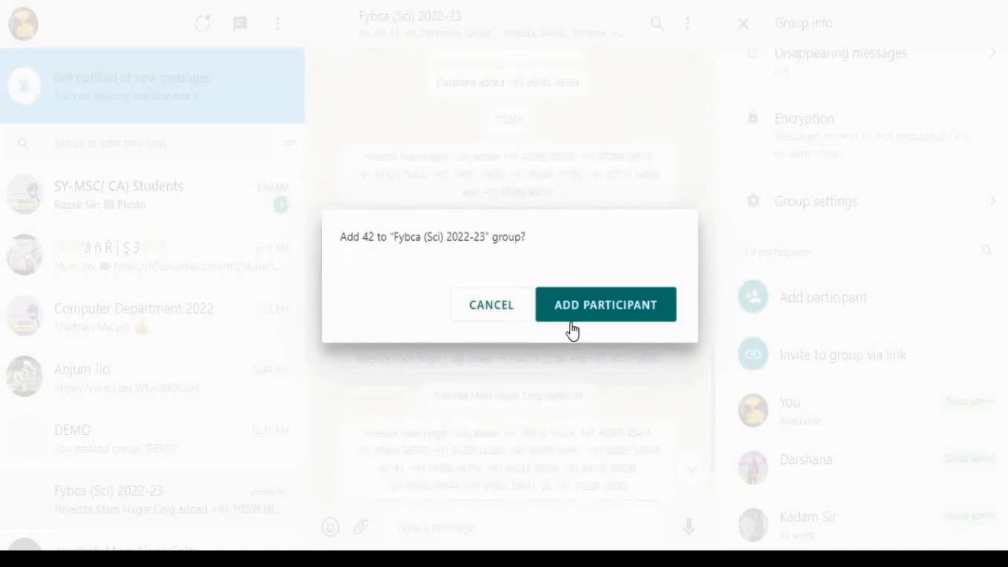
left_click(605, 306)
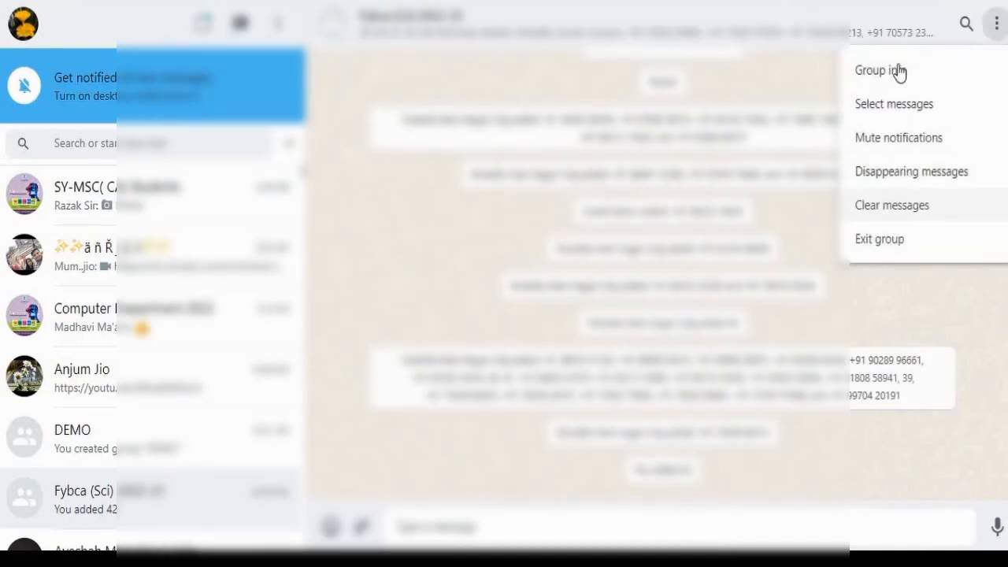
Step: Reopen group info's Add participant list and tick contacts 43, 44 and 45
left_click(879, 70)
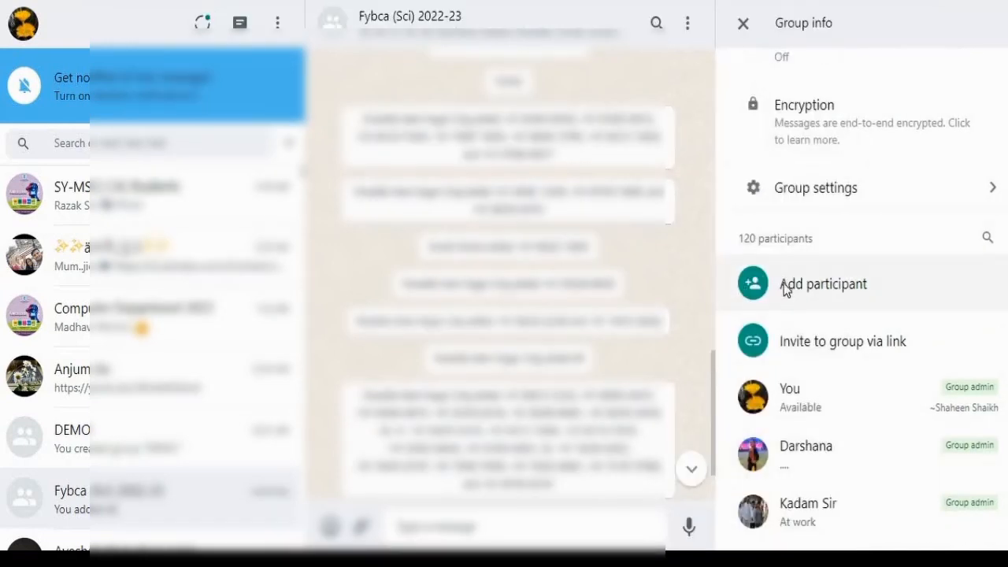
left_click(822, 283)
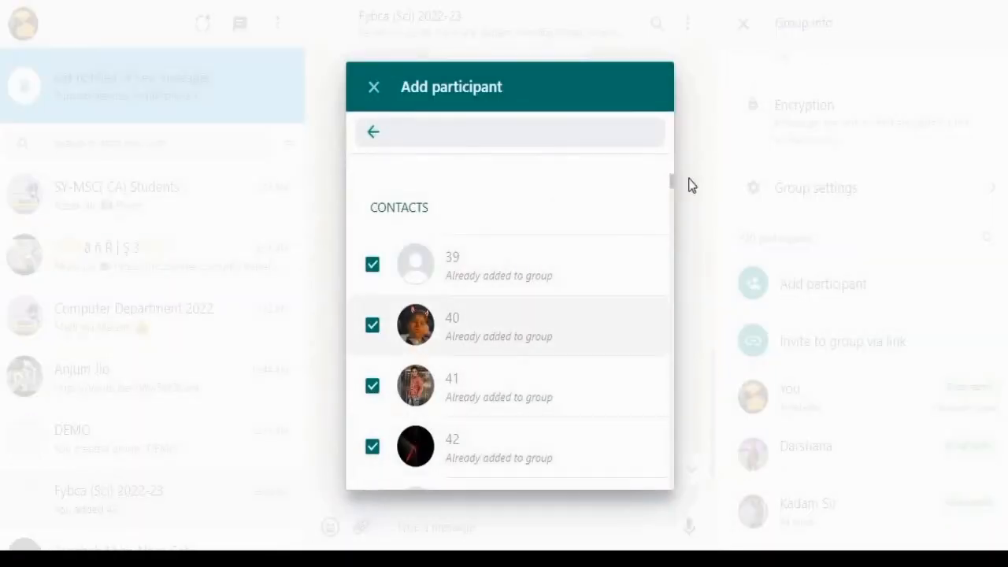
scroll("down", 3)
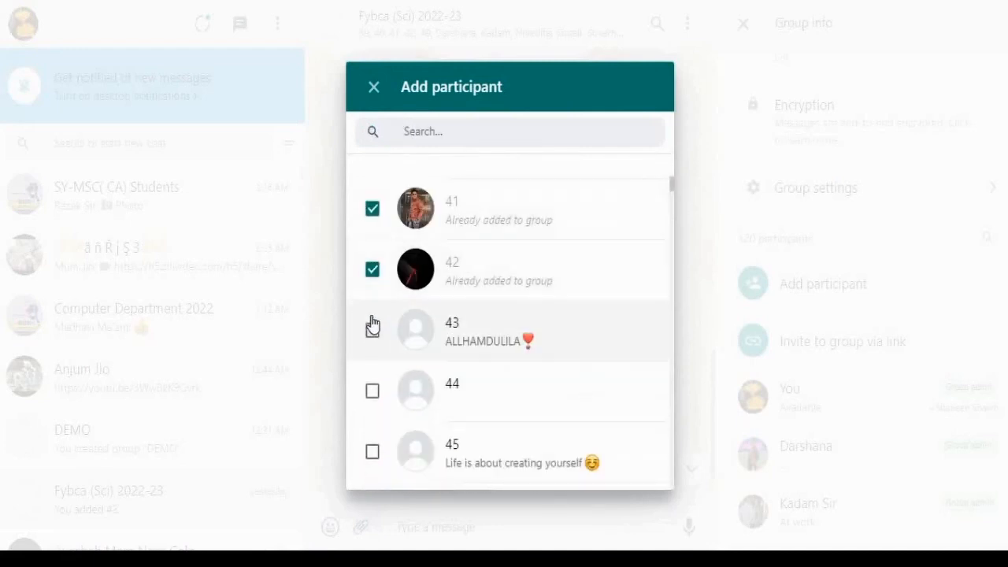
left_click(372, 329)
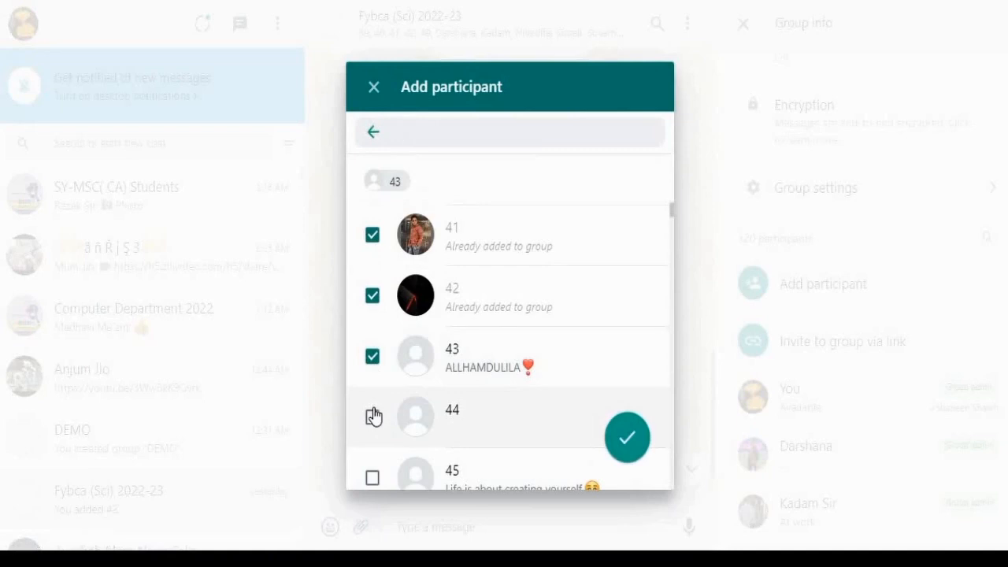
left_click(371, 416)
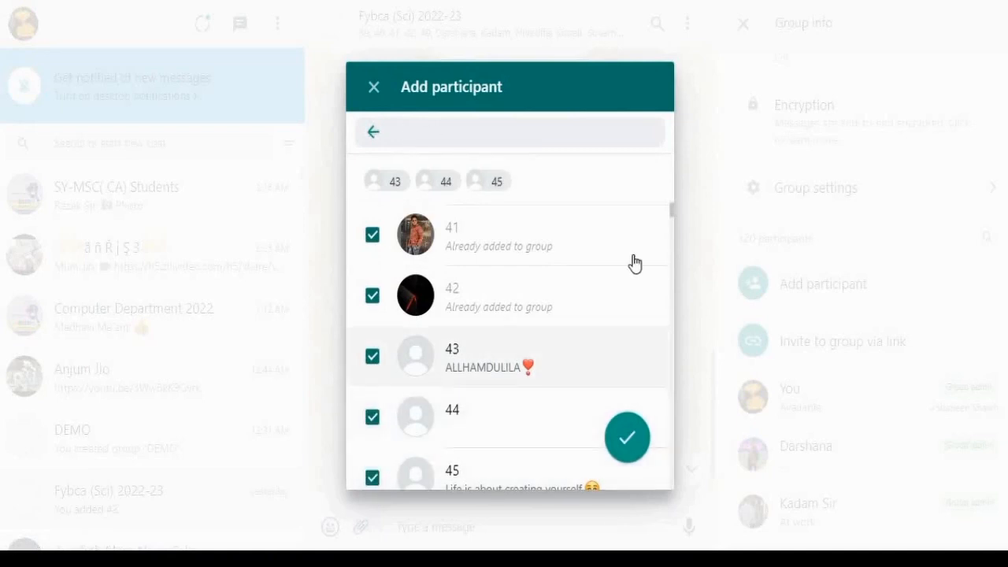
left_click(372, 132)
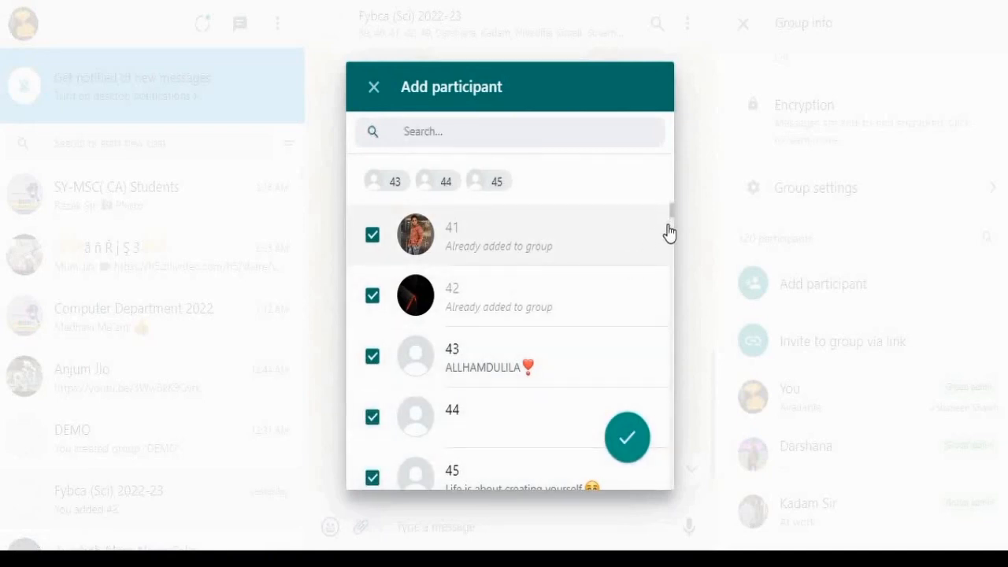
Step: Tick contacts 46, 47, 48, 50 and the rest through 57 (skipping 49), then confirm the selection
scroll("down", 3)
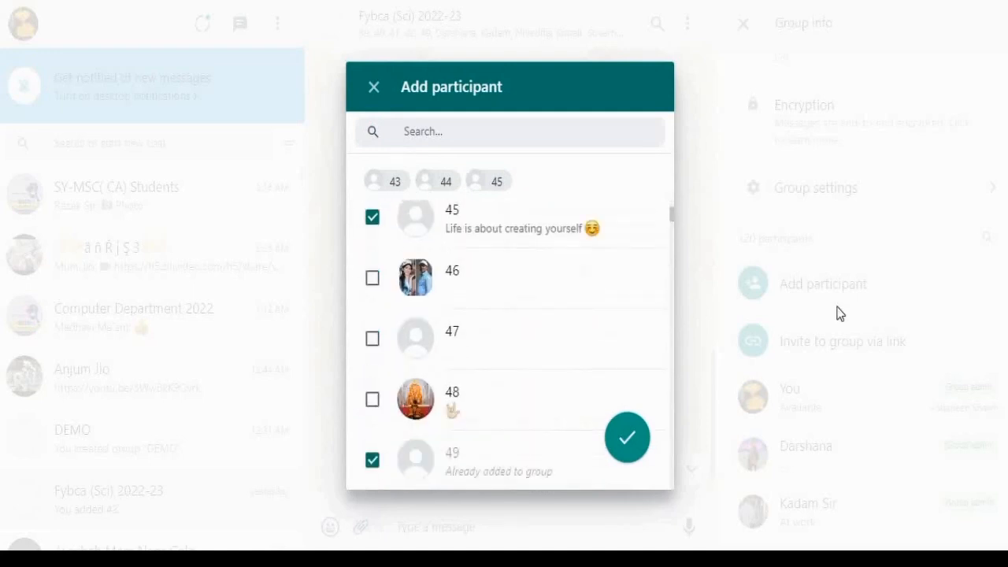
left_click(372, 277)
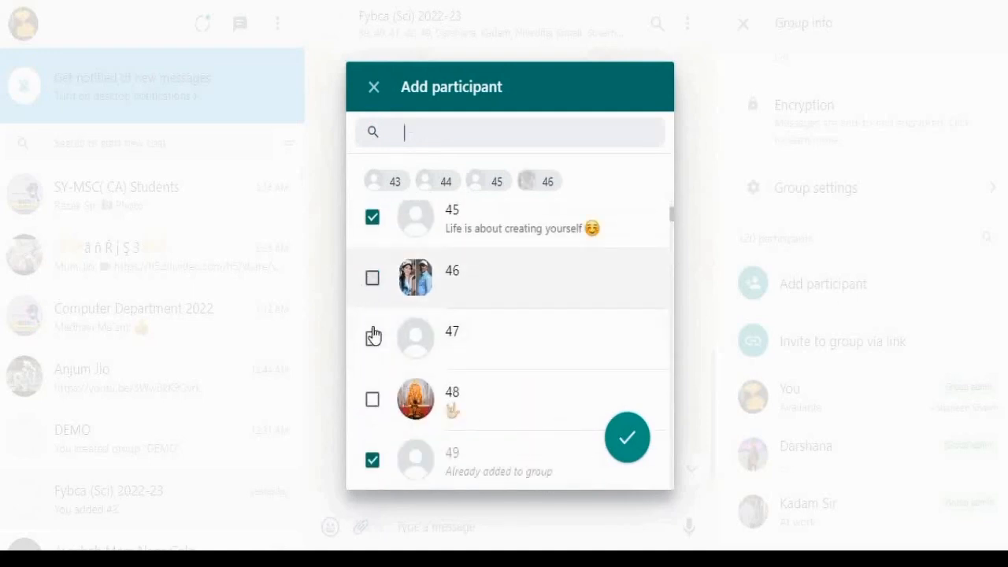
left_click(372, 340)
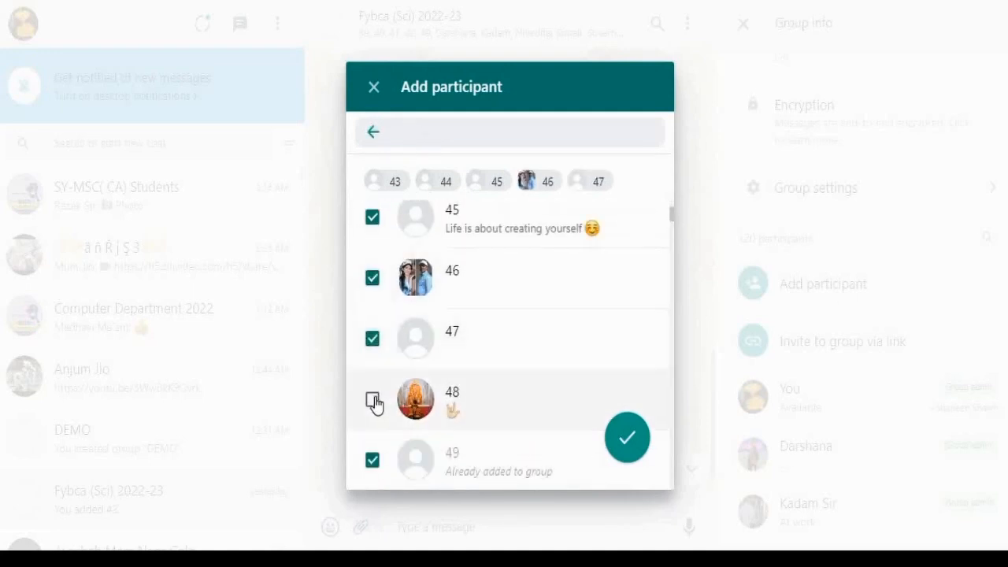
left_click(372, 400)
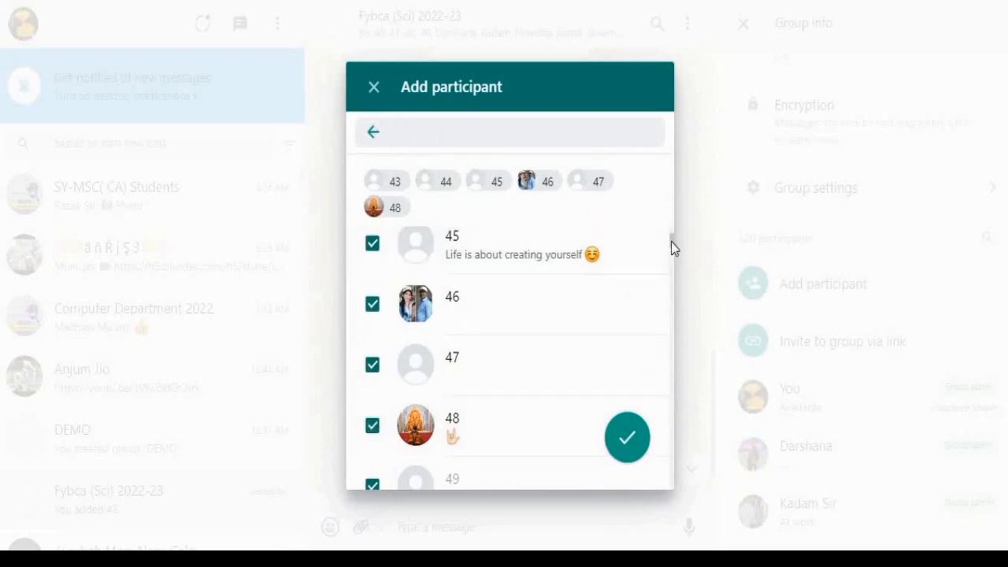
scroll("down", 3)
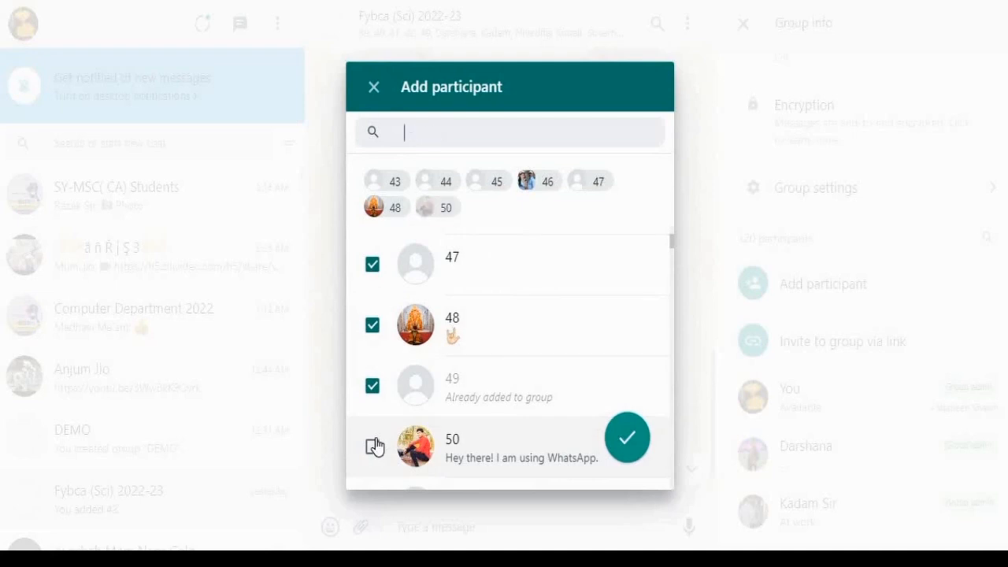
left_click(372, 446)
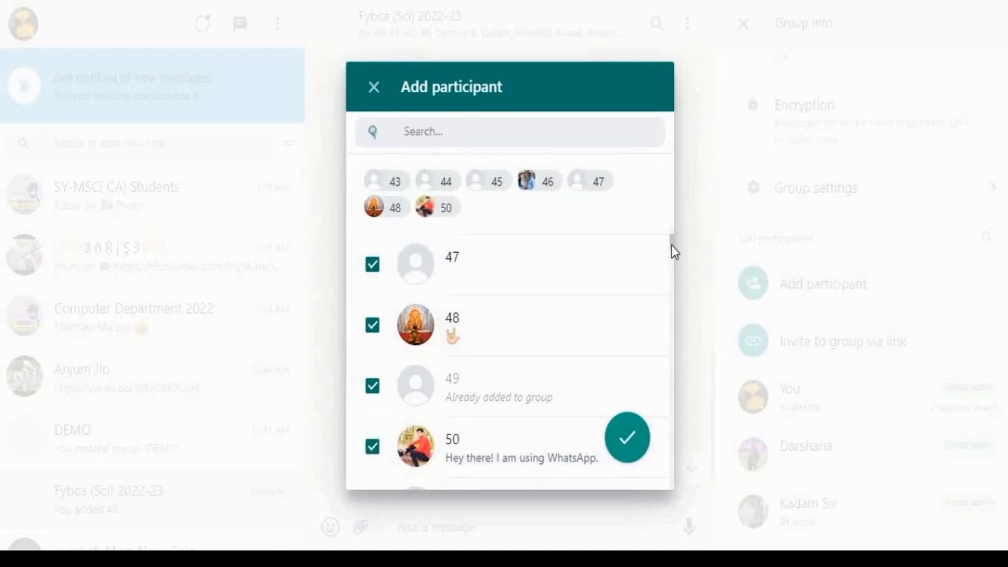
scroll("down", 3)
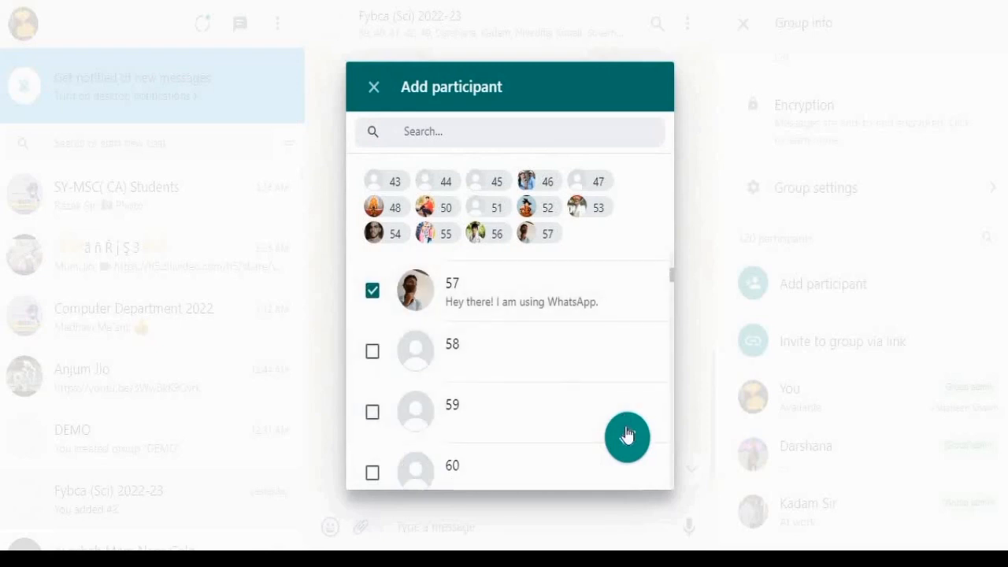
left_click(626, 438)
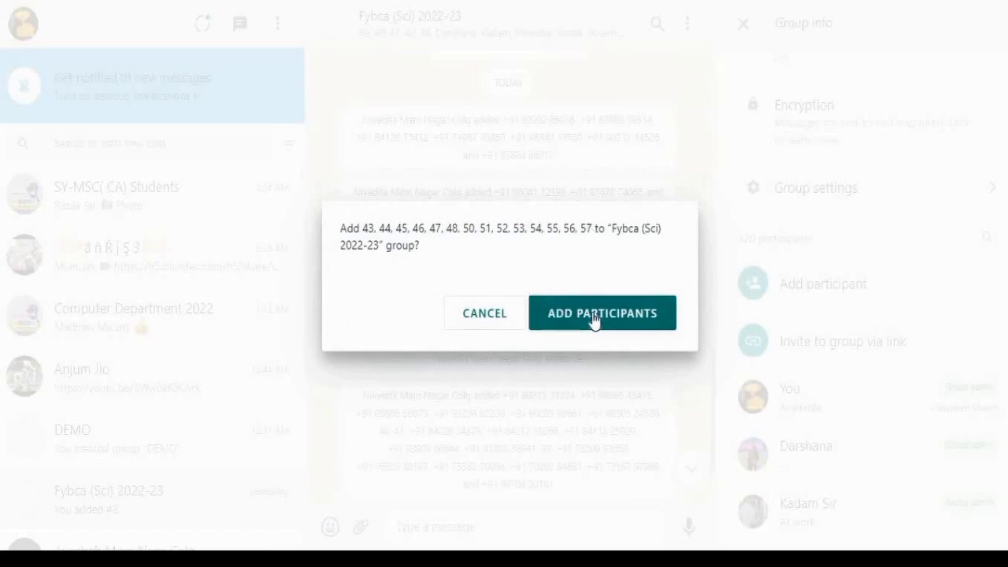
Step: Add the chosen contacts and send 51, 46 and 47 an invite reading 'Join Fybca(sci) 2022-23 WhatsApp group'
left_click(602, 312)
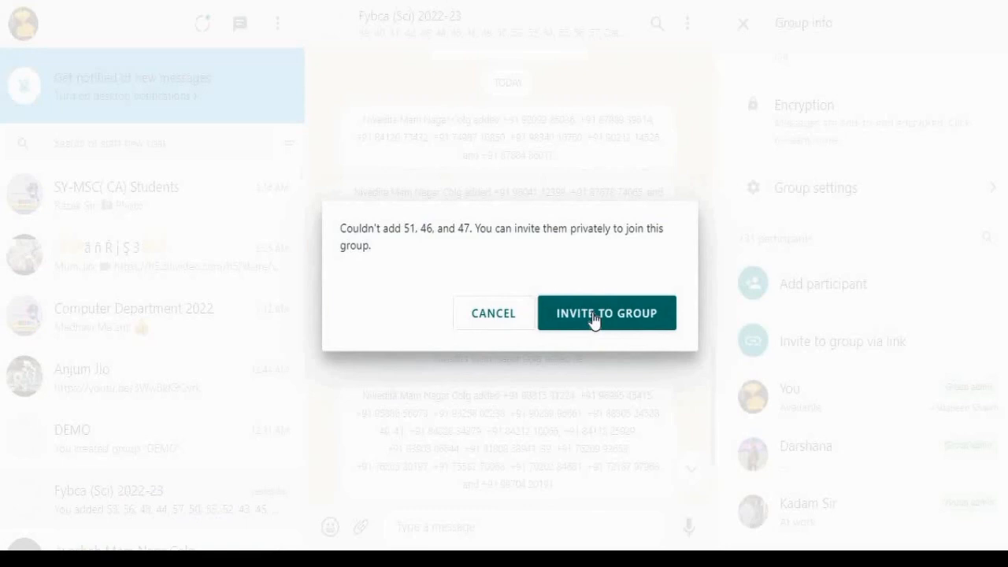
mouse_move(591, 331)
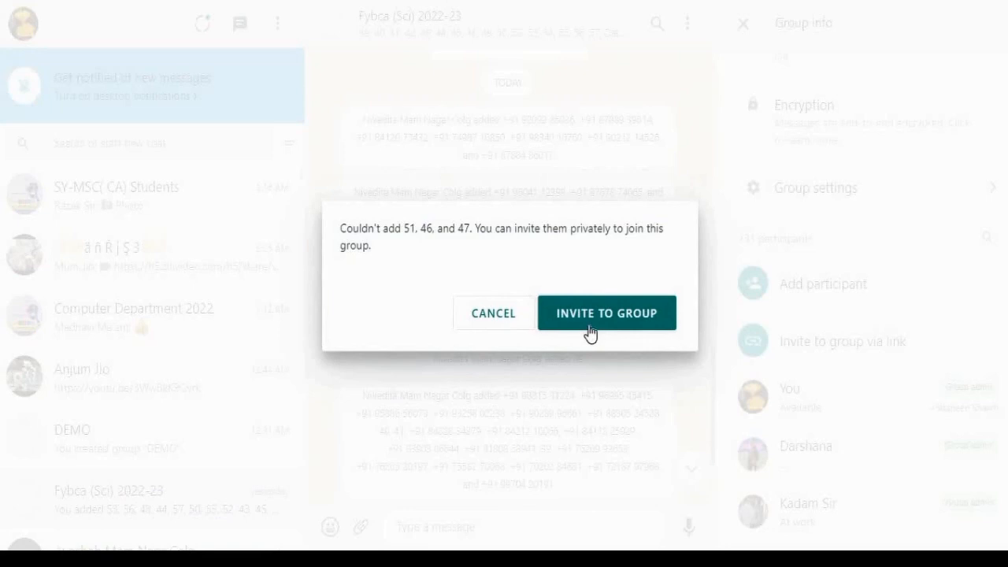
left_click(606, 311)
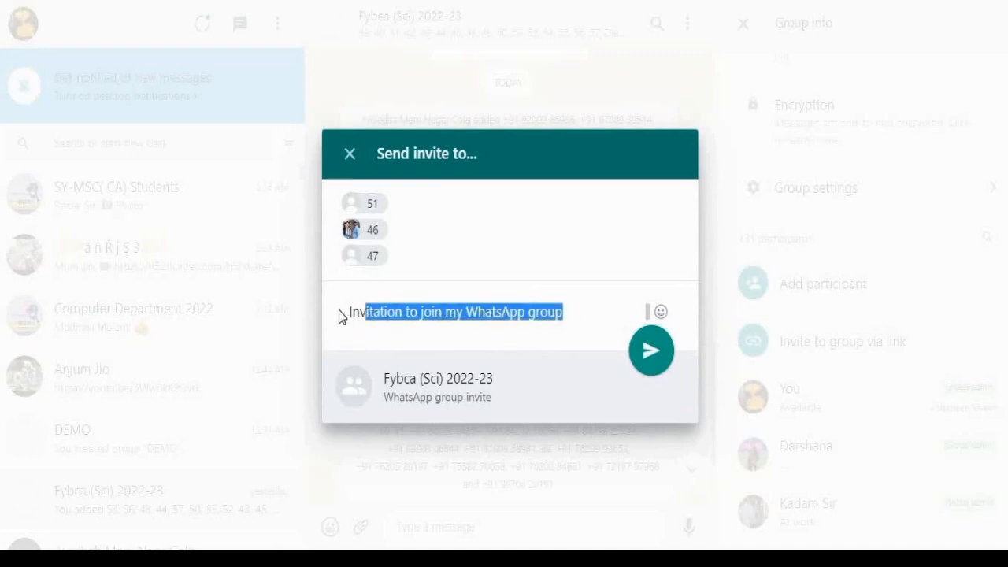
type("Join Fybca(sci) 2022-23 WhatsApp group")
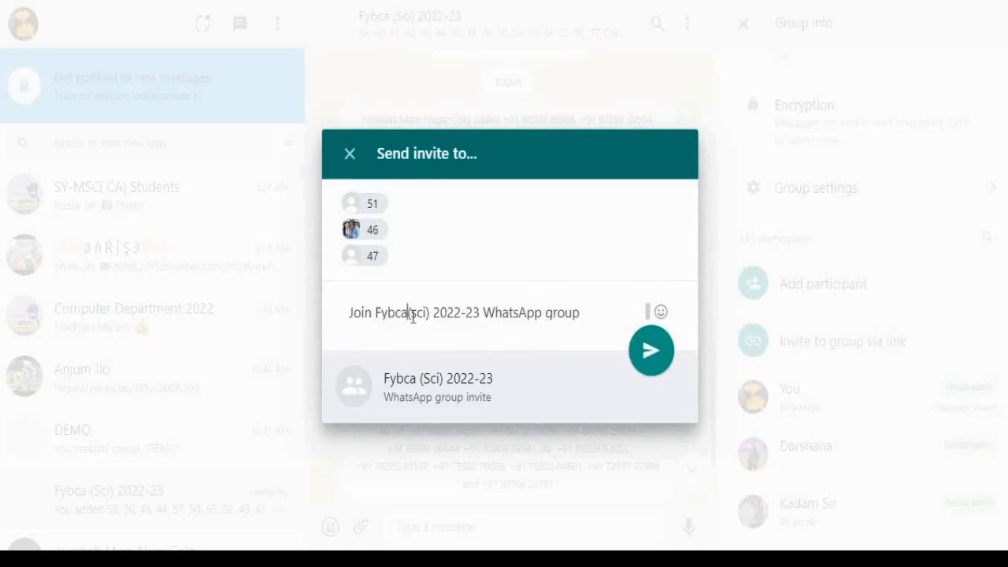
double_click(390, 312)
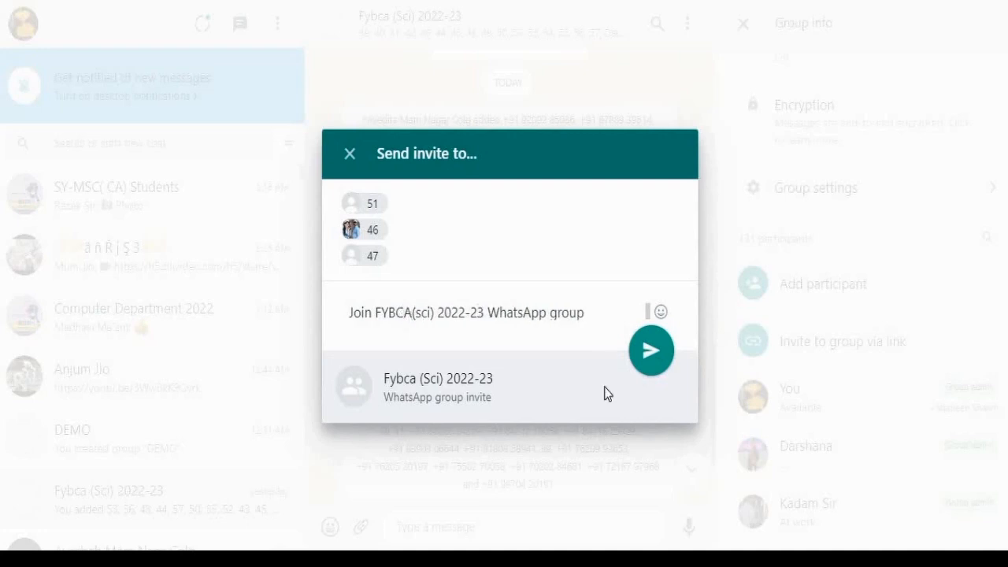
left_click(350, 154)
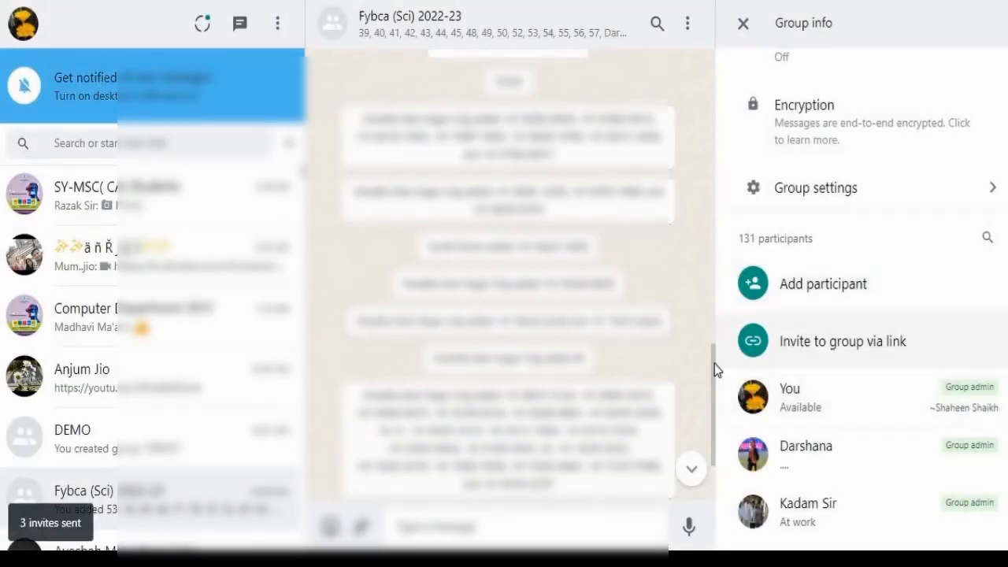
Step: Select contacts 58 through 77 from Add participant for the Fybca (Sci) 2022-23 group
scroll("down", 3)
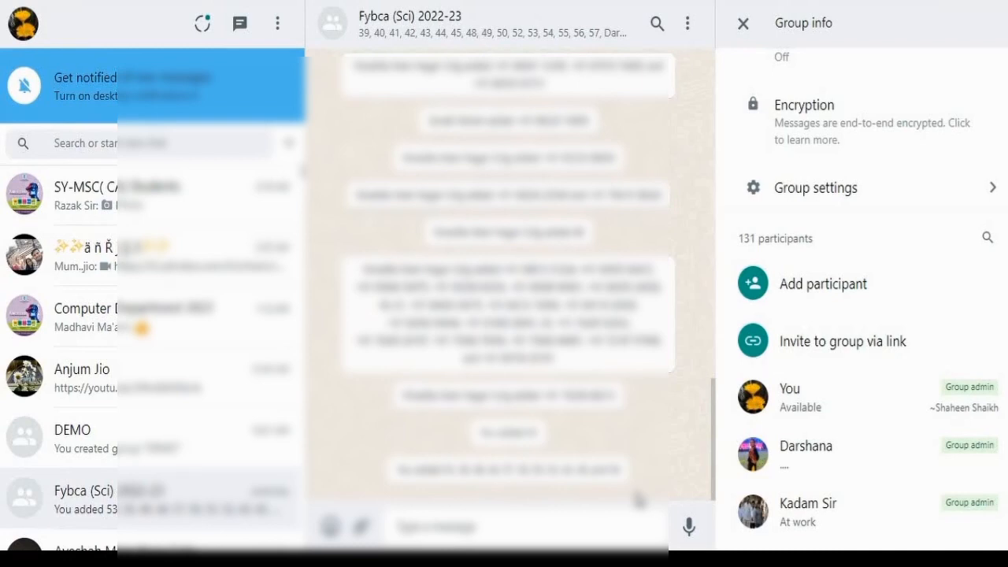
mouse_move(973, 66)
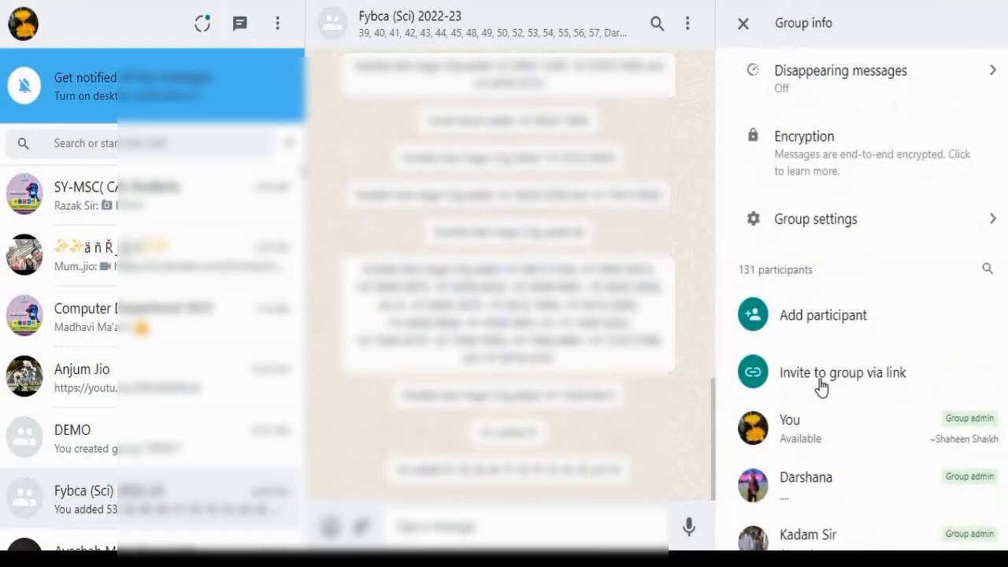
left_click(822, 315)
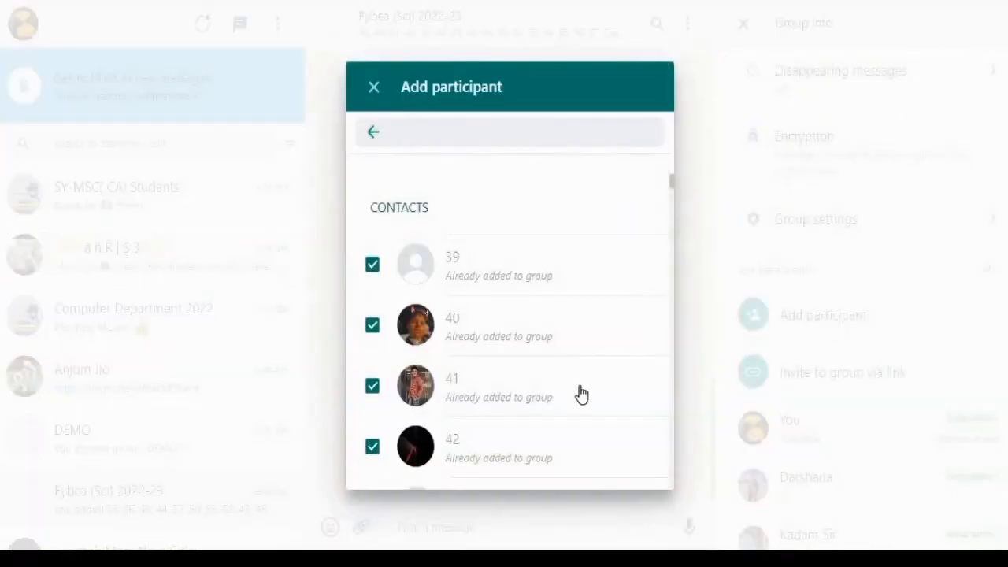
scroll("down", 3)
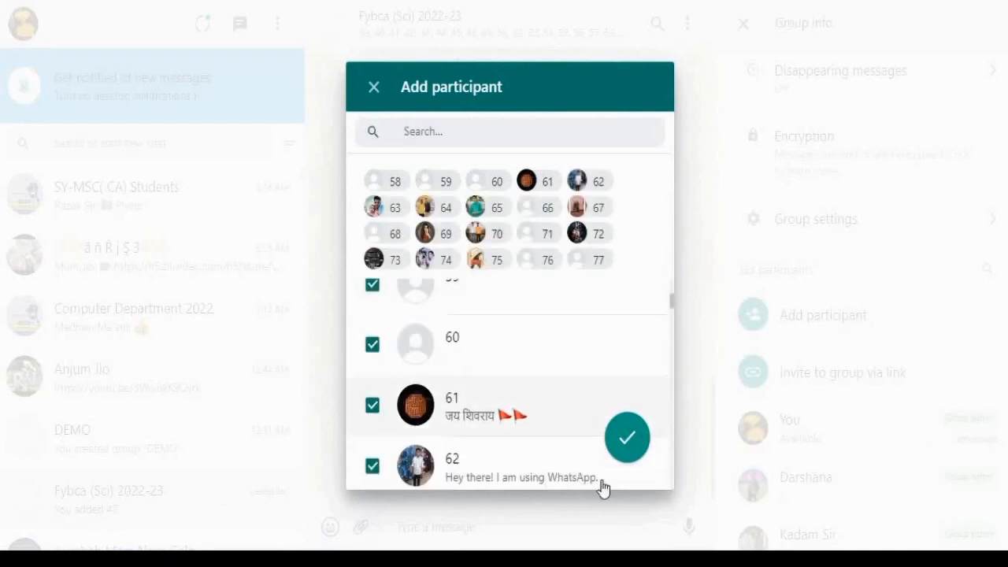
left_click(627, 438)
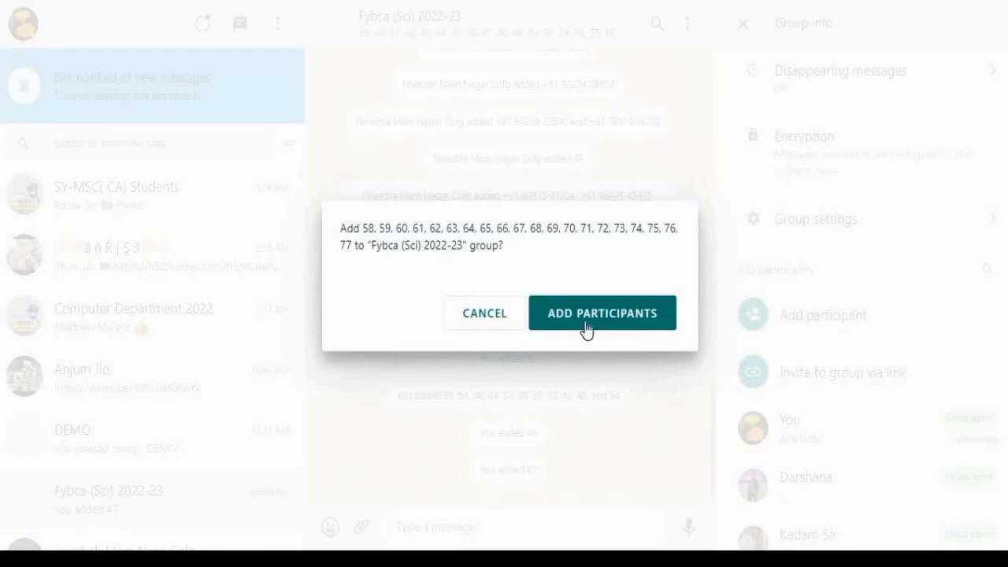
Step: Add contacts 58–77 to the group and send group invites to 60 and 74
left_click(602, 311)
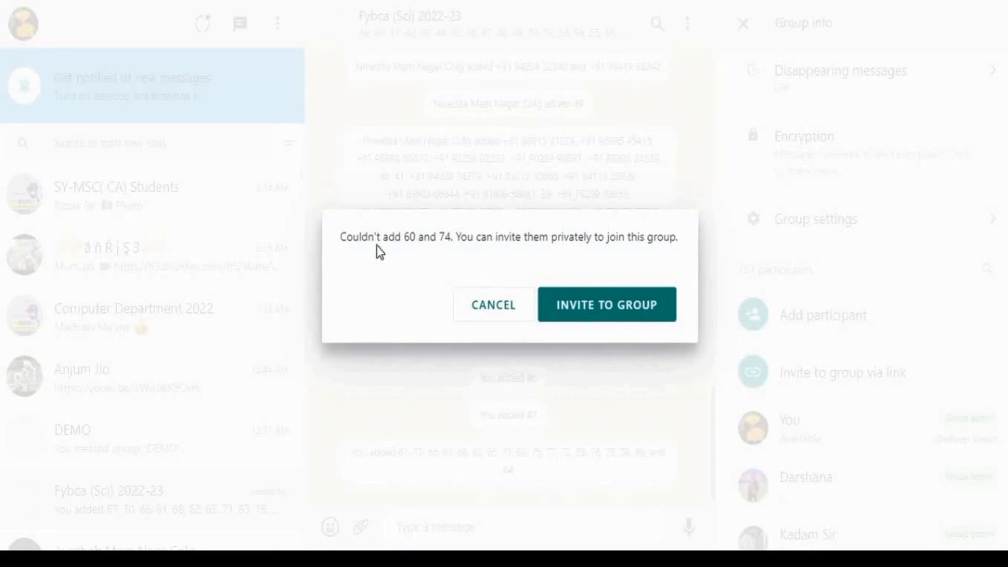
mouse_move(582, 307)
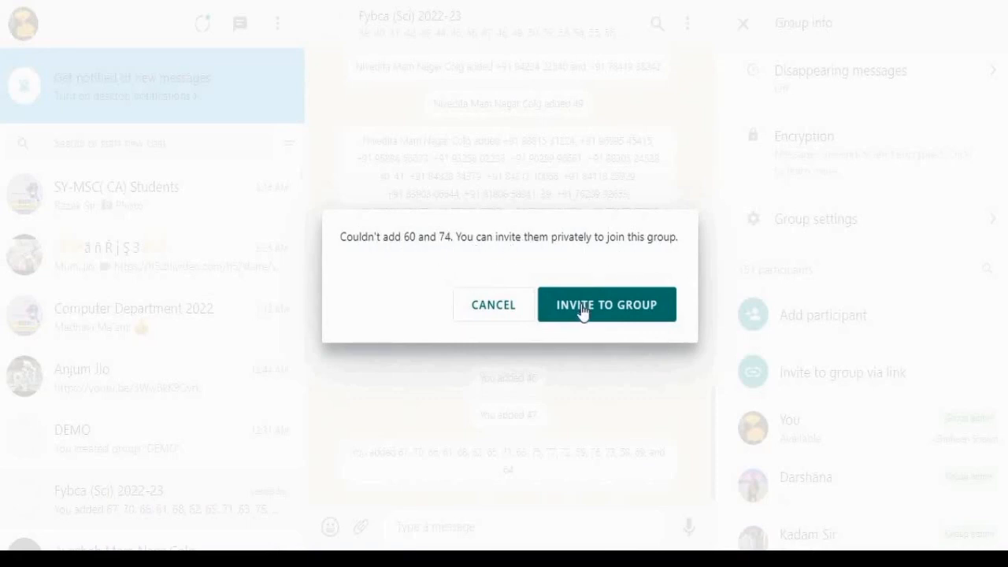
left_click(607, 304)
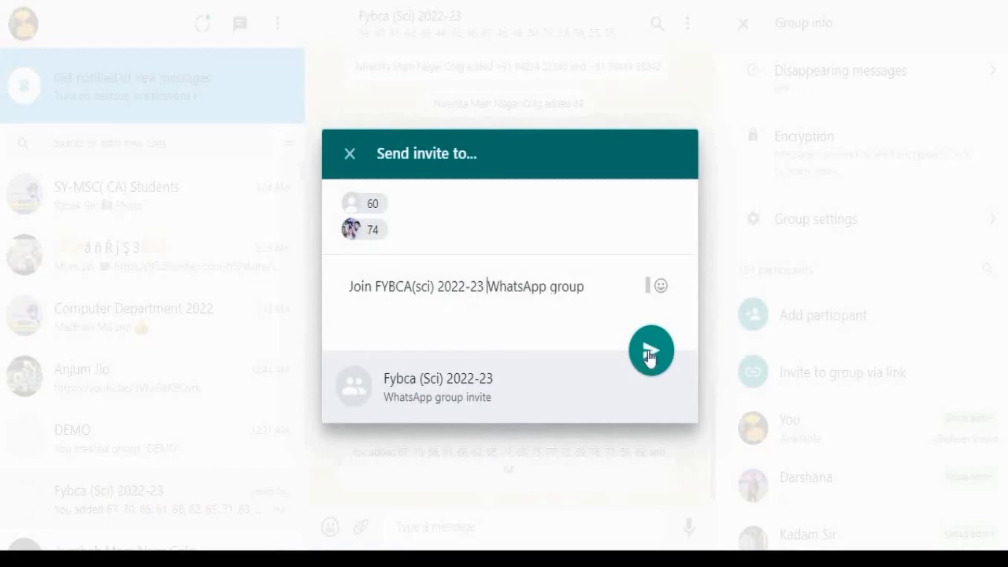
left_click(650, 349)
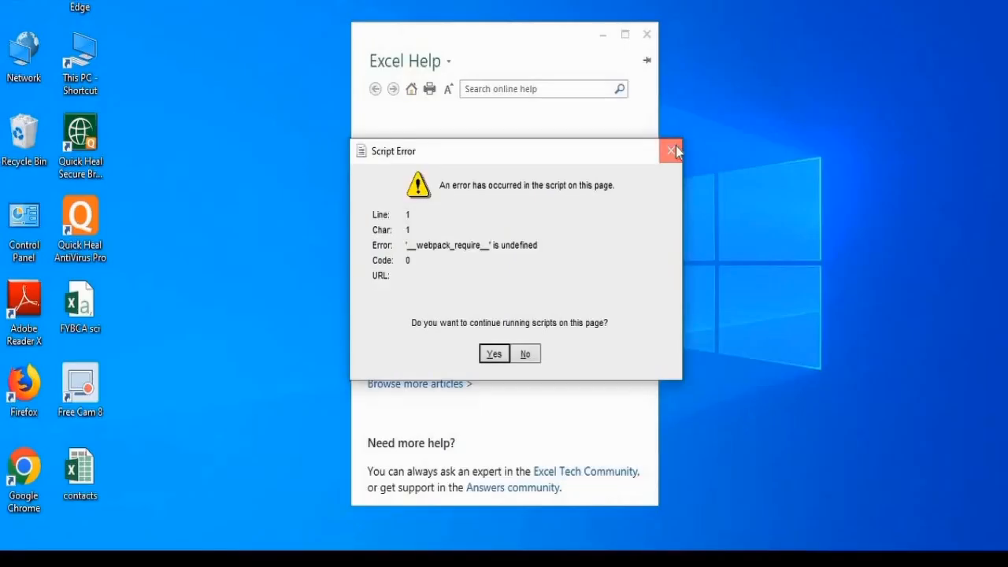
Step: Close the Script Error dialog along with the Excel Help window
left_click(671, 151)
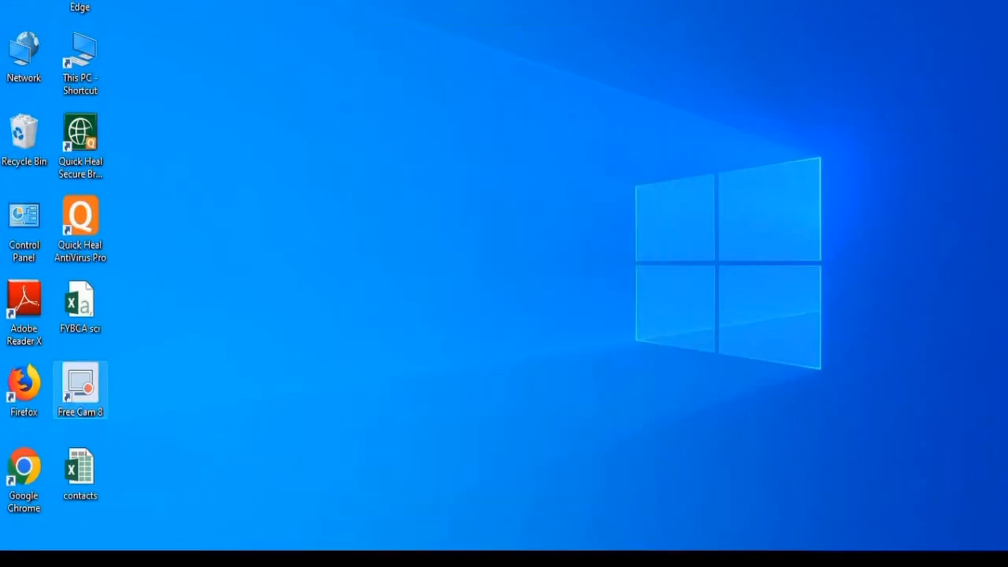